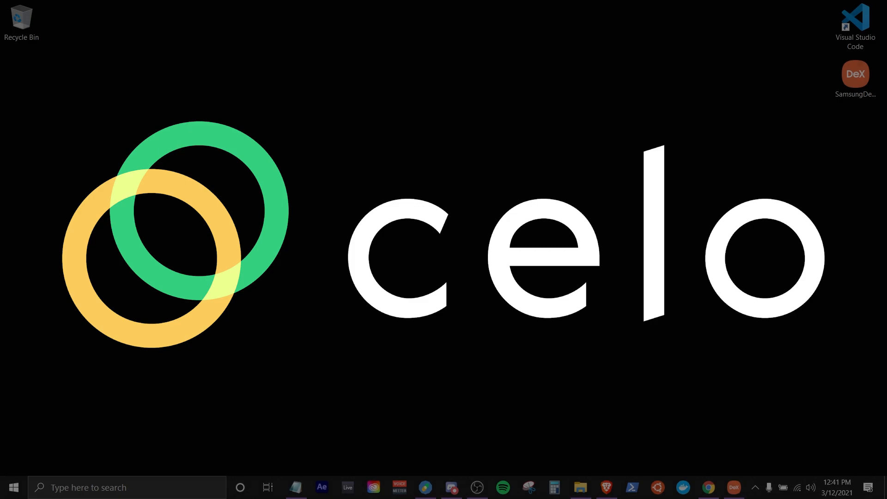
mouse_move(876, 225)
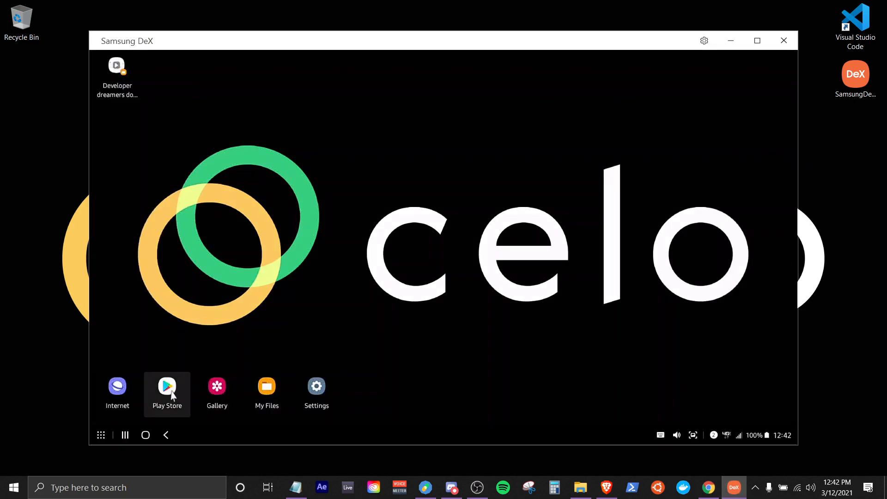
Find the Valora Mobile Payments App listing in Play Store and launch the installed app.
click(168, 385)
text(valora app)
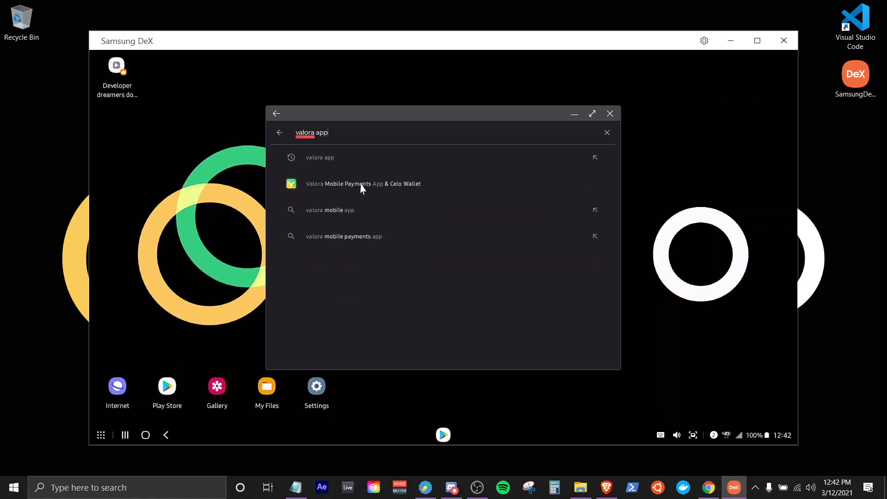
click(363, 183)
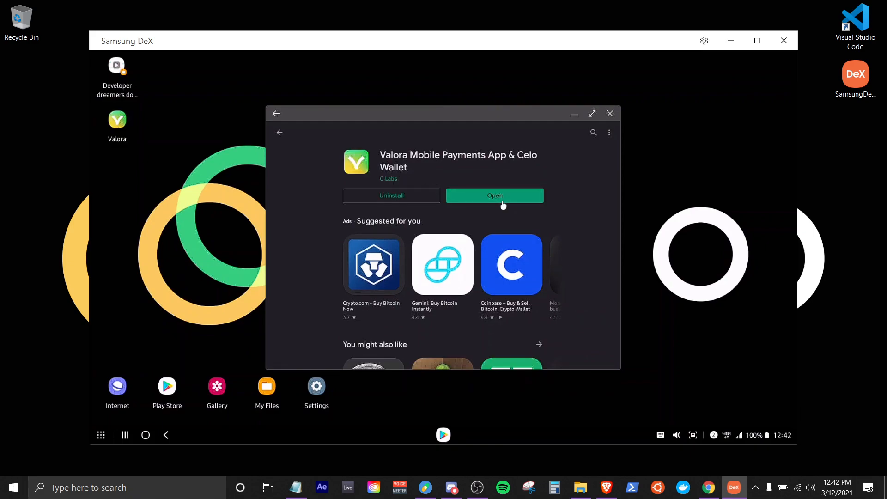
click(493, 195)
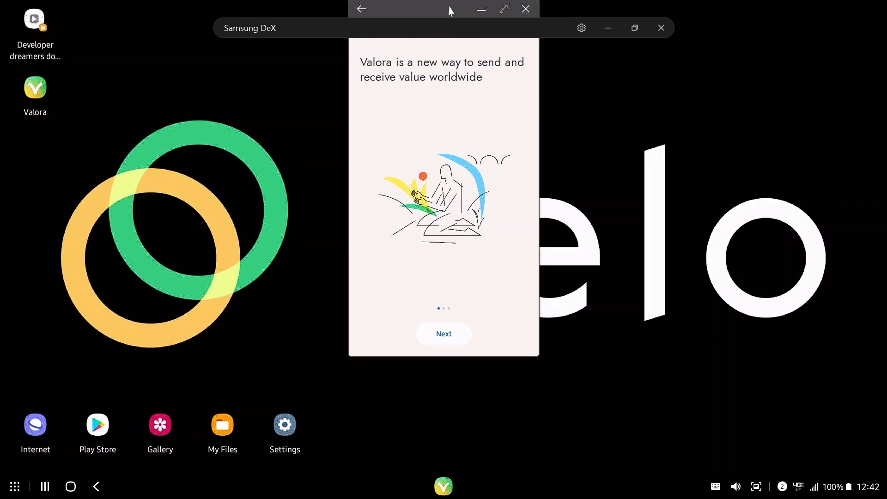
Finish the intro slides and begin a new account with the full name 'tes'.
click(443, 333)
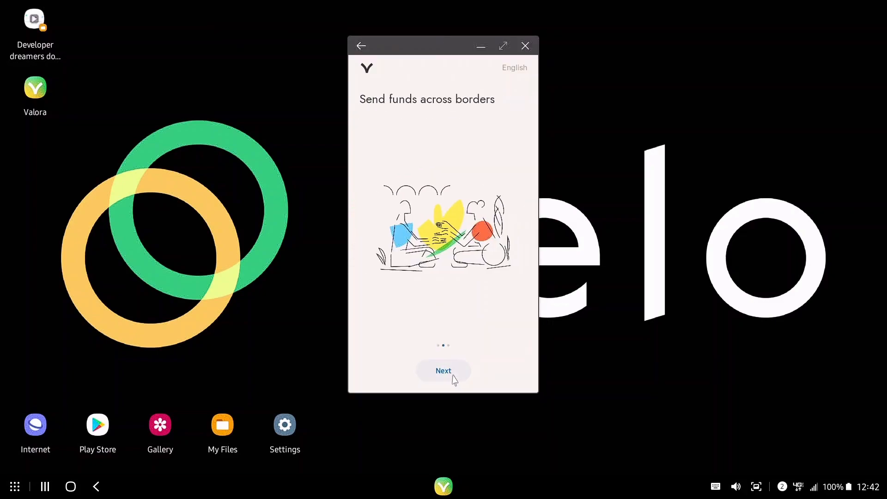
click(444, 371)
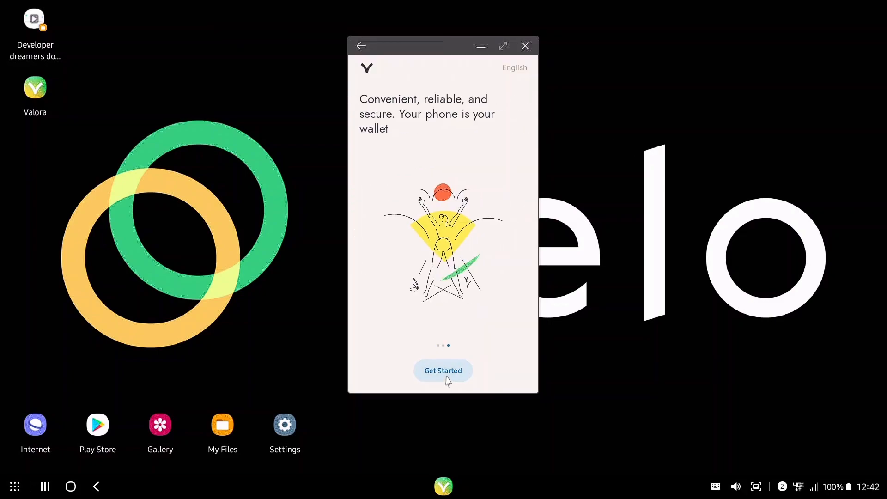
click(443, 370)
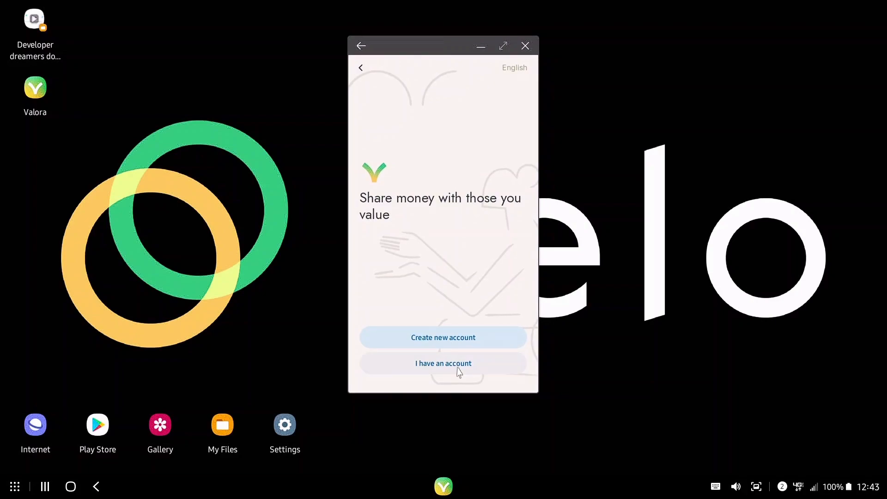
mouse_move(458, 341)
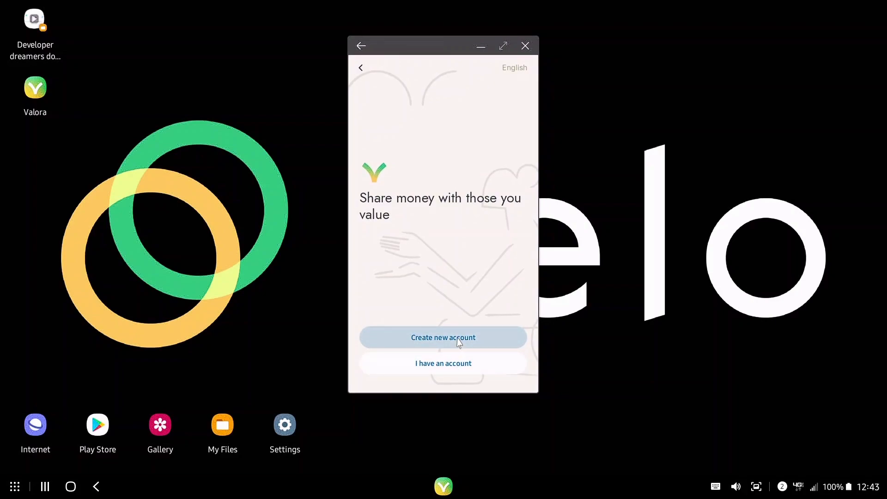
click(443, 337)
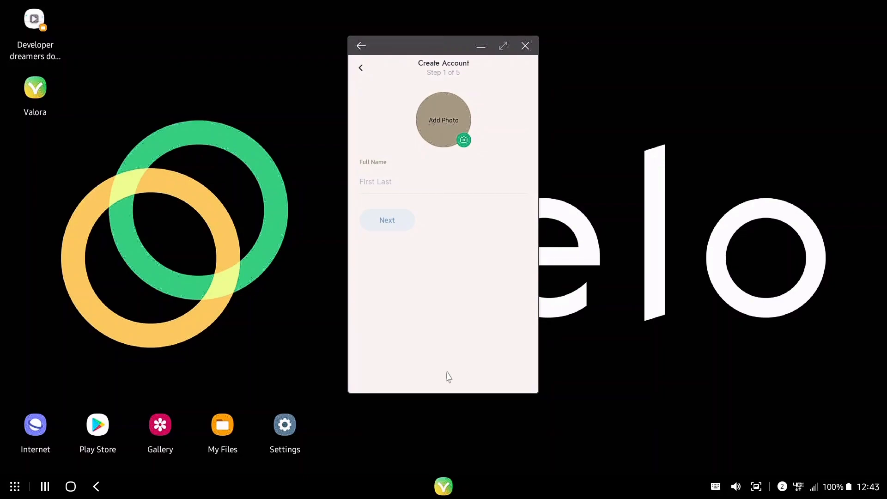
text(test test)
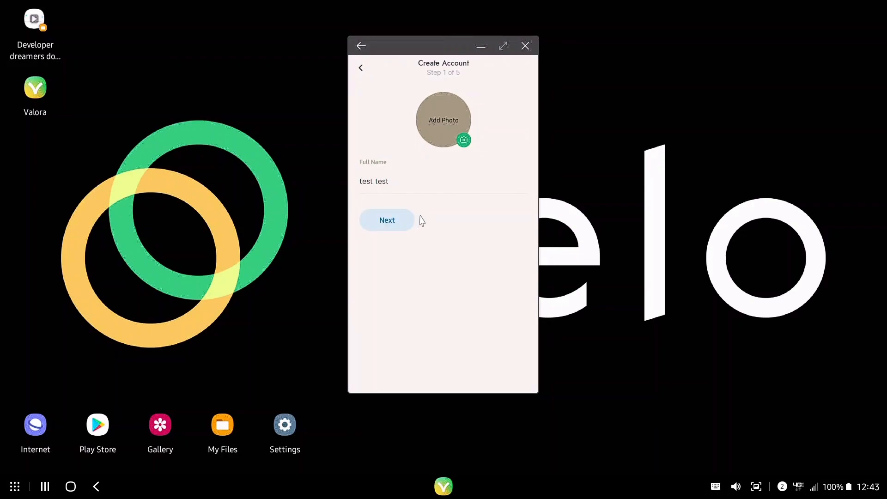
click(387, 220)
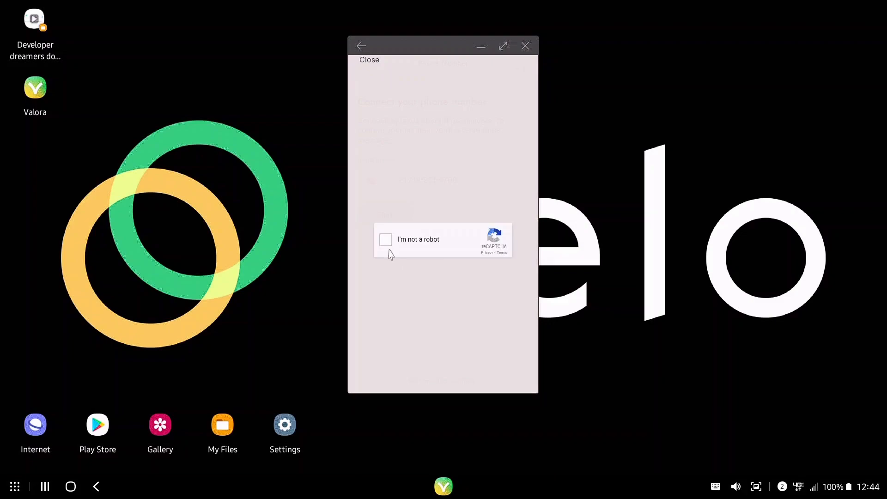
Solve the 'I'm not a robot' traffic-light challenge and verify the answers.
click(386, 239)
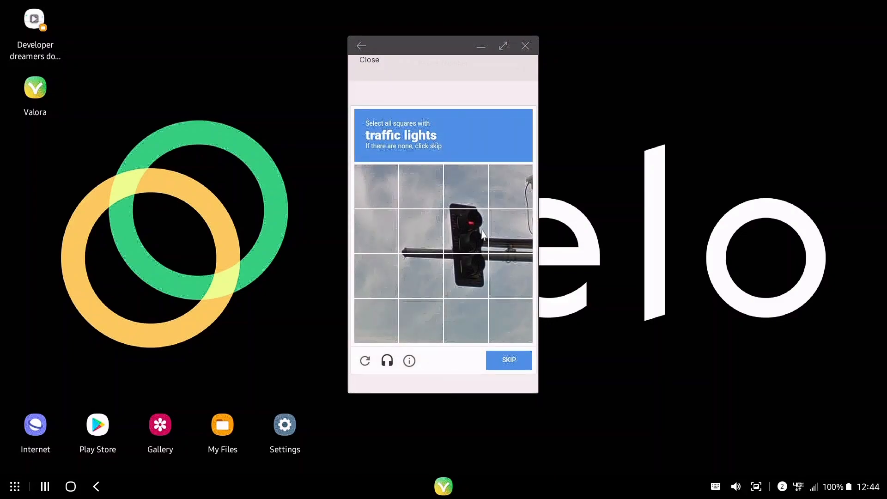
click(465, 276)
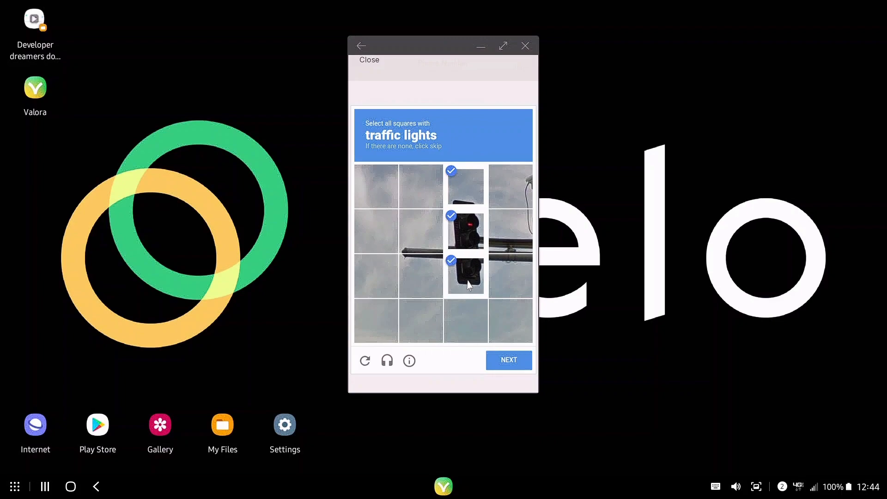
click(507, 360)
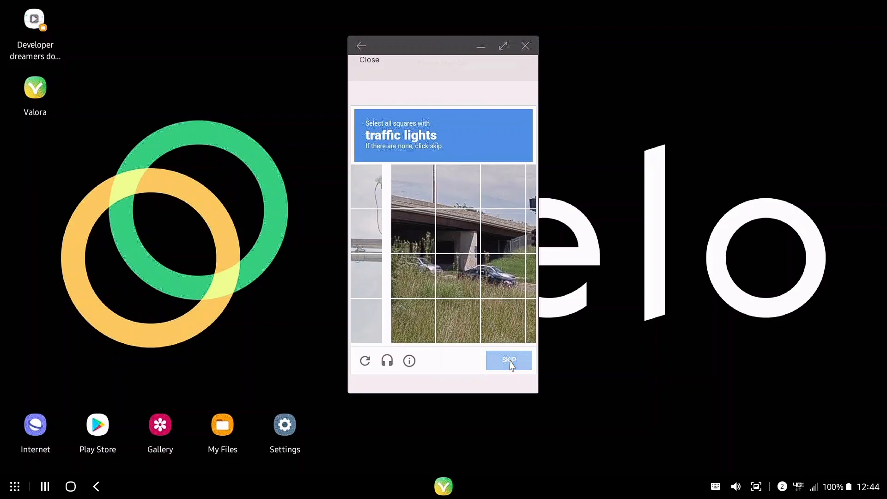
click(510, 186)
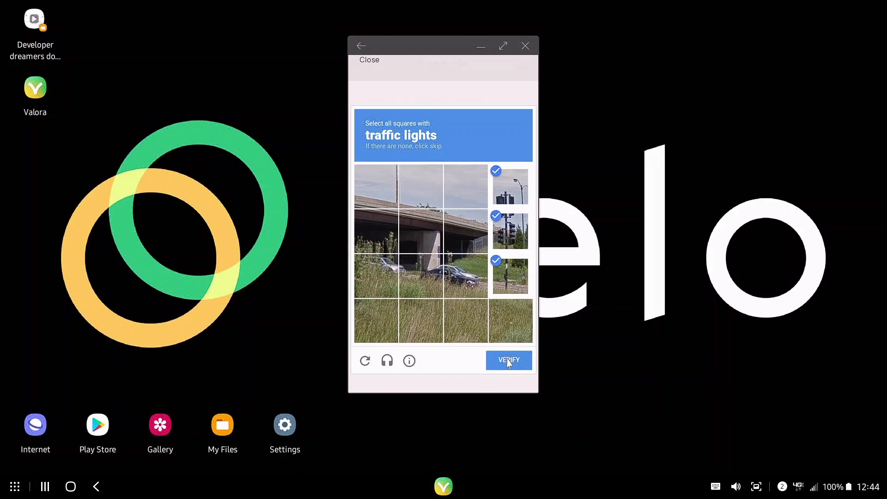
click(507, 360)
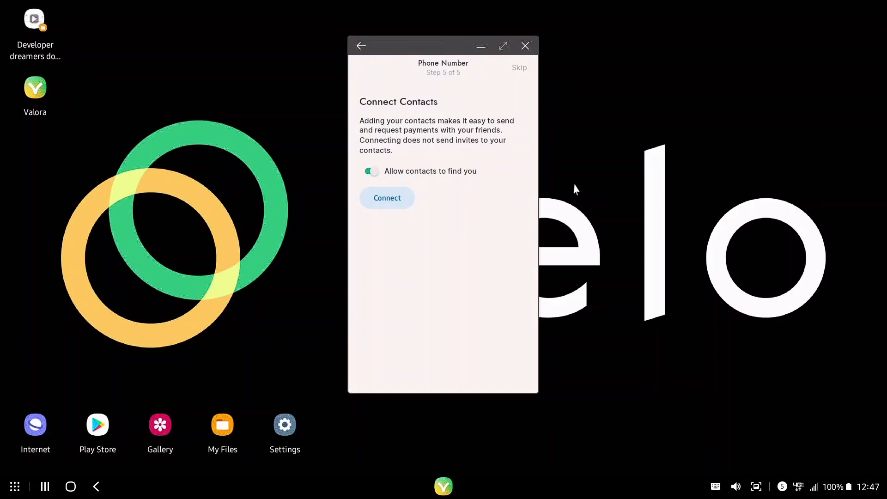
mouse_move(456, 249)
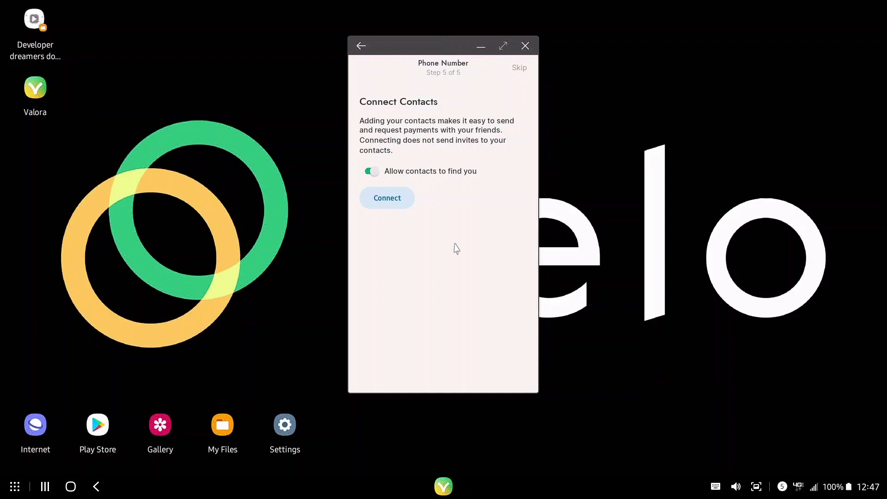
Connect contacts, allow Valora contact access, then put the phone window away to the desktop.
click(387, 197)
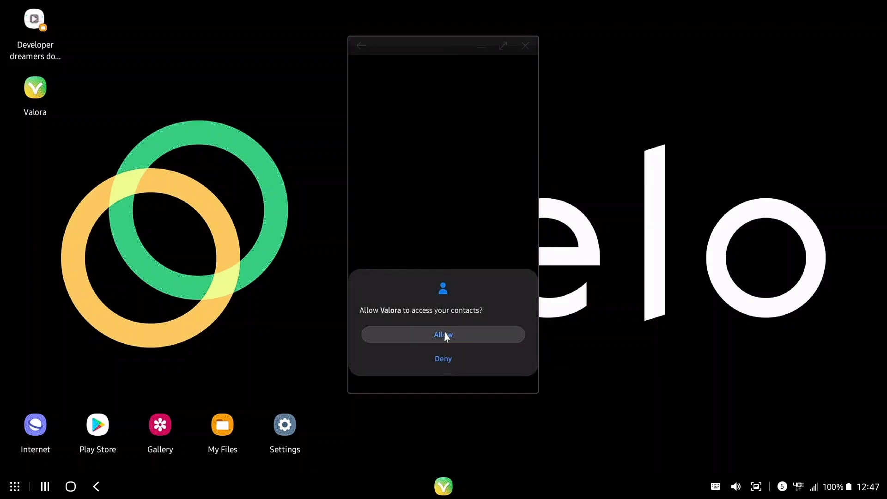
click(442, 334)
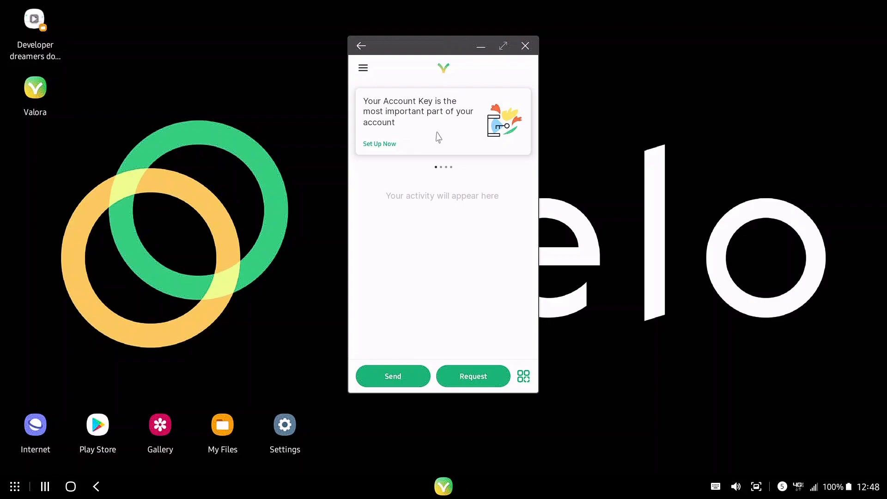
mouse_move(448, 80)
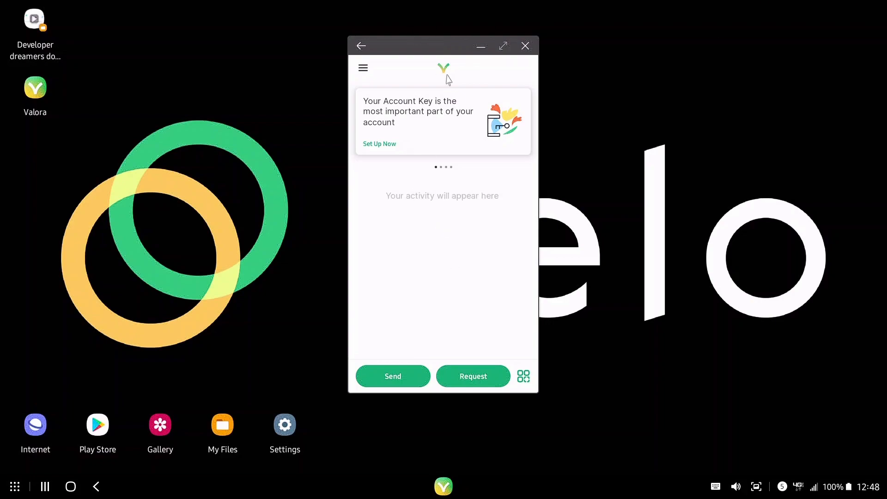
click(525, 47)
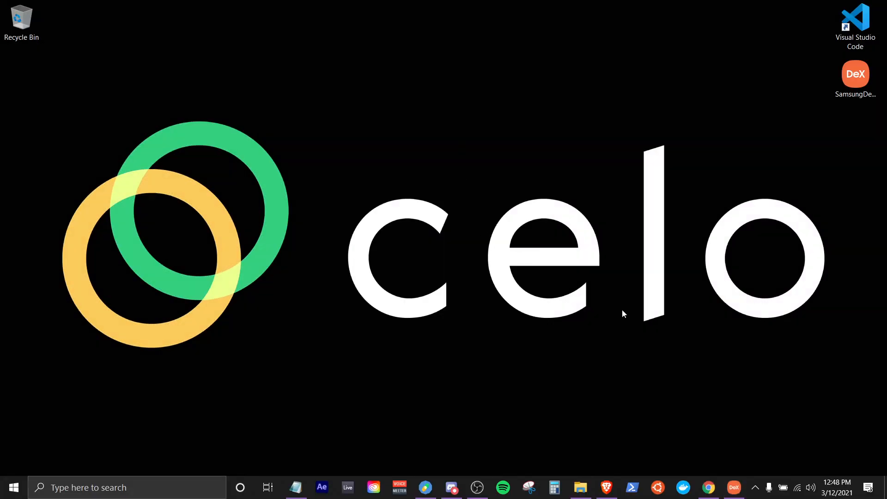
Scroll through the Cryptosteel backup capsule page in Chrome, then show the Ledger Nano X page.
click(709, 487)
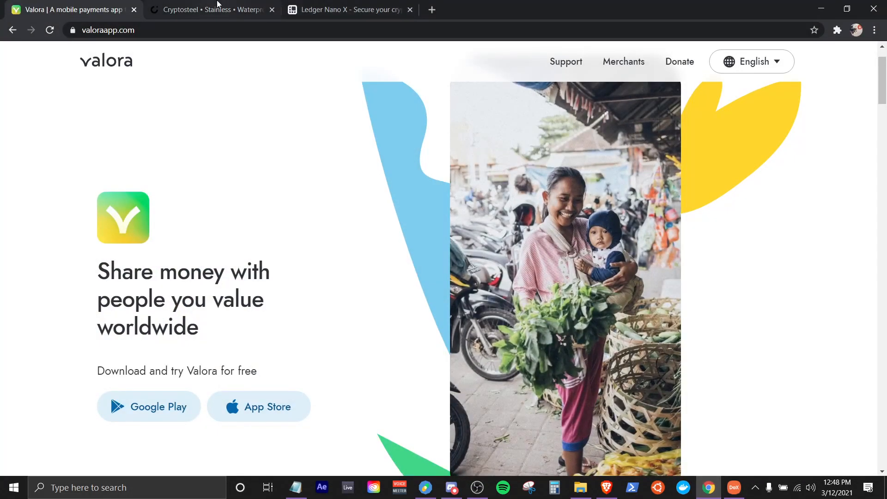
click(213, 10)
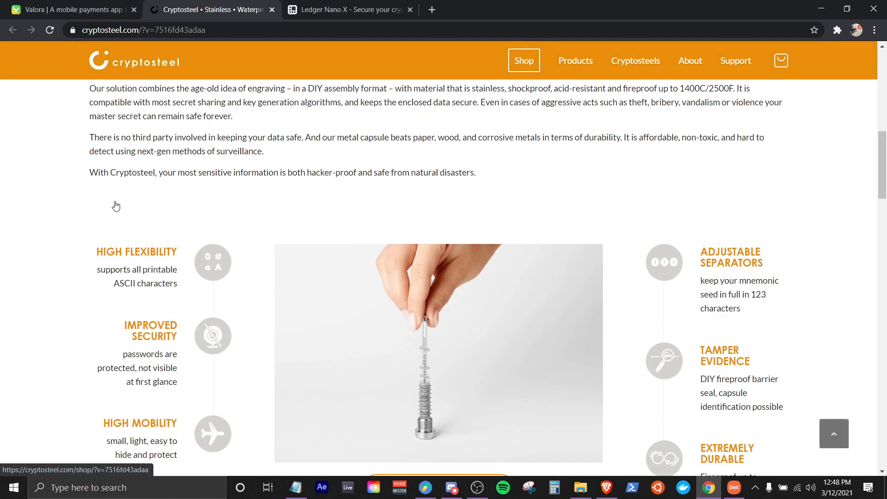
scroll(down, 3)
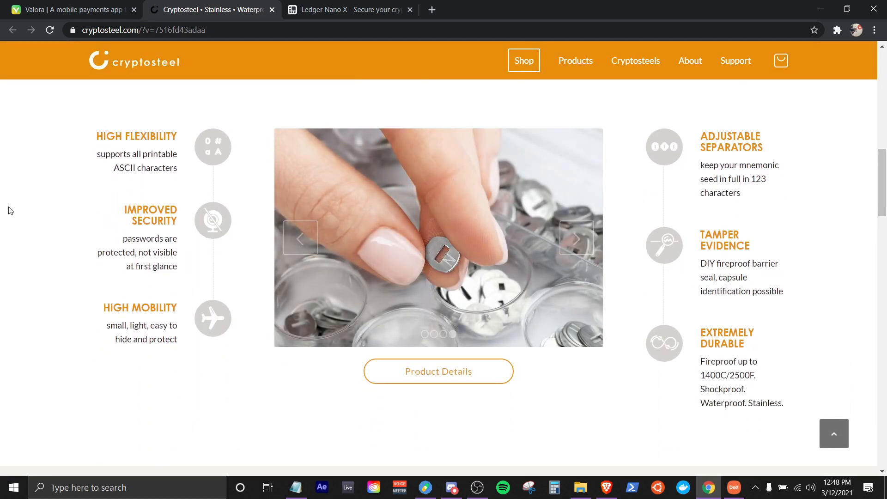
scroll(down, 3)
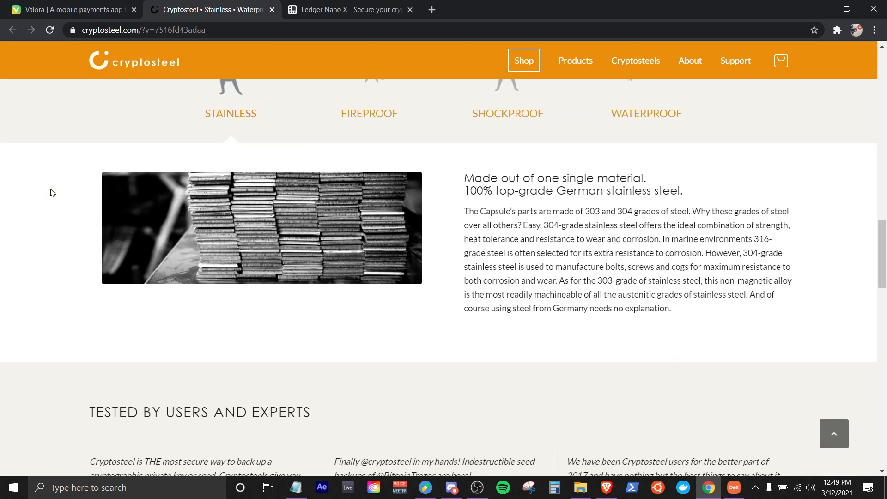
scroll(up, 3)
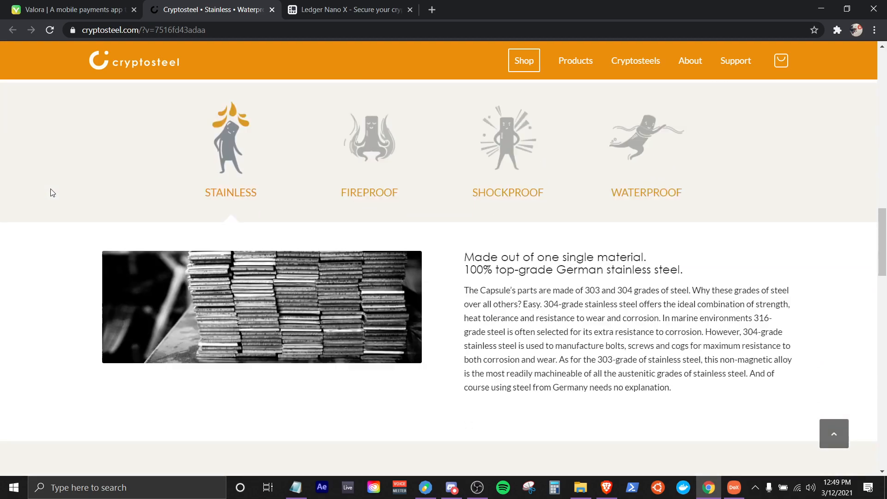
click(348, 9)
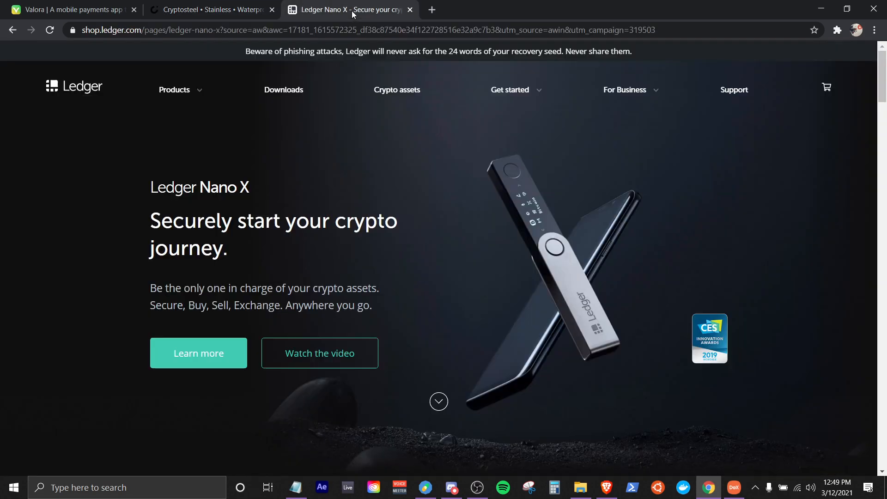
mouse_move(539, 231)
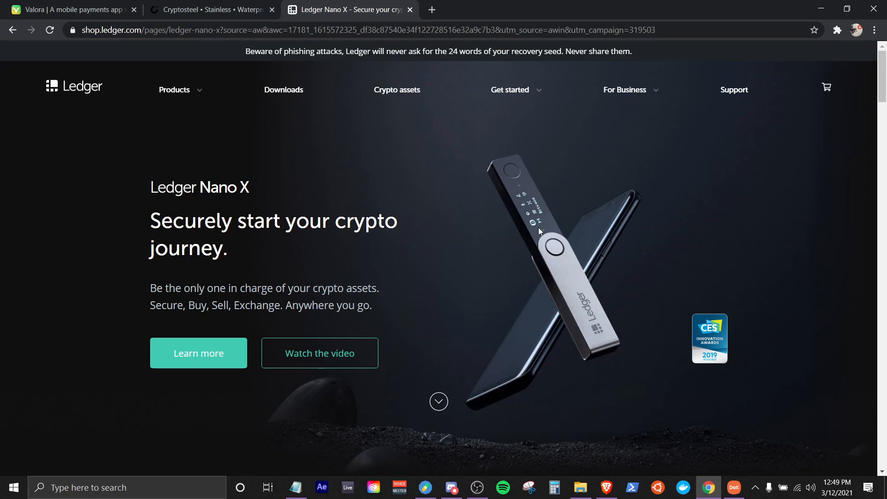
mouse_move(518, 140)
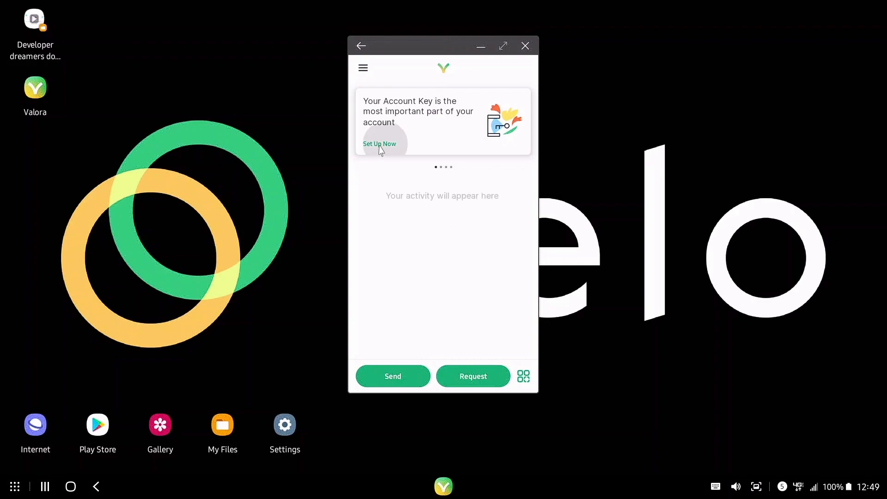
Enter the PIN, advance through the Account Key safety slides and acknowledge the key privacy warning.
click(380, 143)
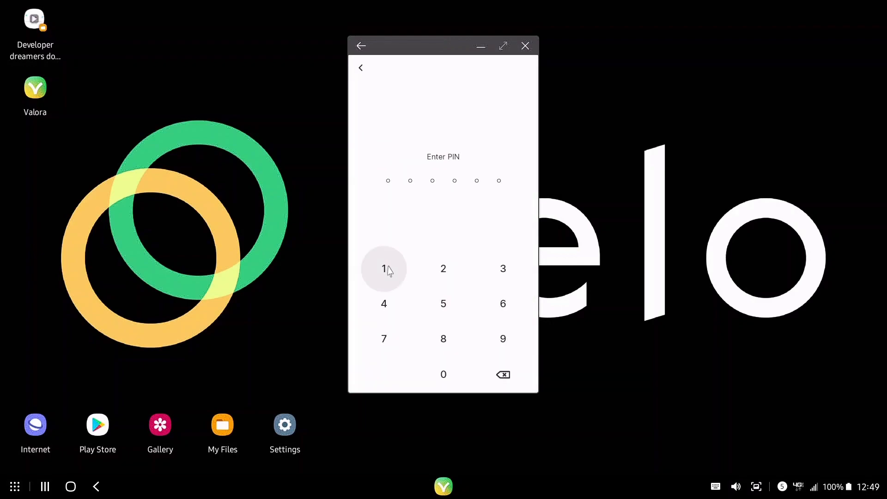
click(383, 268)
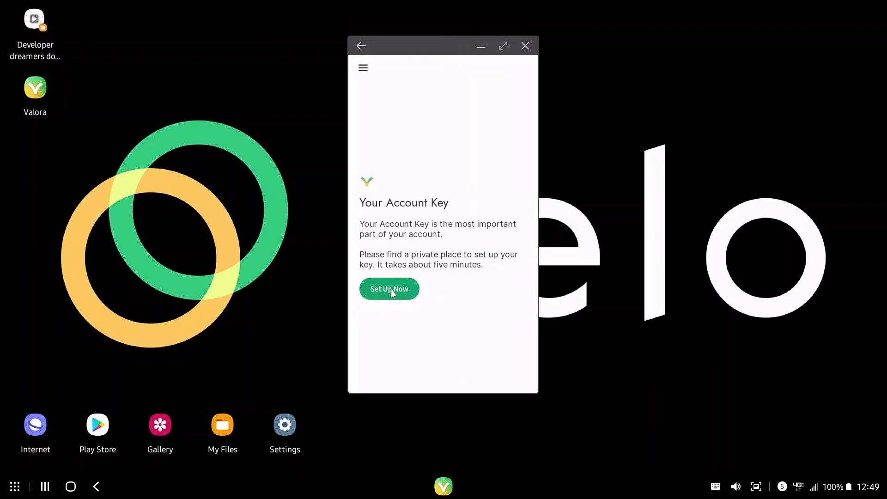
click(389, 288)
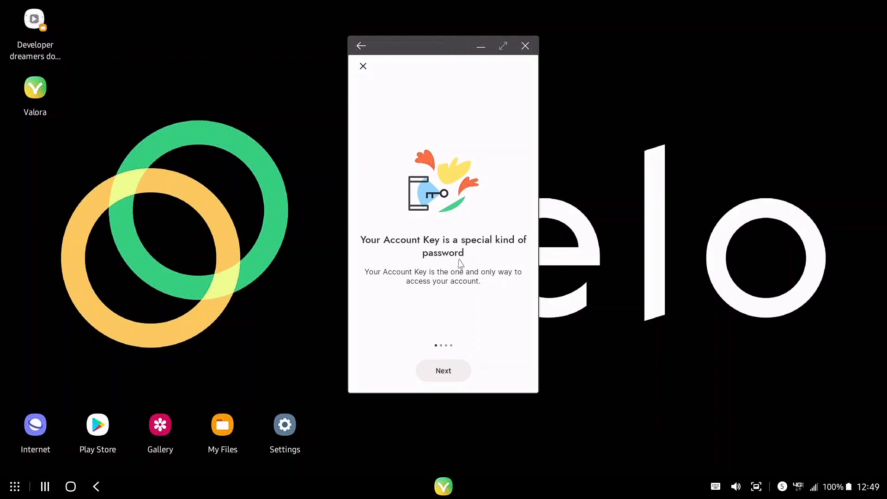
mouse_move(447, 306)
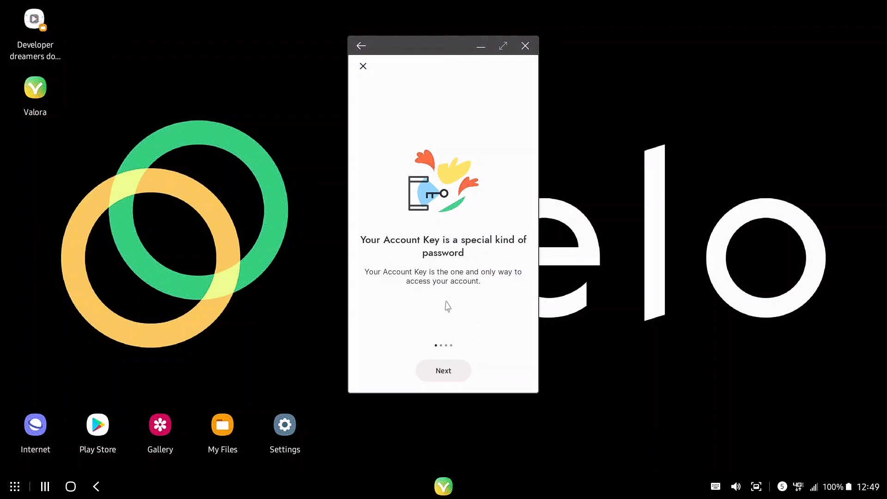
click(443, 370)
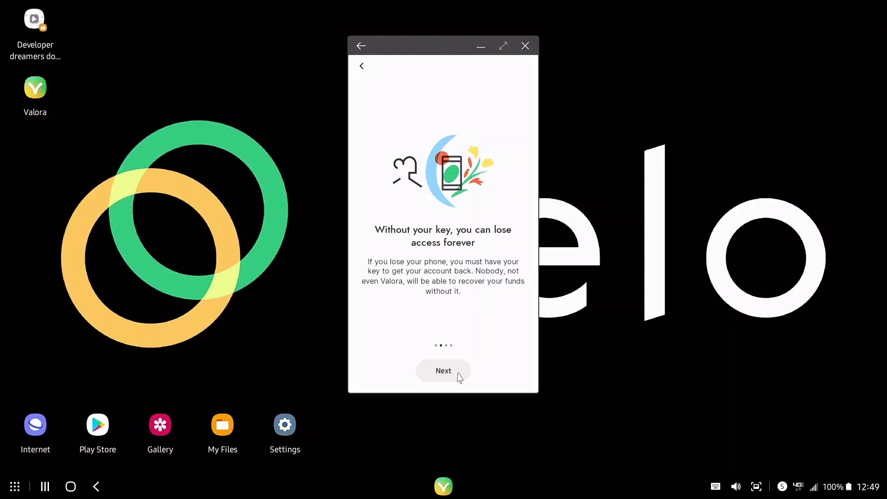
click(442, 371)
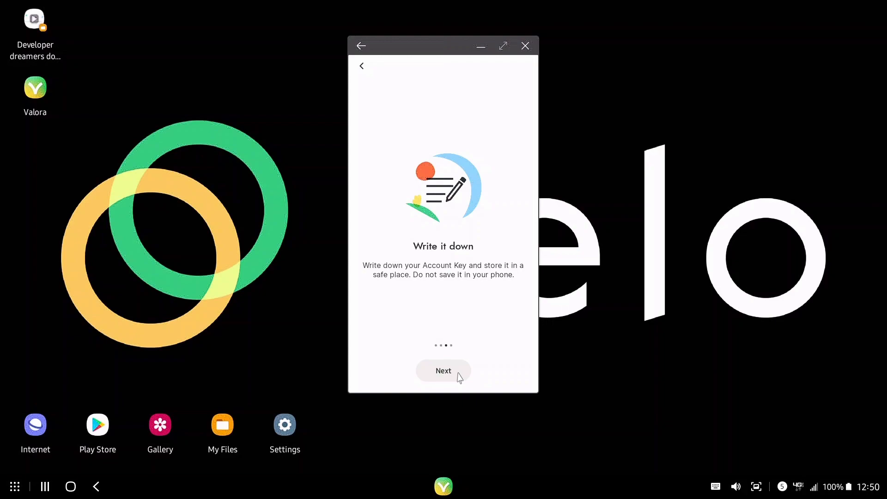
click(443, 370)
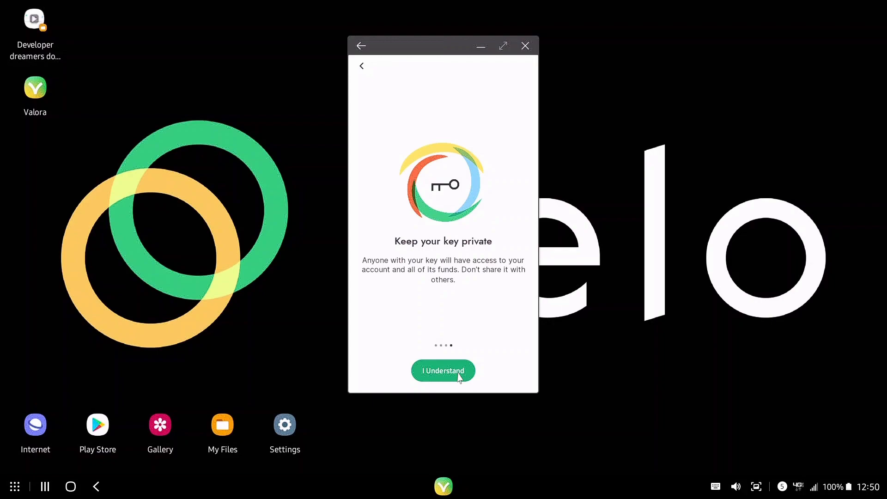
click(442, 370)
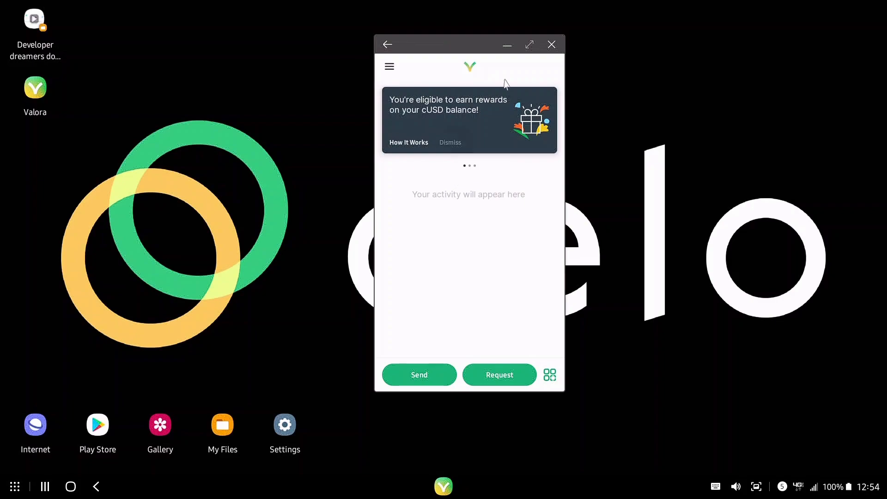
mouse_move(606, 158)
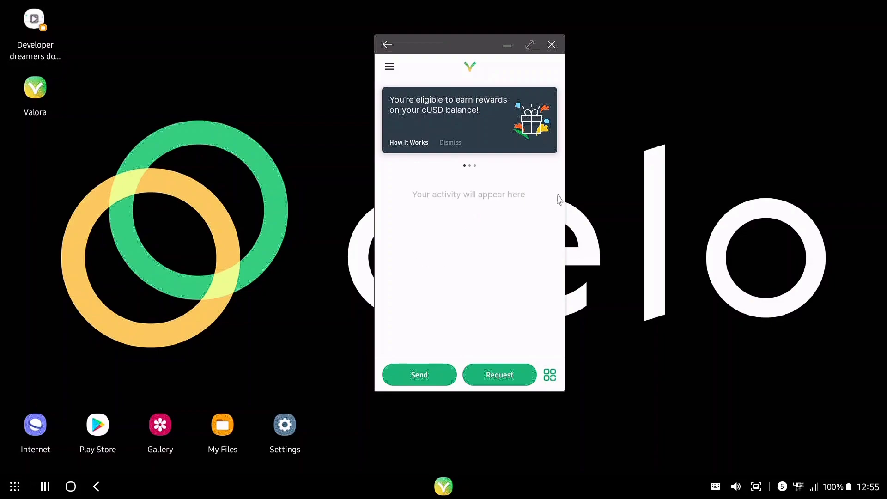
mouse_move(472, 242)
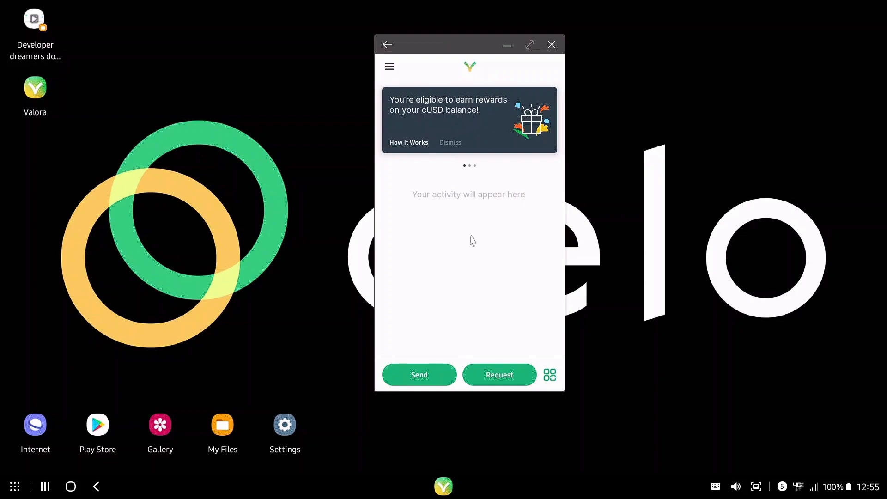
mouse_move(597, 269)
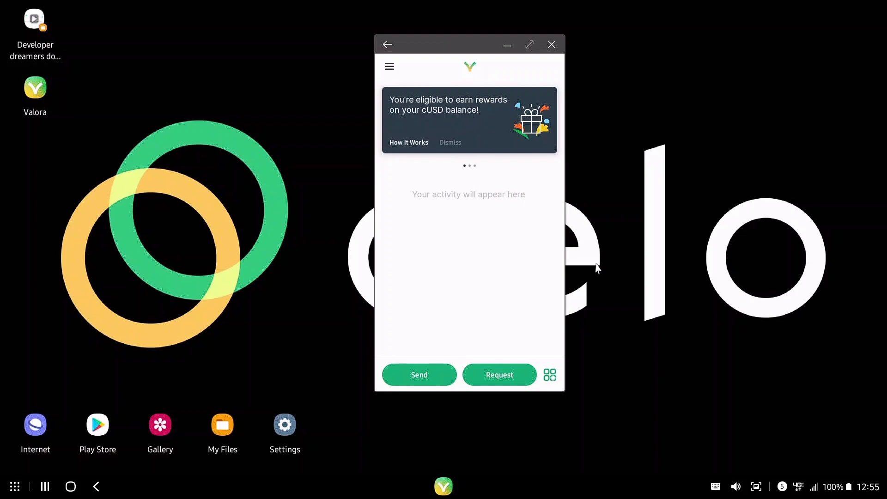
mouse_move(452, 293)
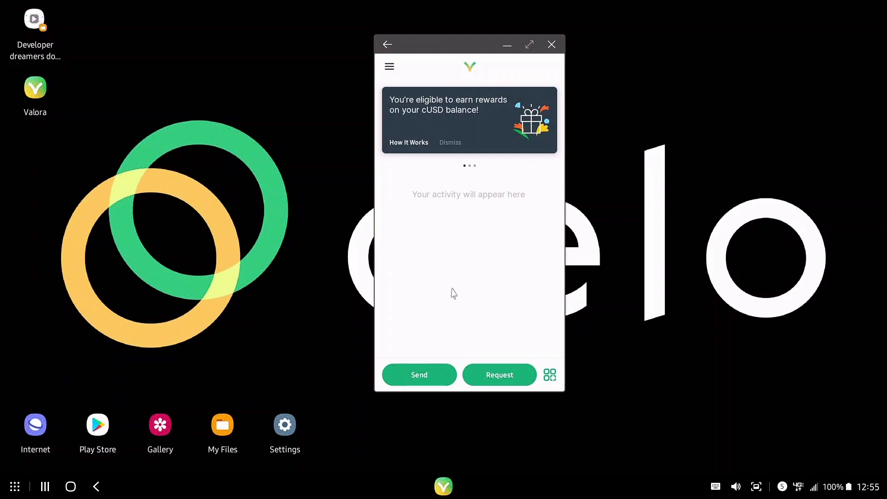
mouse_move(455, 285)
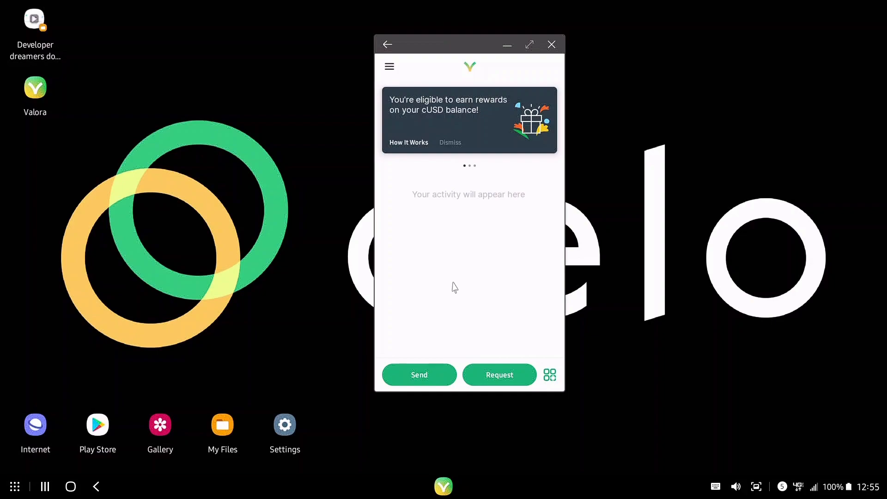
mouse_move(508, 261)
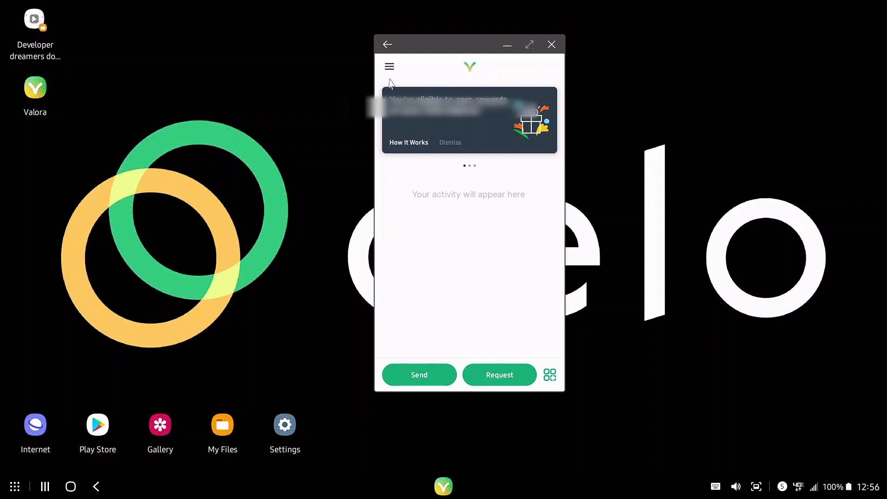
Show the wallet navigation menu, close it, and reopen it.
click(389, 66)
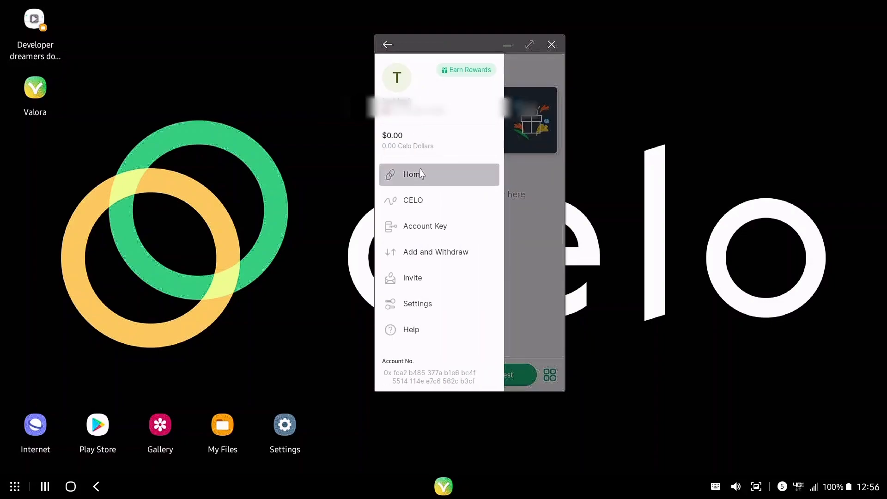
click(413, 175)
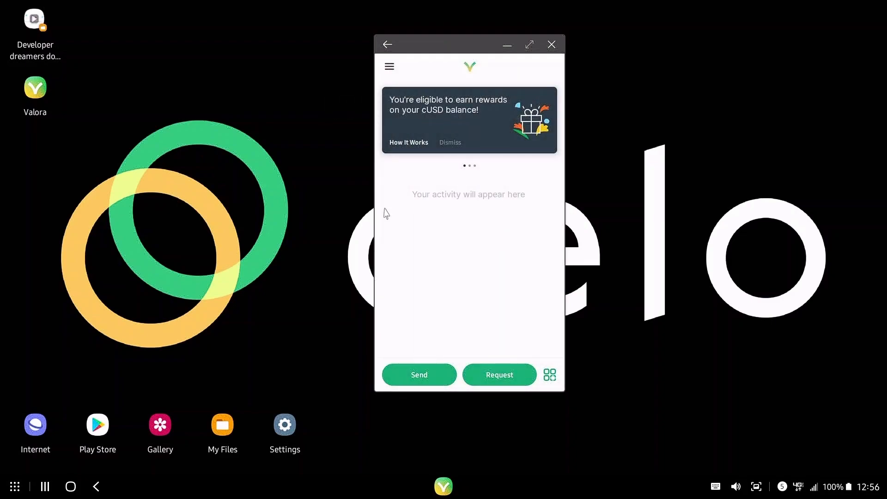
mouse_move(470, 277)
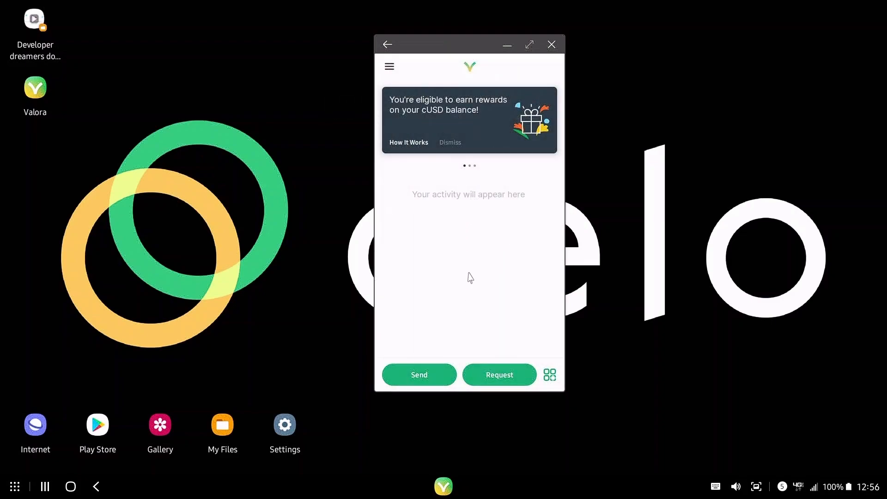
mouse_move(487, 113)
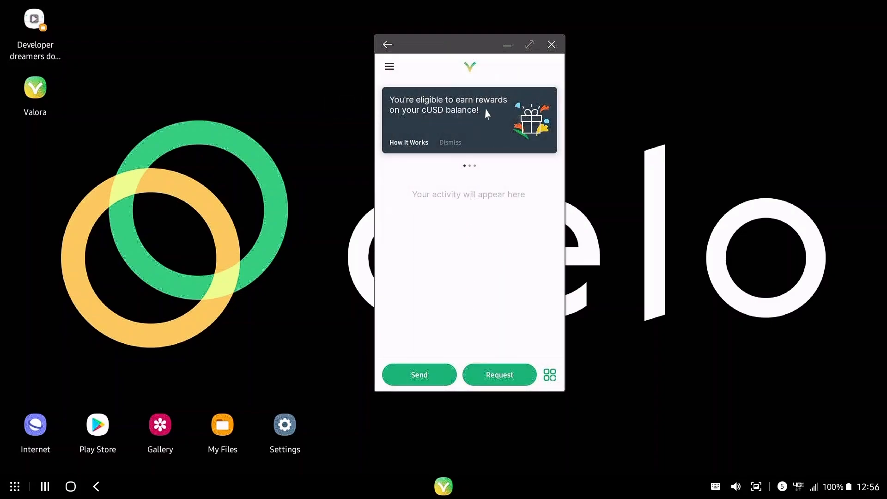
mouse_move(475, 130)
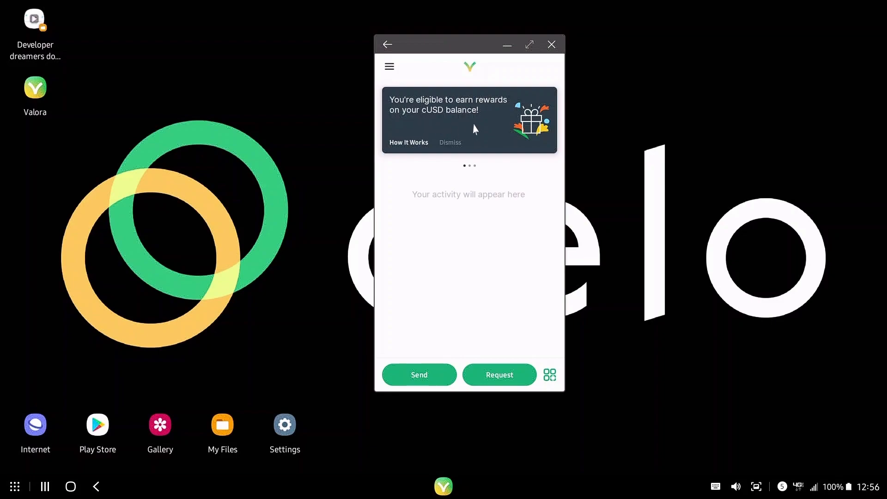
click(389, 66)
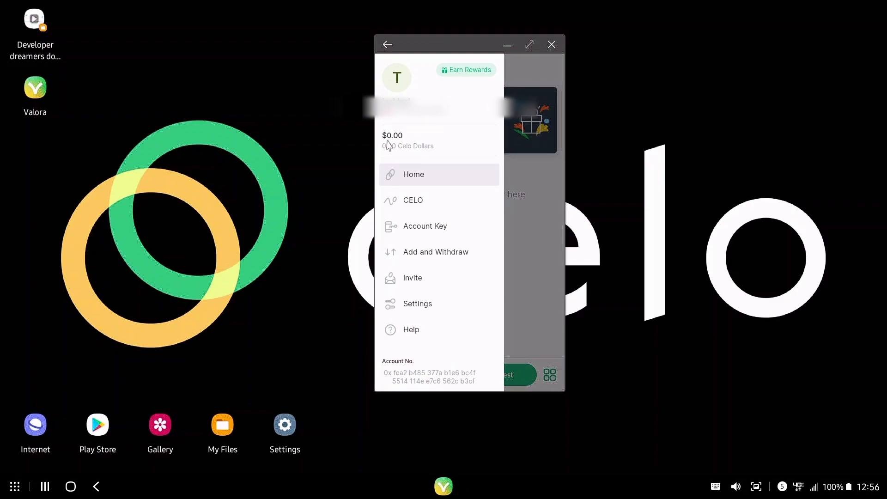
mouse_move(398, 123)
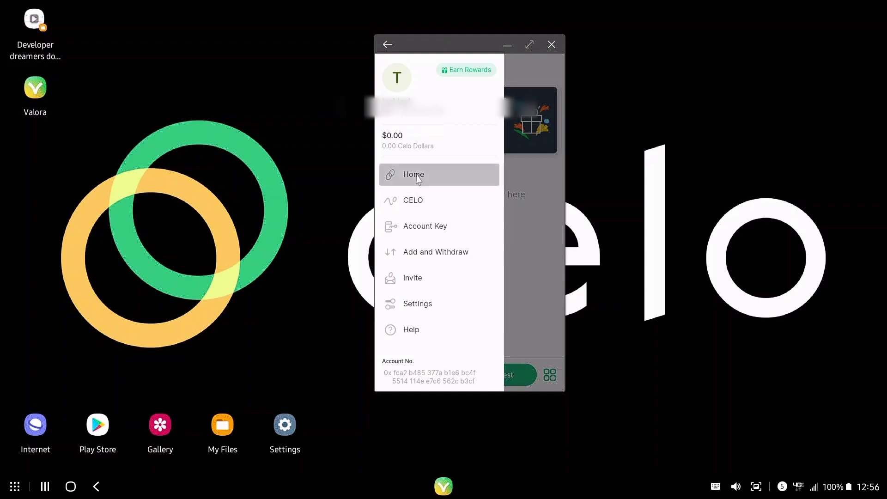
Enter the CELO section from the menu and finish its intro slides to reach the price chart and balance.
click(412, 200)
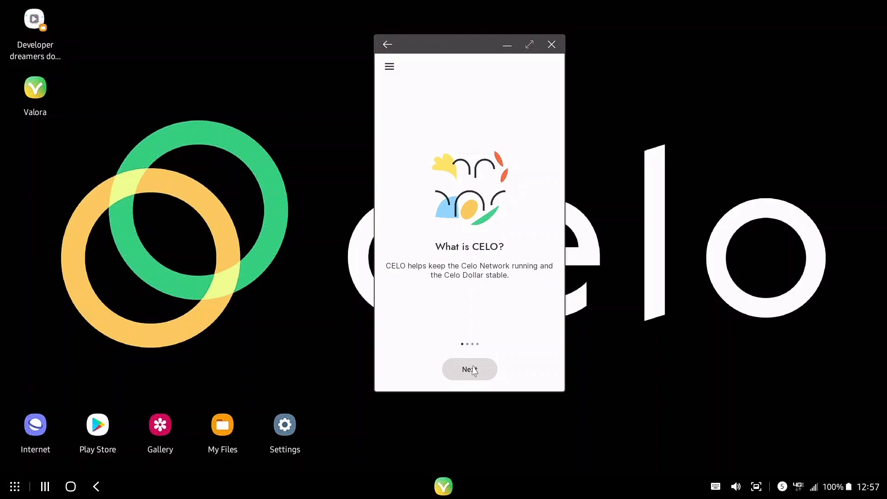
click(469, 368)
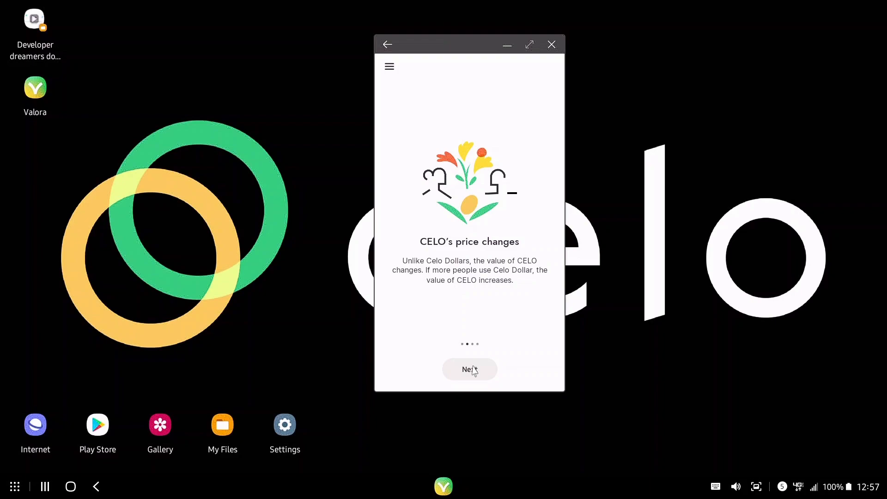
click(469, 369)
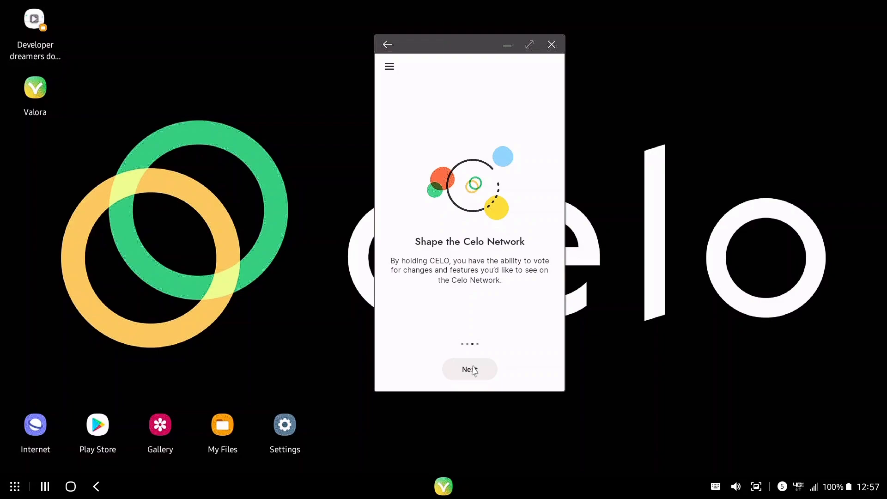
click(470, 369)
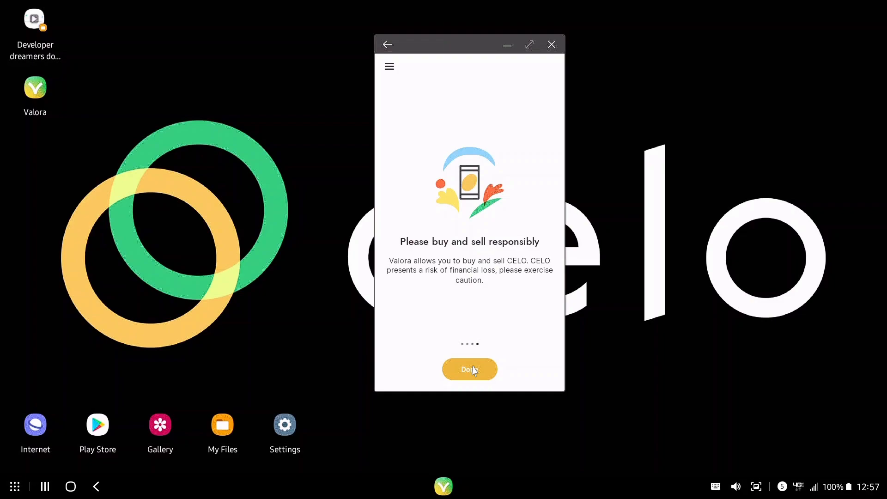
click(468, 369)
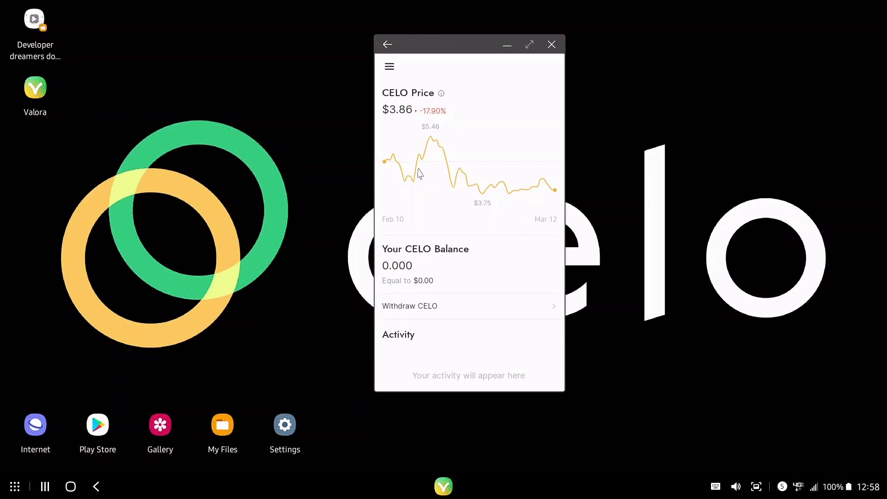
mouse_move(442, 138)
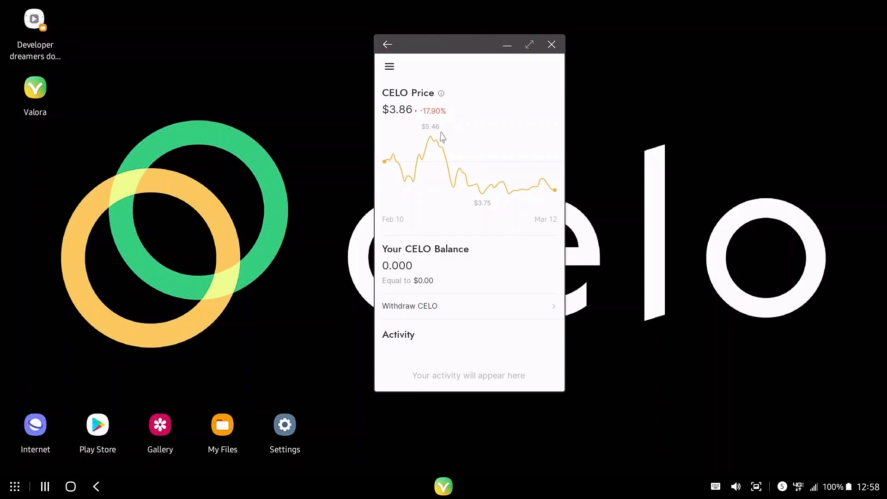
mouse_move(421, 313)
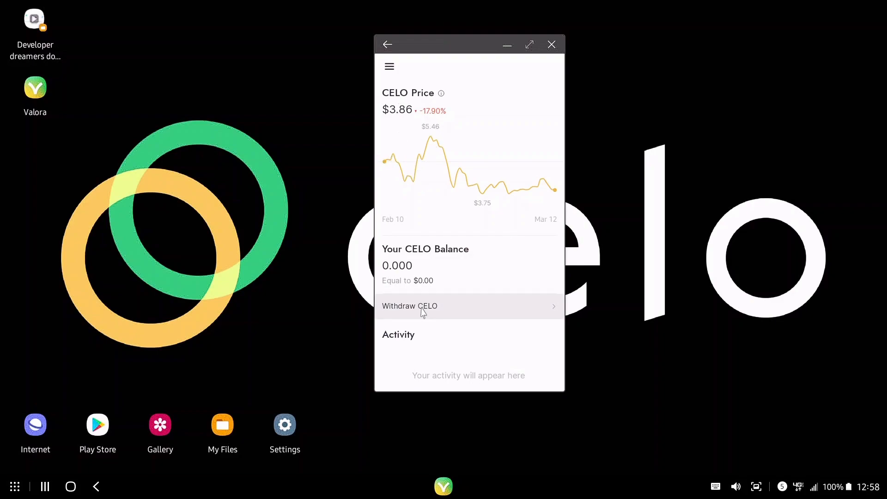
Preview the Withdraw CELO form, return to the CELO page and show the navigation menu.
click(409, 306)
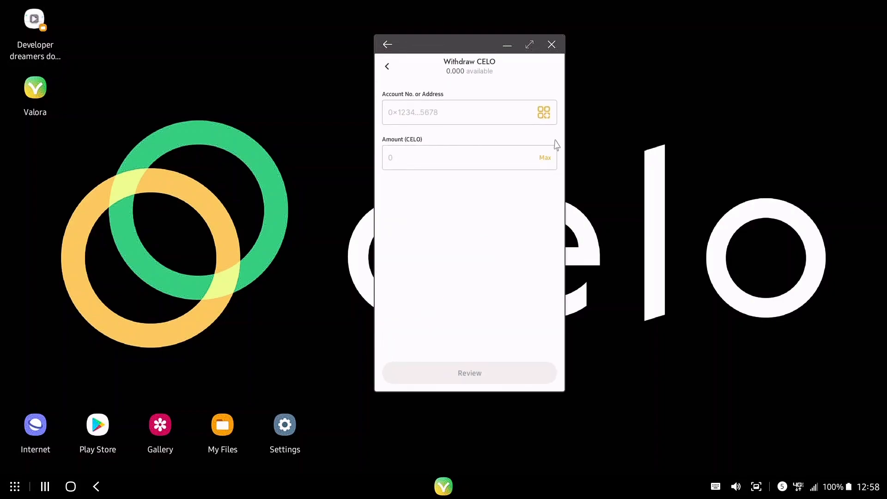
click(387, 66)
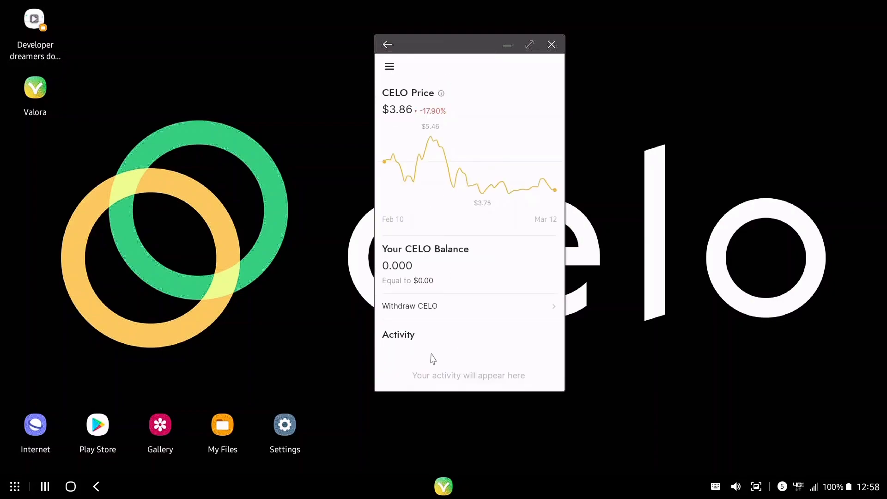
click(389, 66)
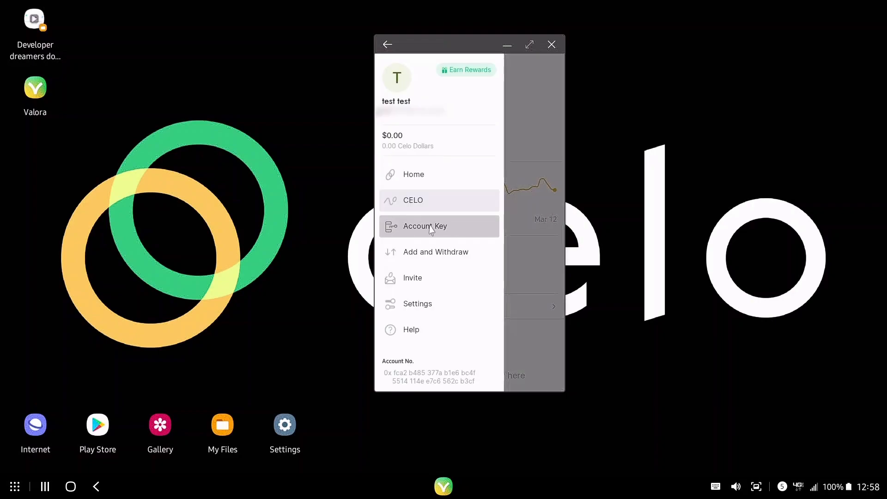
mouse_move(428, 256)
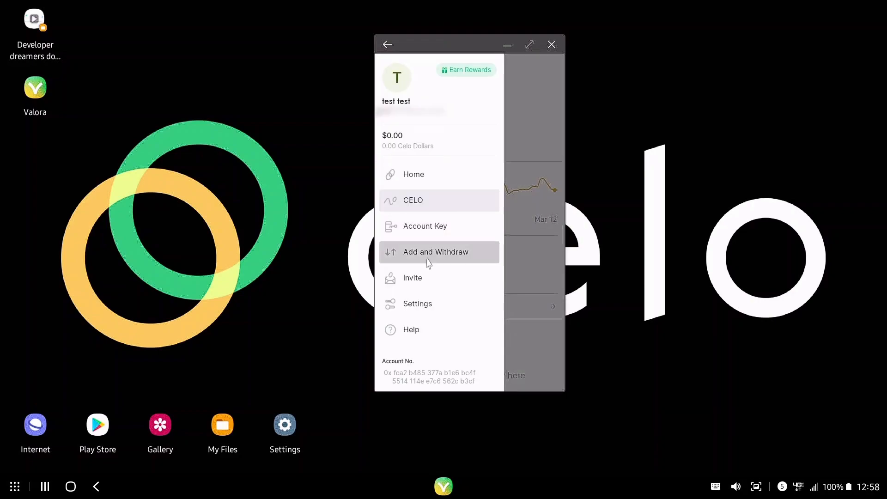
From Add and Withdraw, start adding funds, view the Simplex card provider for cUSD and return to the choices.
click(435, 251)
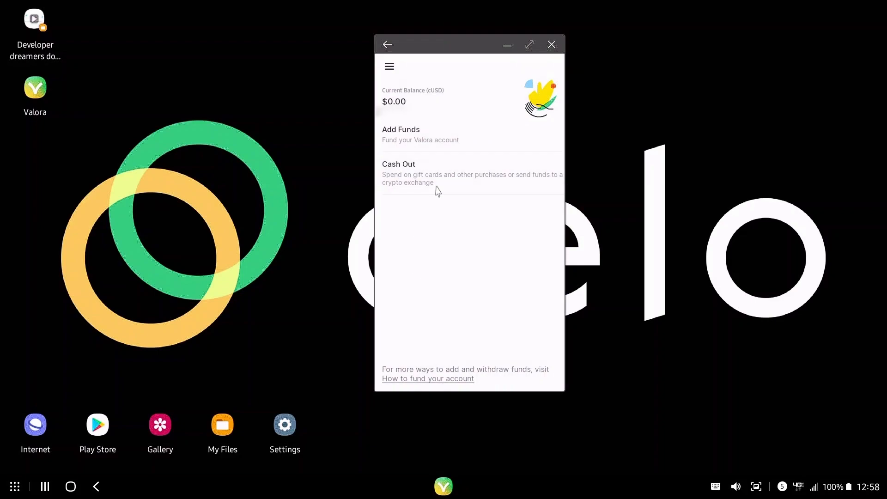
click(400, 134)
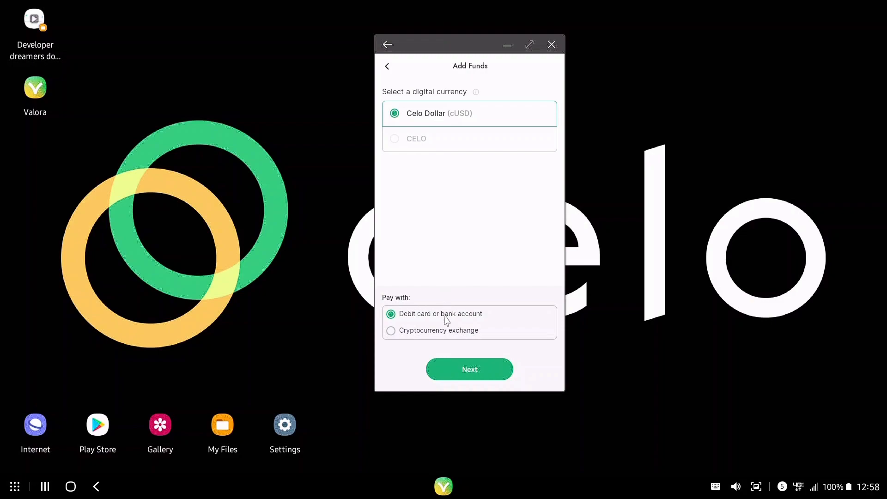
mouse_move(481, 327)
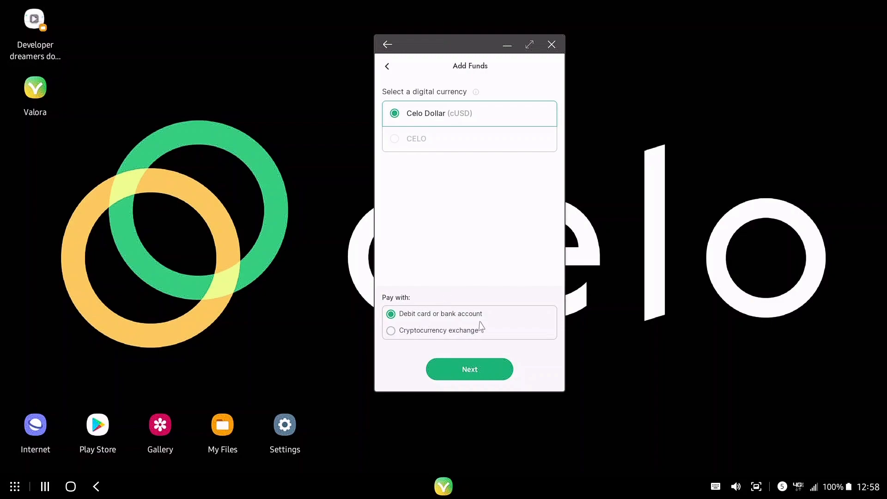
click(469, 369)
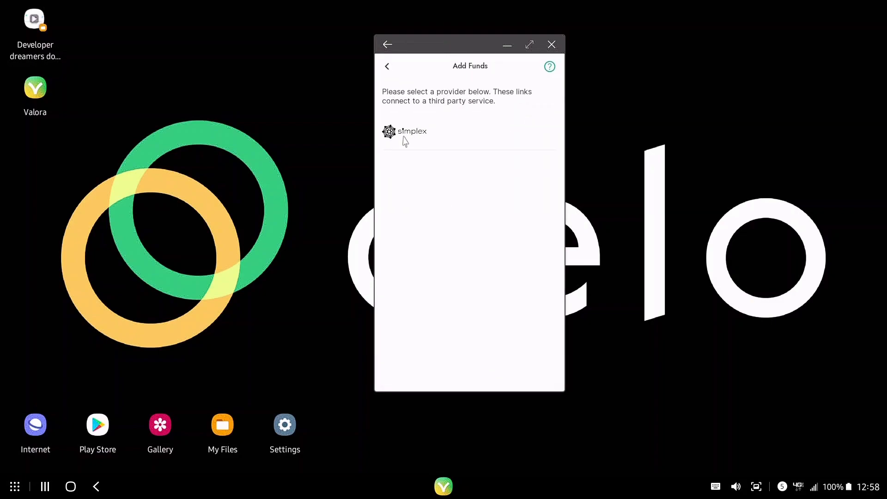
click(412, 130)
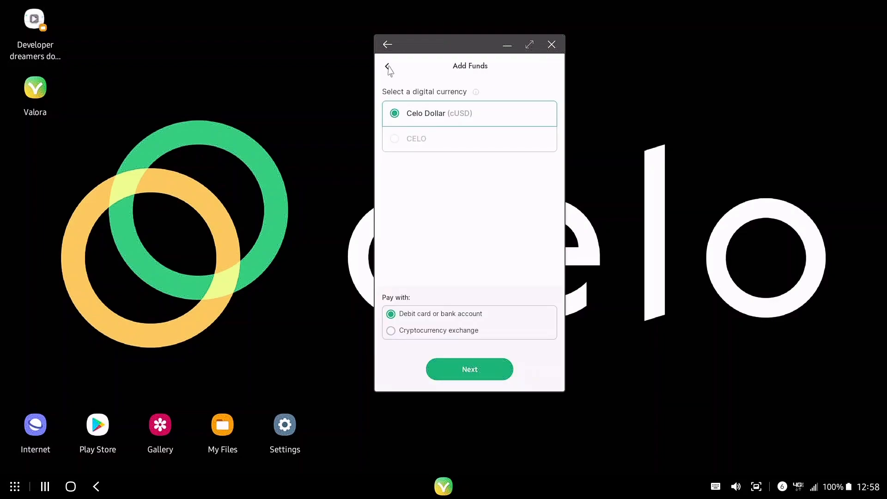
mouse_move(425, 203)
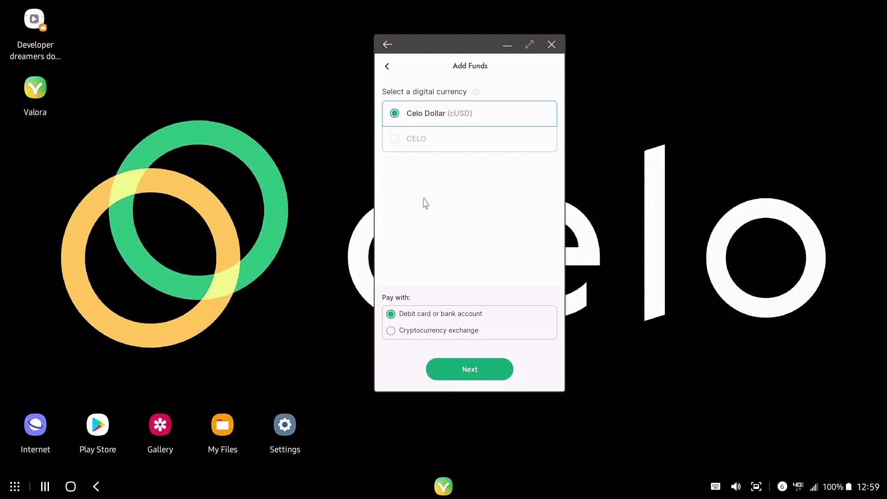
mouse_move(447, 238)
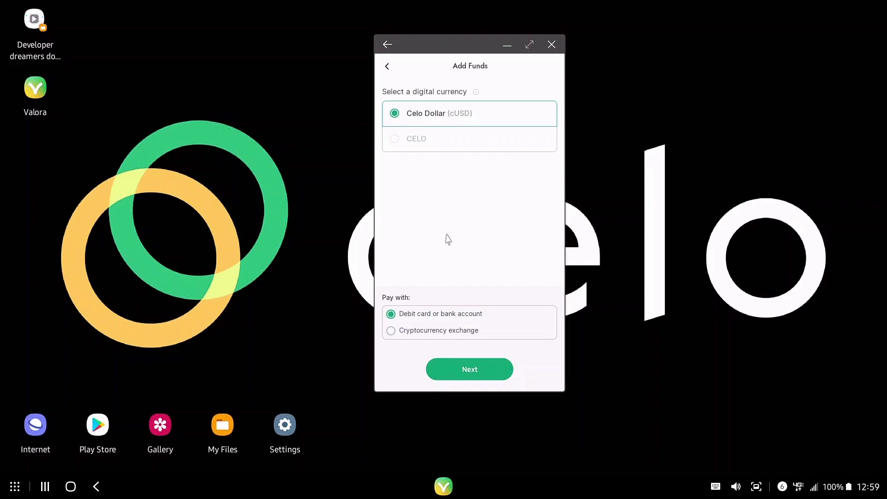
mouse_move(397, 141)
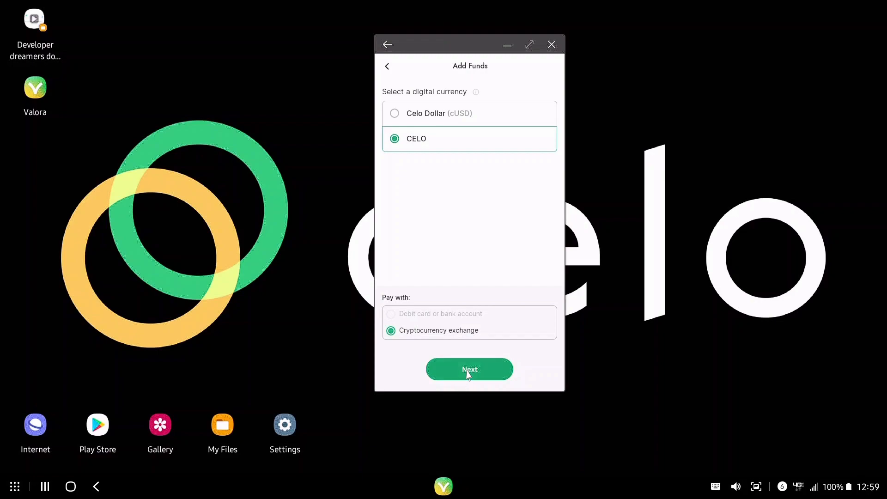
Bring up Valora's list of exchanges supporting CELO (Binance, Bittrex, Coinbase) with the account number.
click(468, 369)
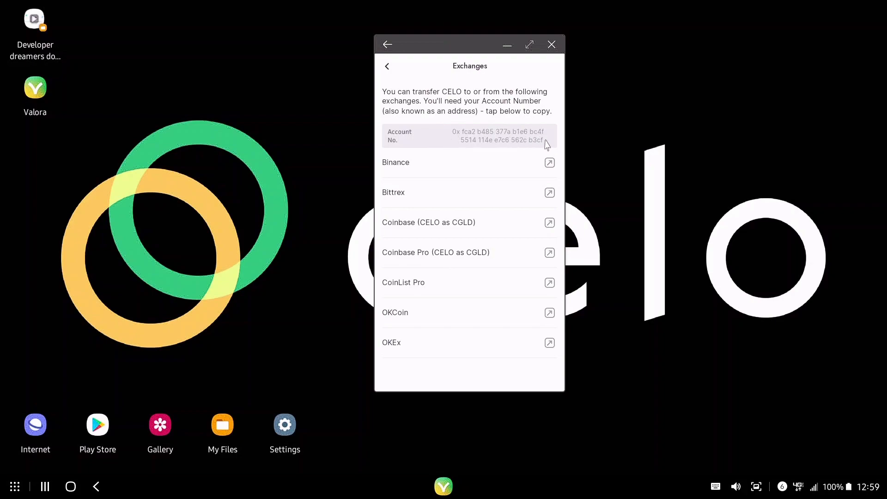
mouse_move(351, 208)
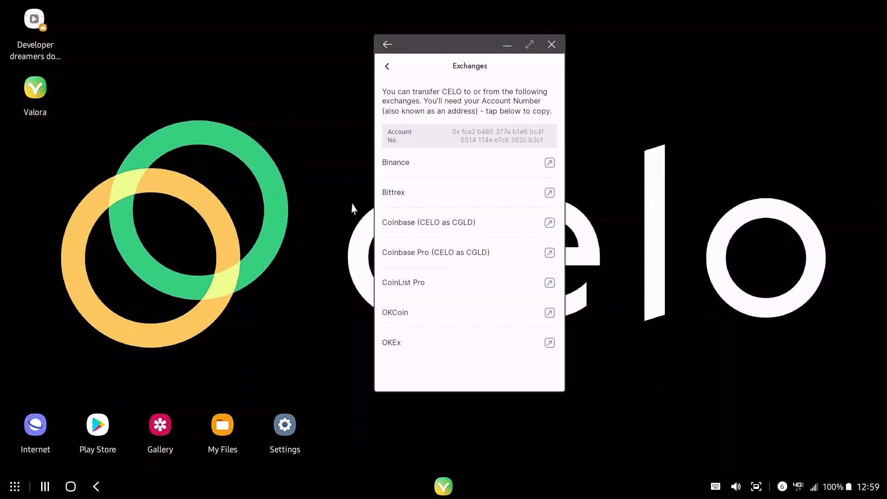
mouse_move(416, 164)
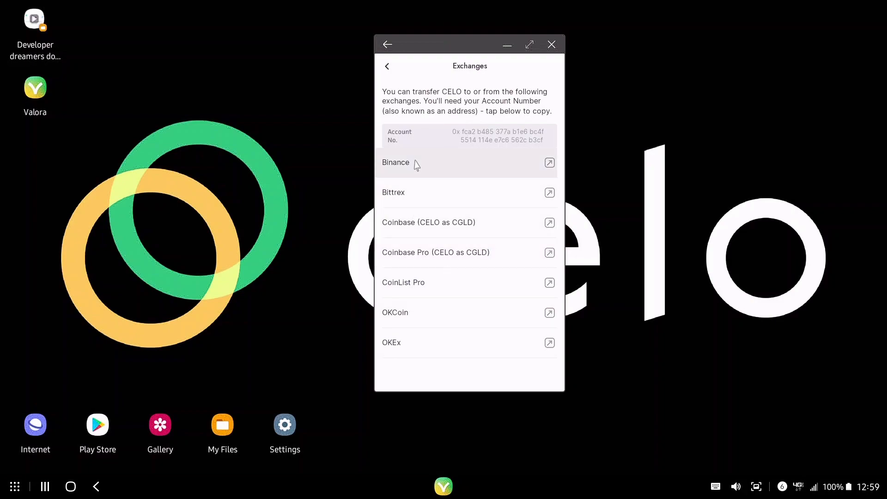
mouse_move(526, 141)
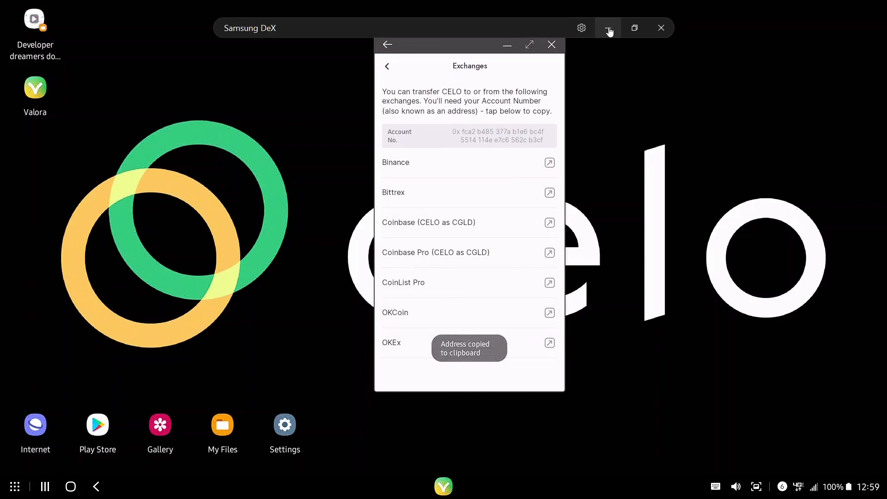
On the Coinbase CGLD send form, paste the copied Valora address as recipient and add the note 'test'.
click(660, 28)
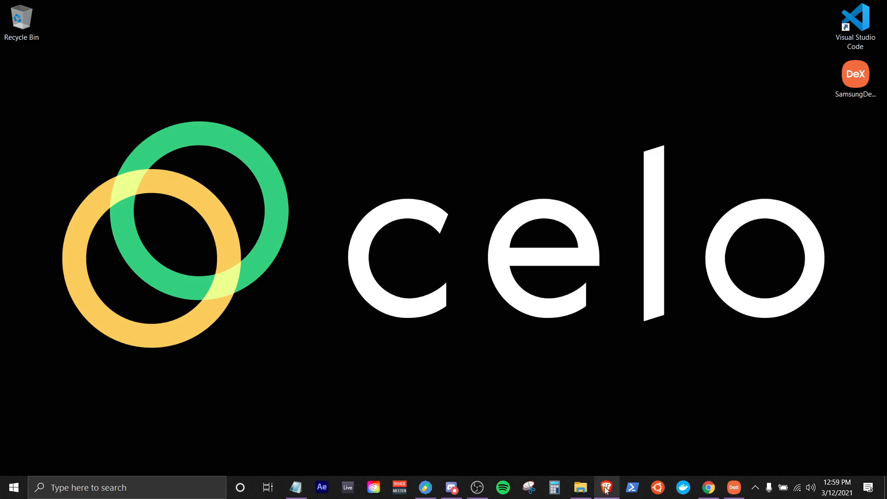
click(606, 487)
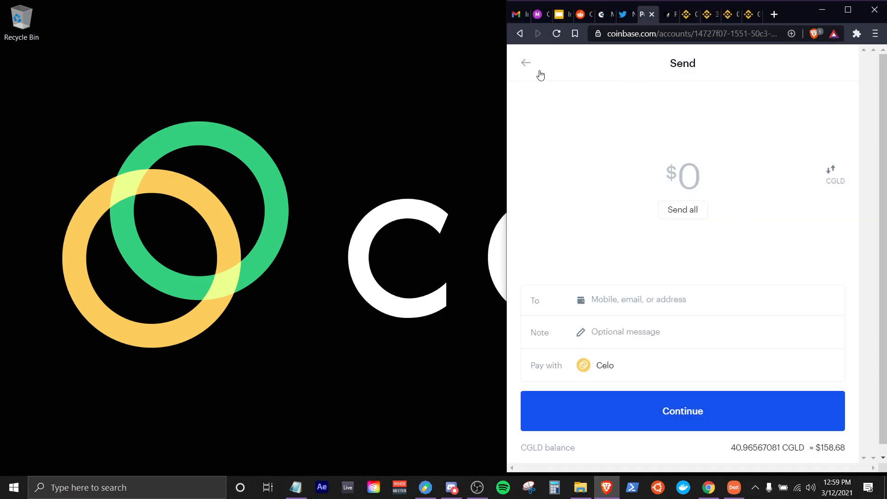
mouse_move(501, 160)
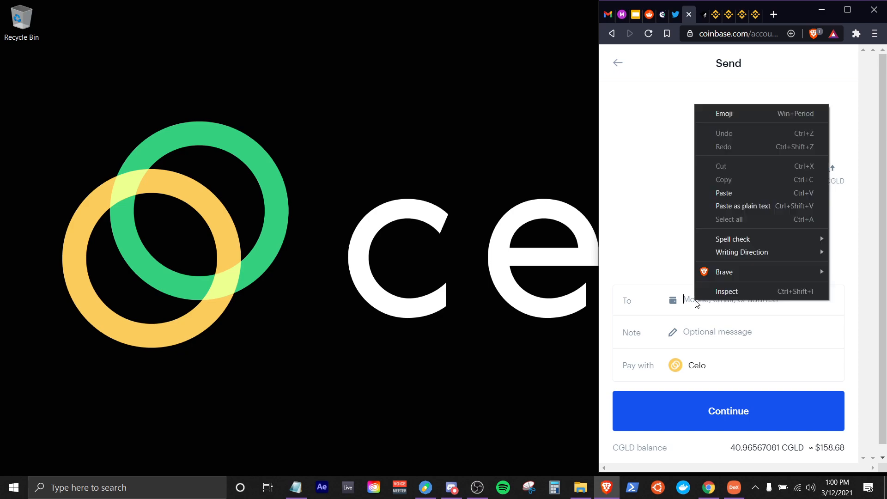
click(723, 193)
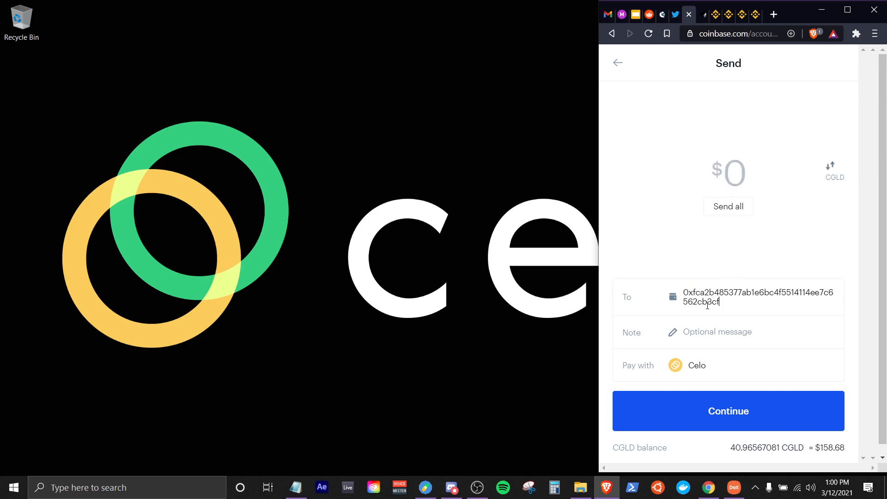
mouse_move(706, 355)
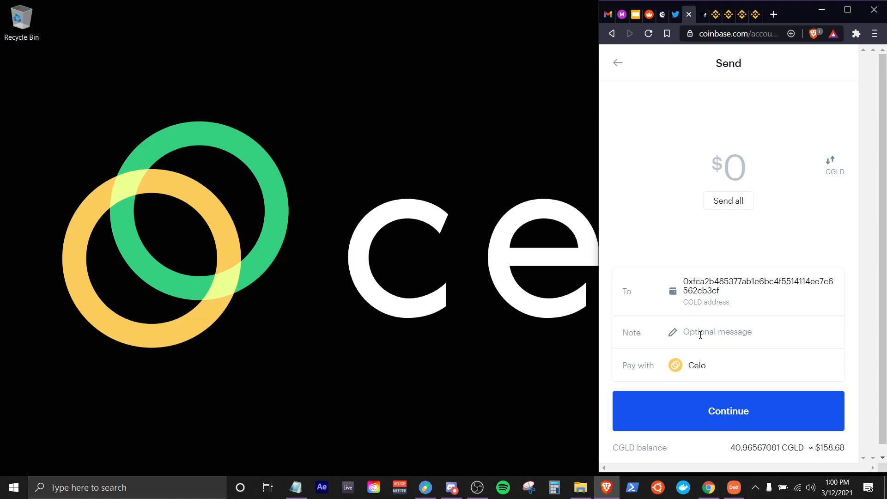
text(test)
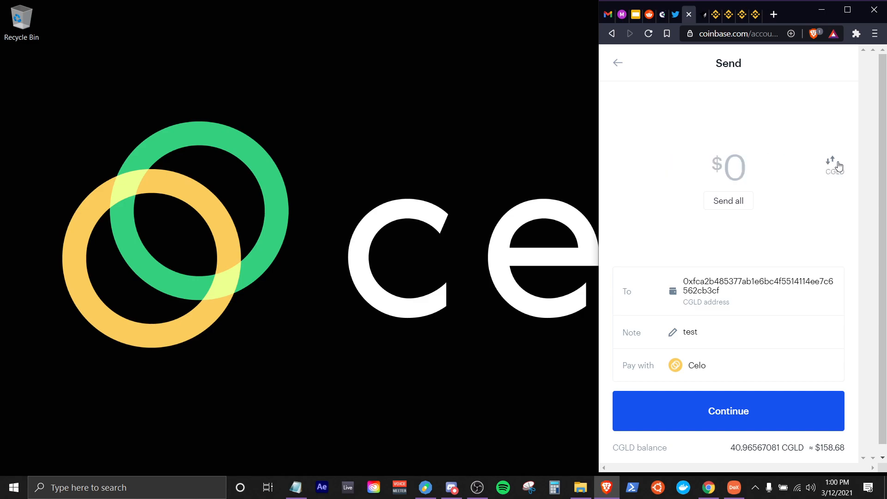
mouse_move(746, 174)
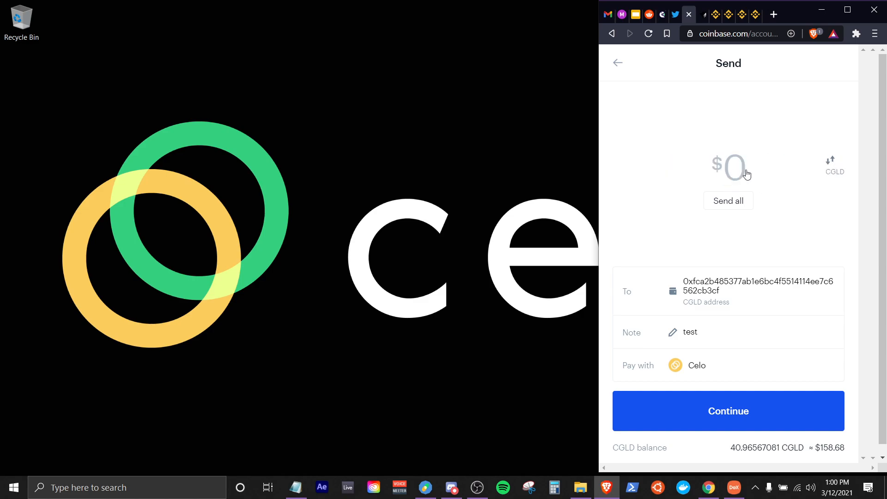
Enter an amount of $.10 and try to continue, hitting the minimum-send-amount warning.
click(728, 166)
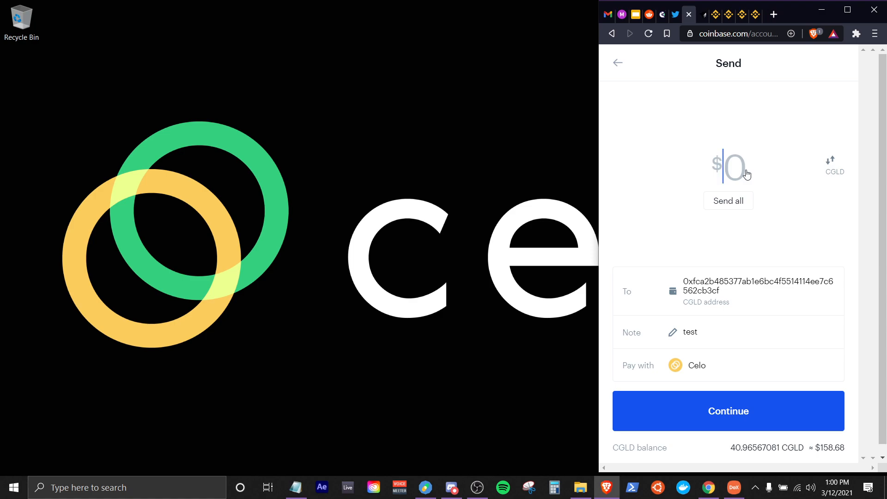
text(.1)
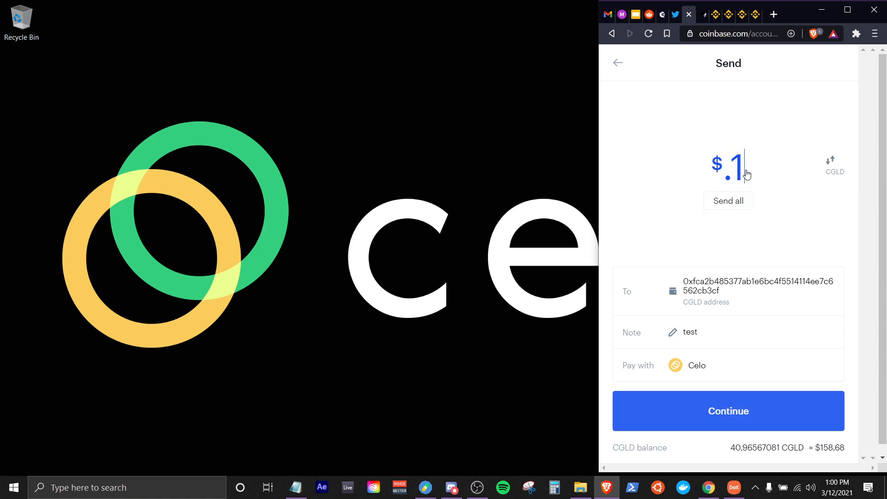
text(0)
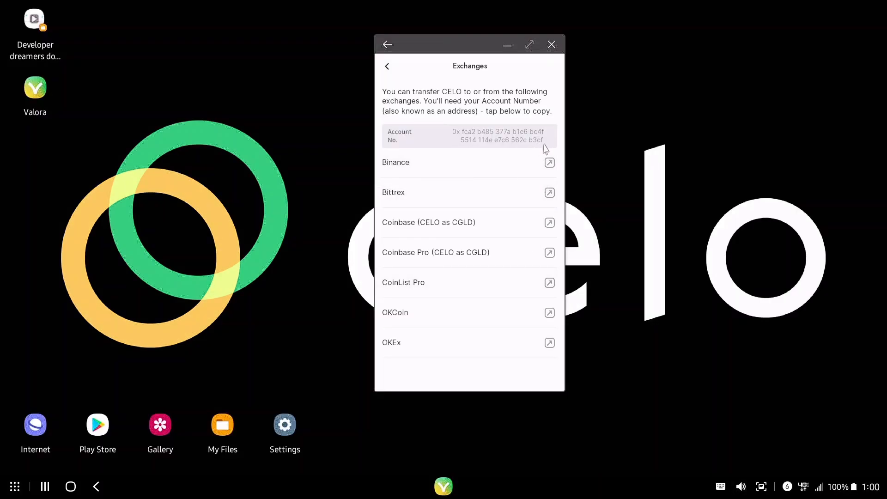
mouse_move(458, 139)
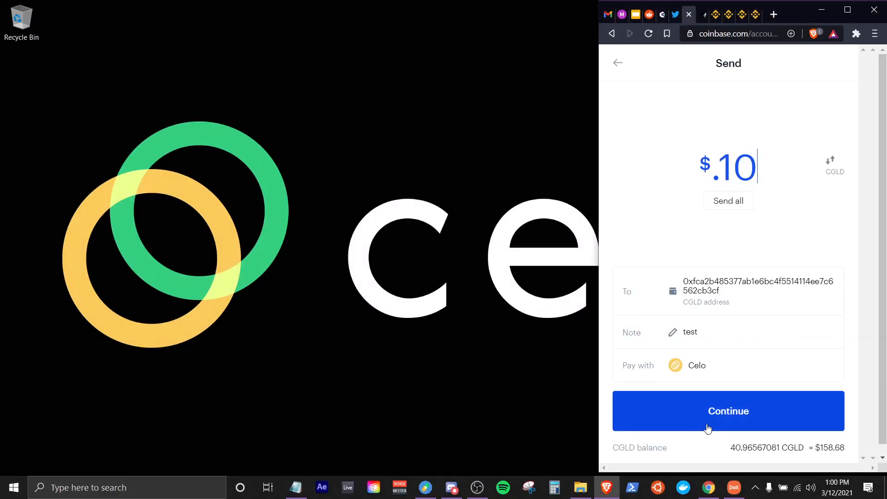
click(728, 410)
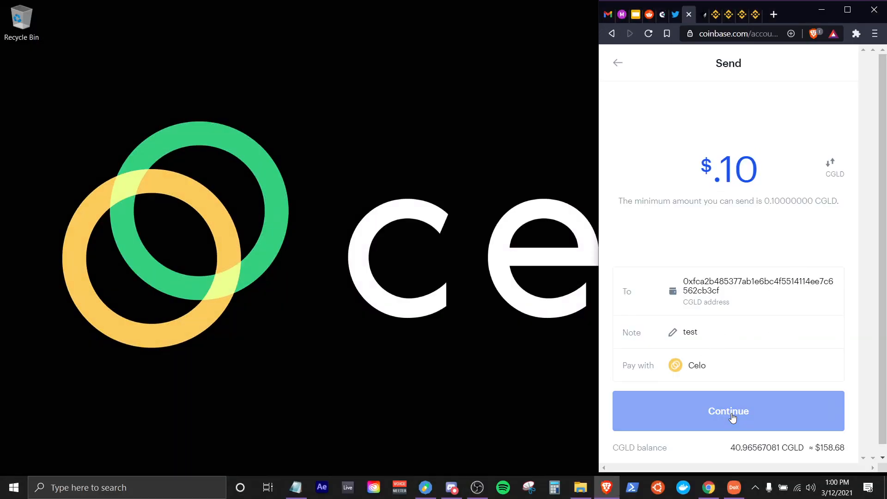
mouse_move(752, 238)
text(1)
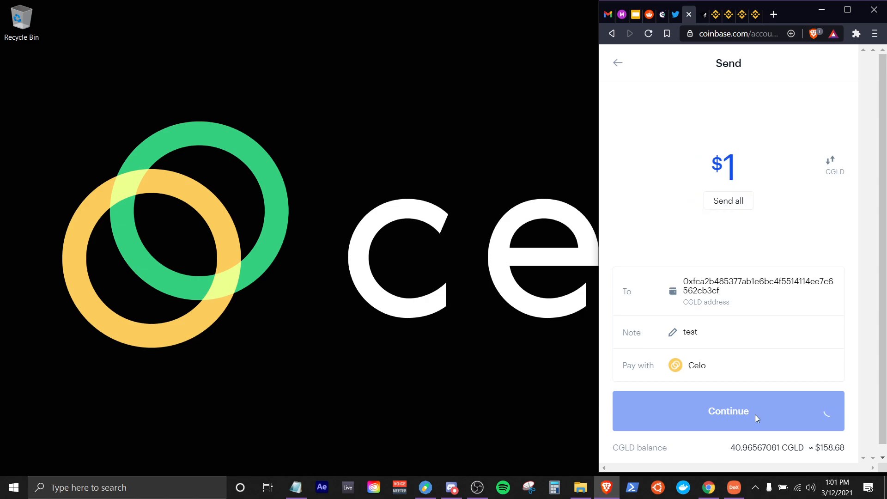
Review and confirm the Coinbase send of 0.25816778 CGLD ($0.99) to the Valora address.
click(728, 410)
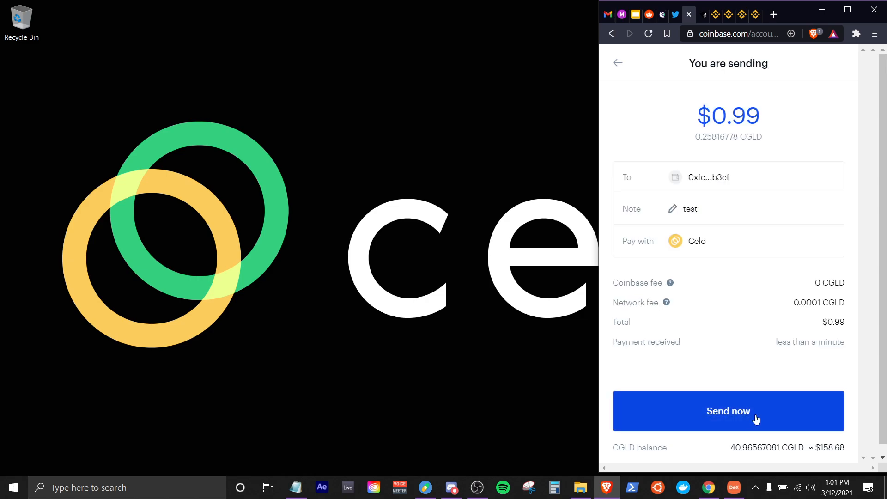
mouse_move(835, 325)
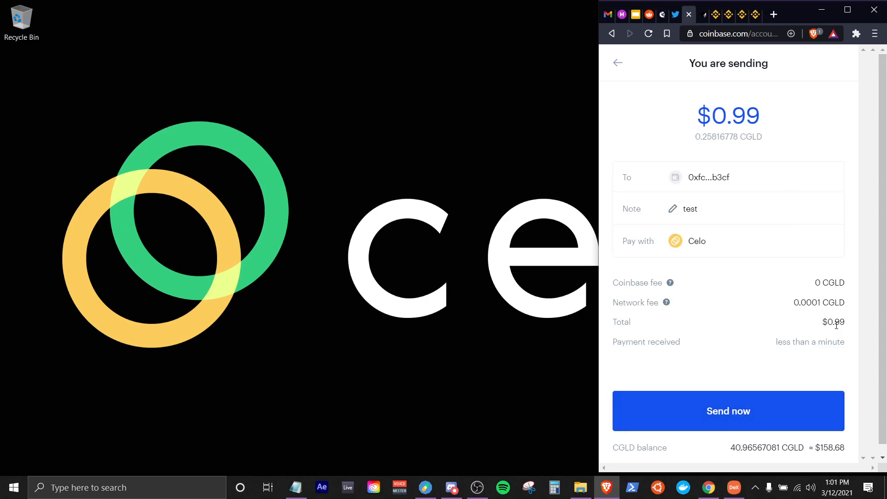
double_click(806, 302)
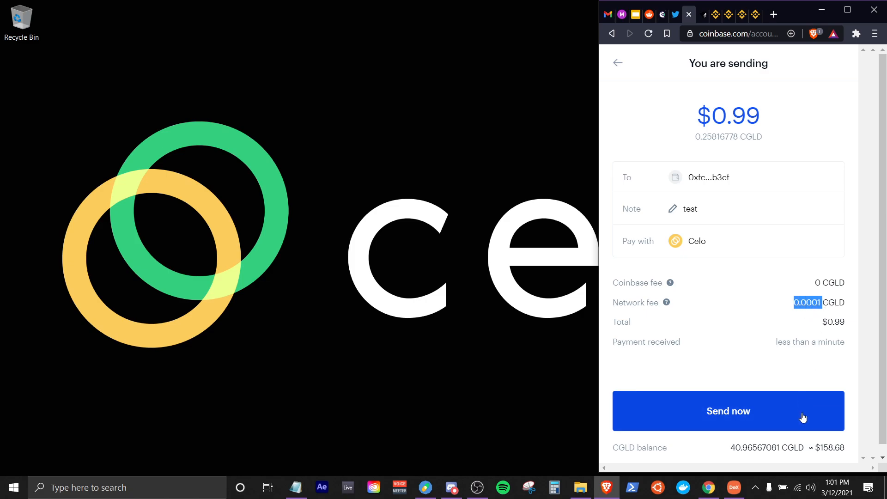
click(727, 410)
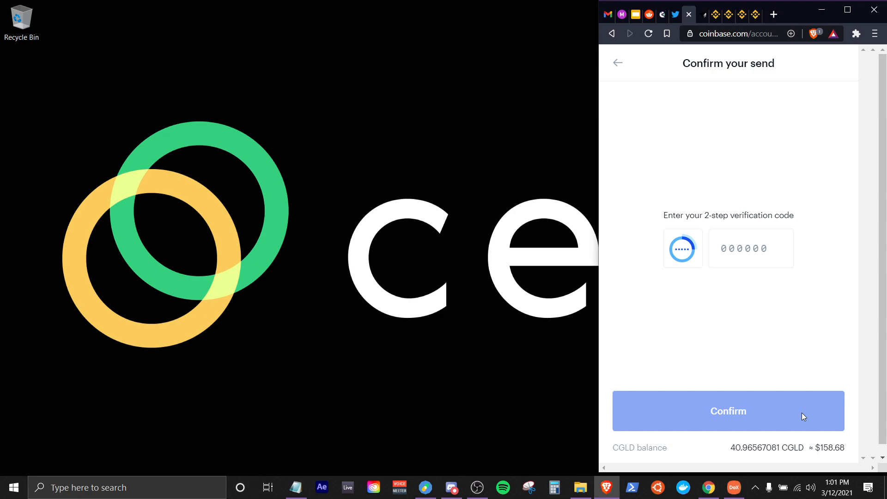
click(728, 410)
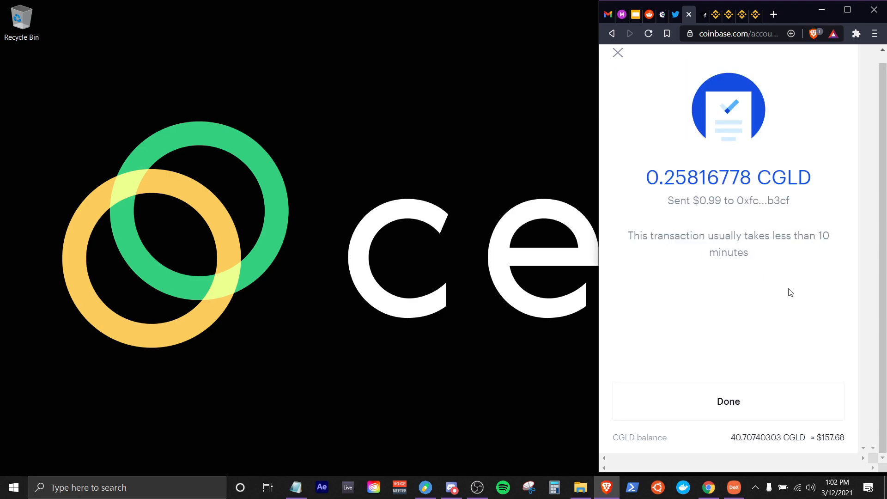
mouse_move(770, 234)
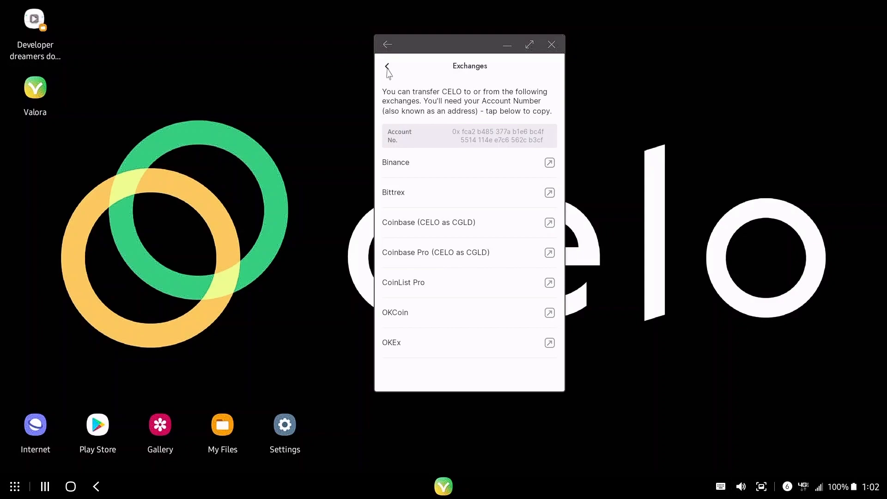
click(387, 64)
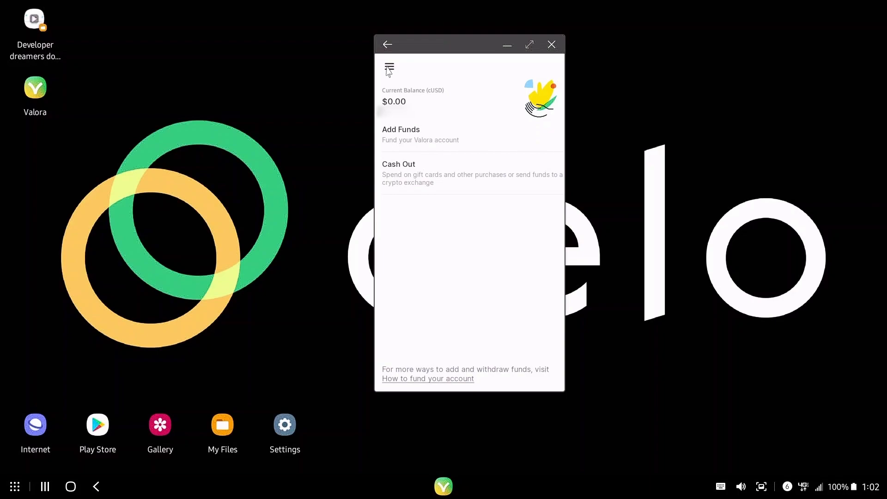
click(389, 69)
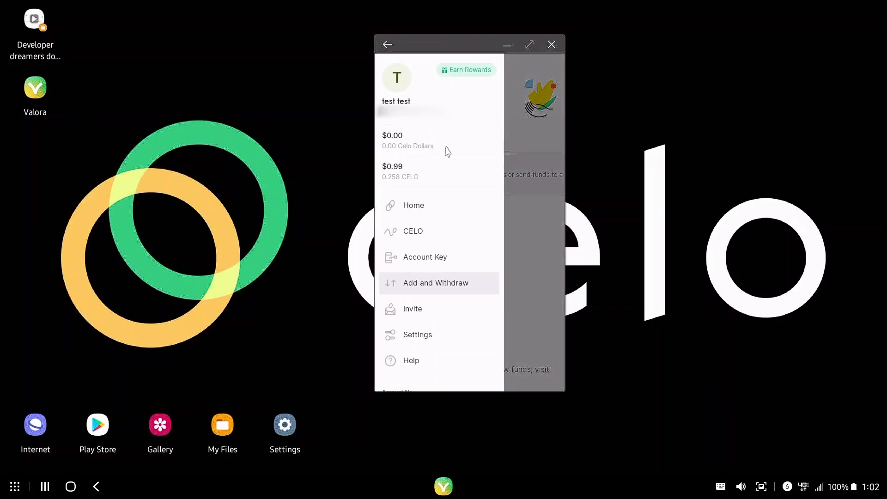
mouse_move(399, 184)
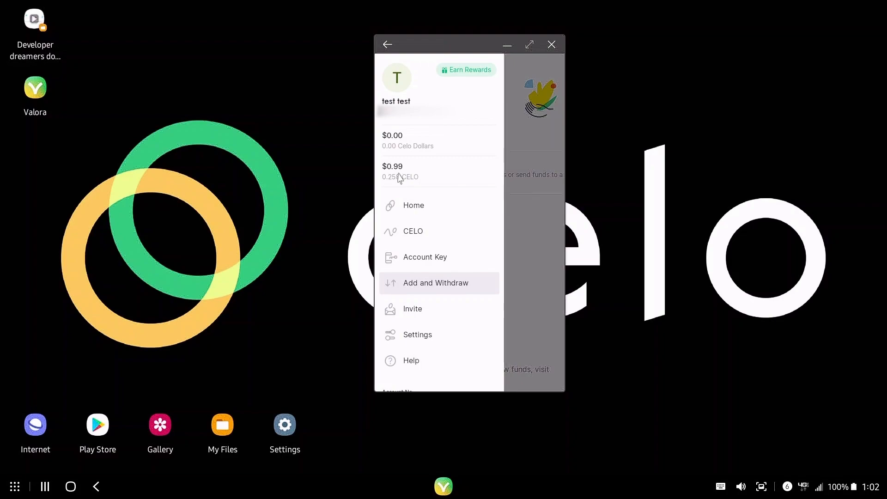
click(435, 283)
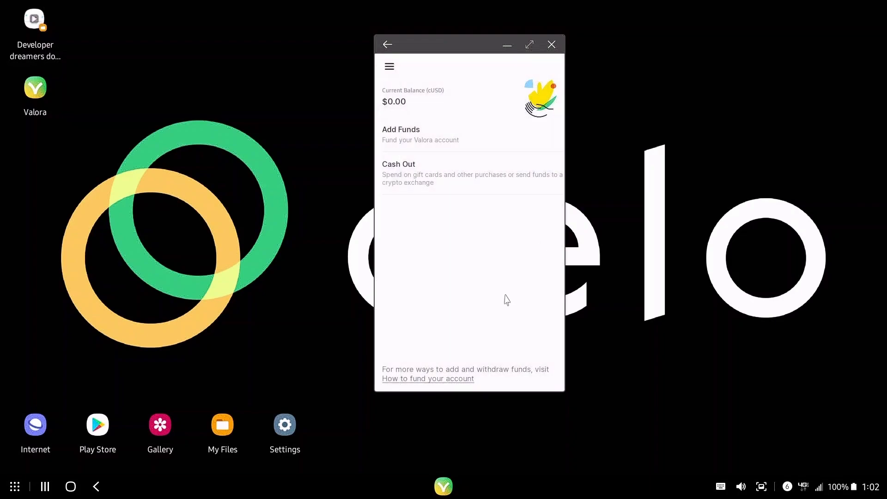
click(389, 66)
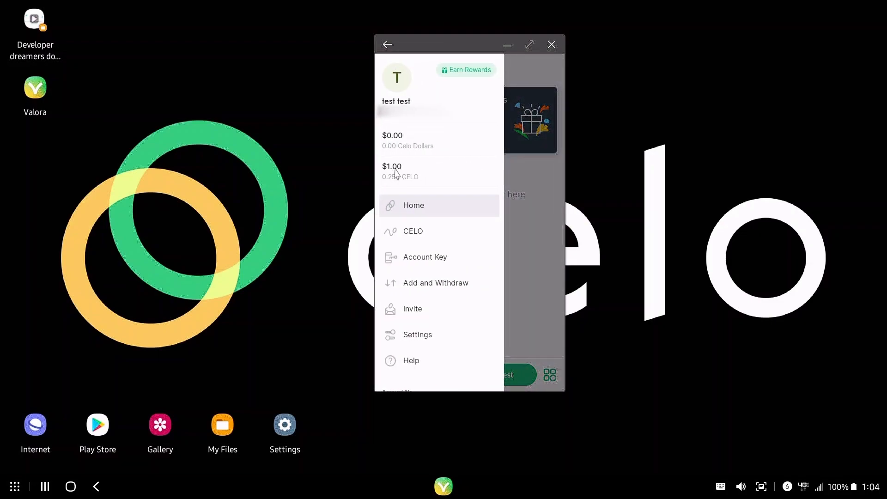
mouse_move(411, 177)
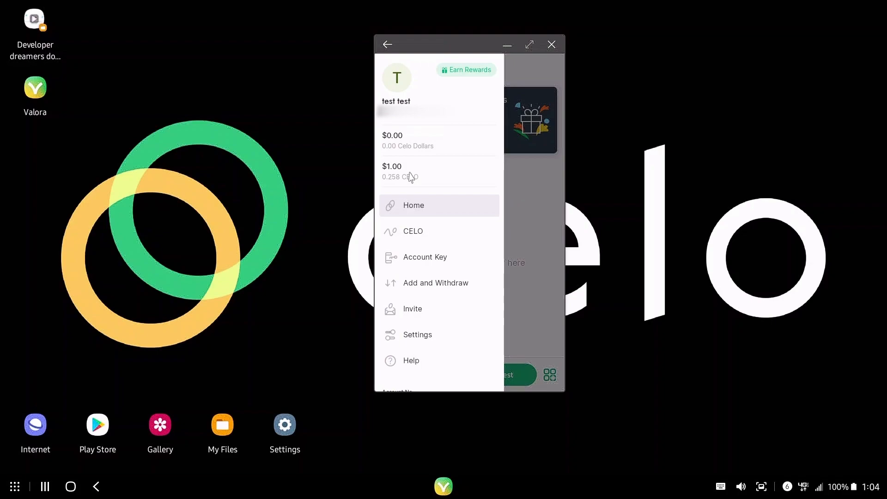
mouse_move(407, 198)
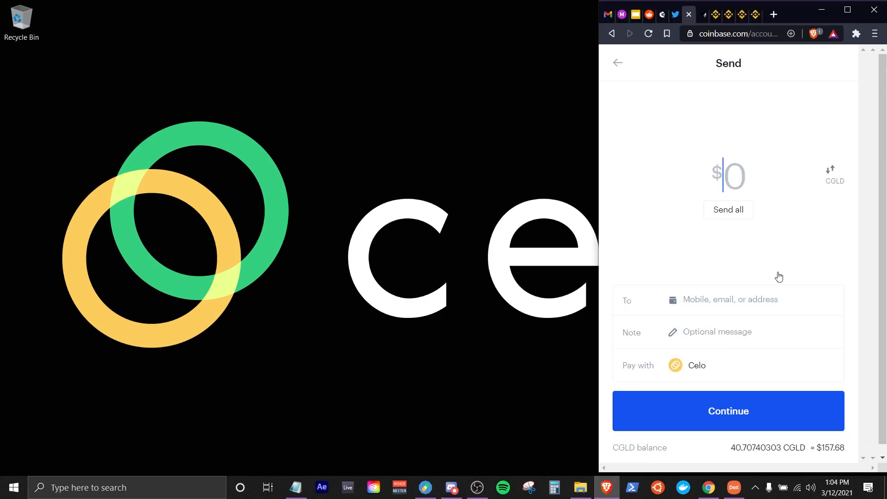
mouse_move(747, 172)
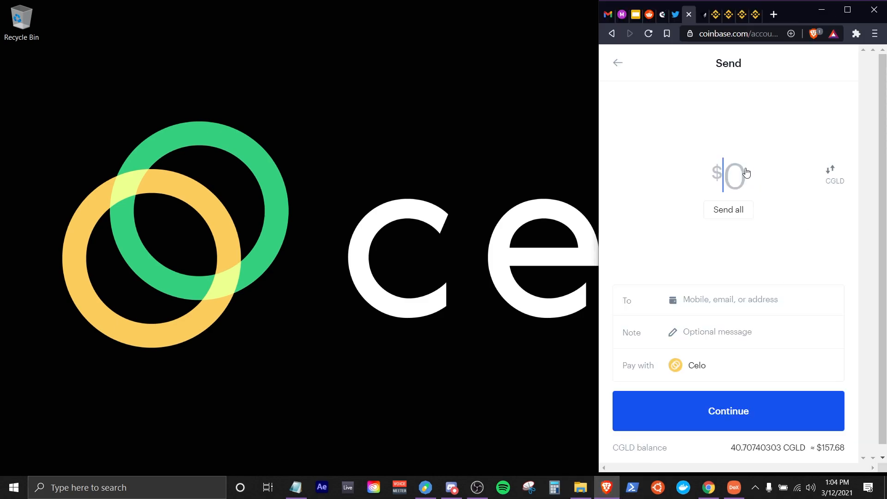
text(1)
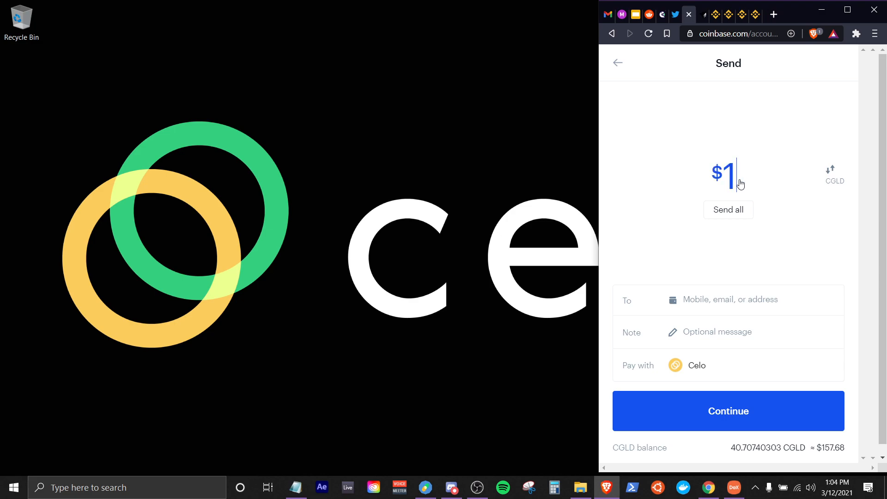
text(0)
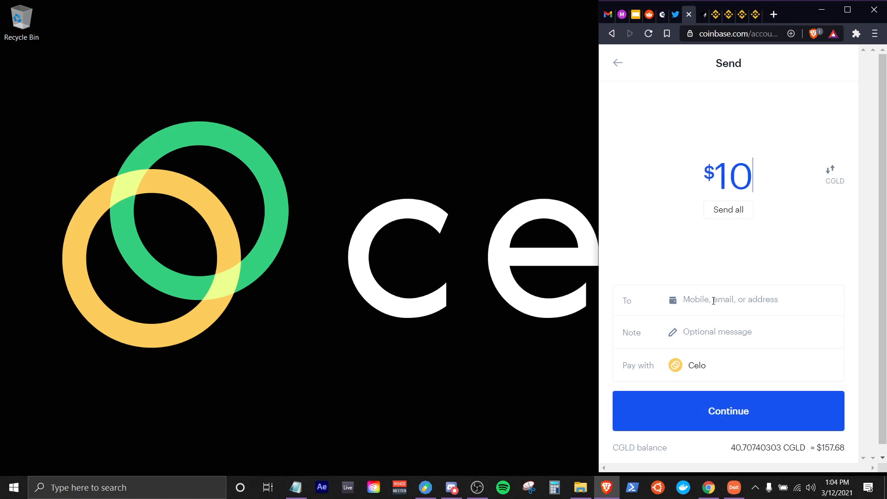
text(0xfca2b485377ab1e6bc4f5514114ee7c6562cb3cf)
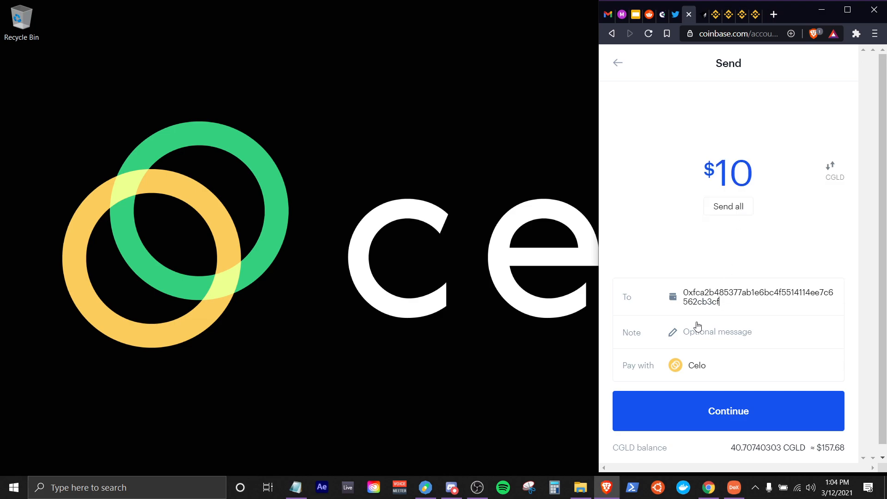
click(719, 332)
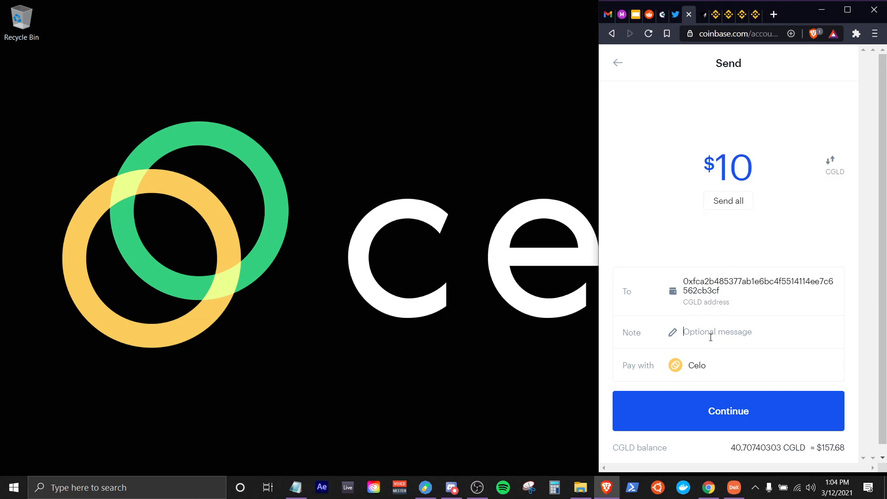
text(test)
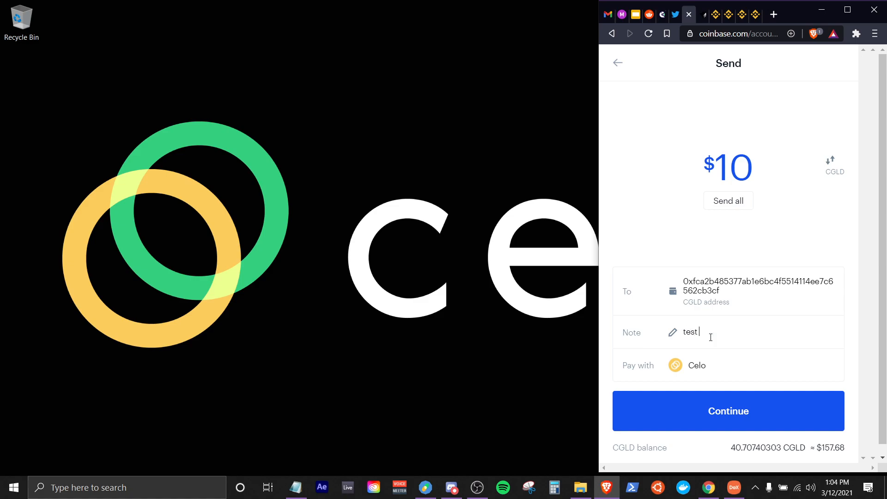
Review and send the roughly $9.93 (2.58 CGLD) transfer to the Valora wallet.
click(727, 410)
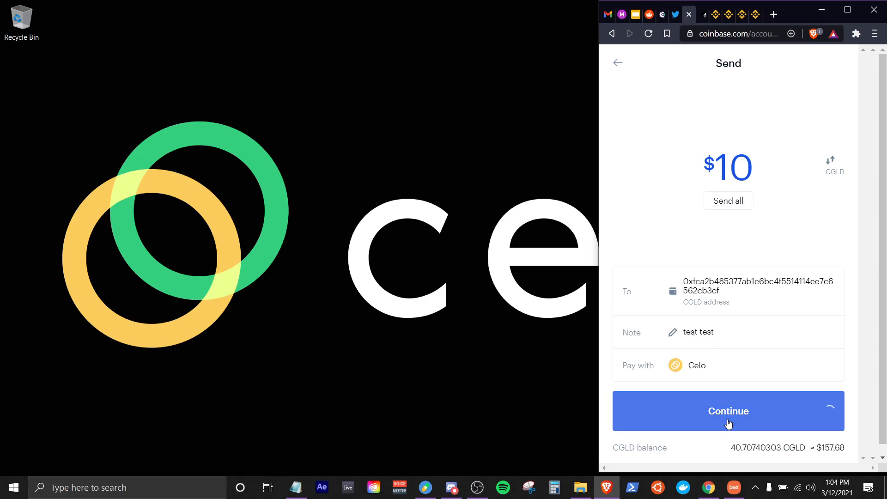
click(728, 410)
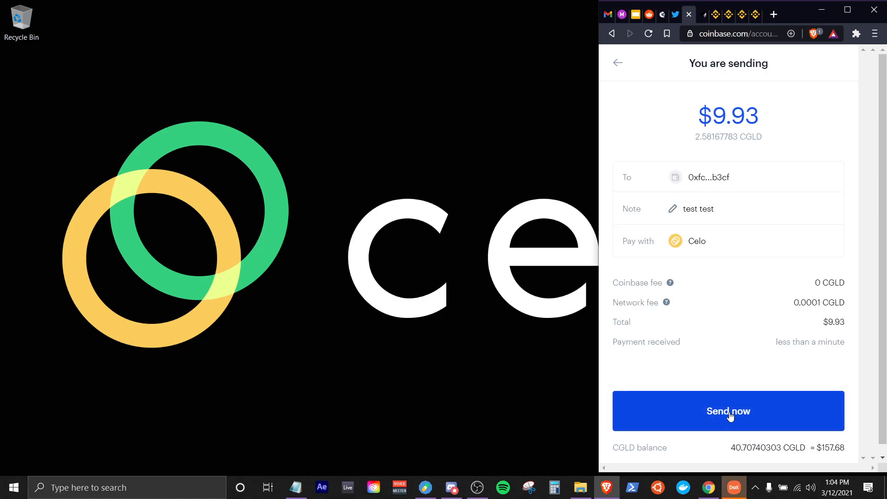
click(728, 410)
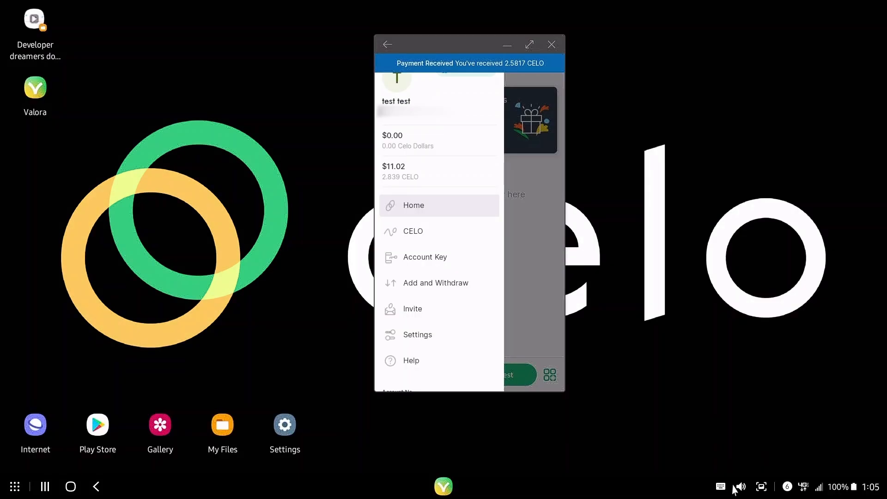
mouse_move(390, 180)
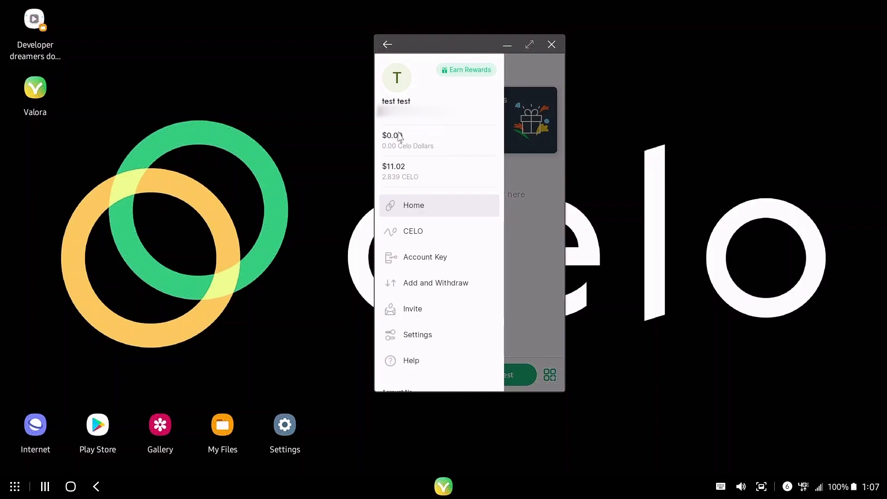
mouse_move(410, 176)
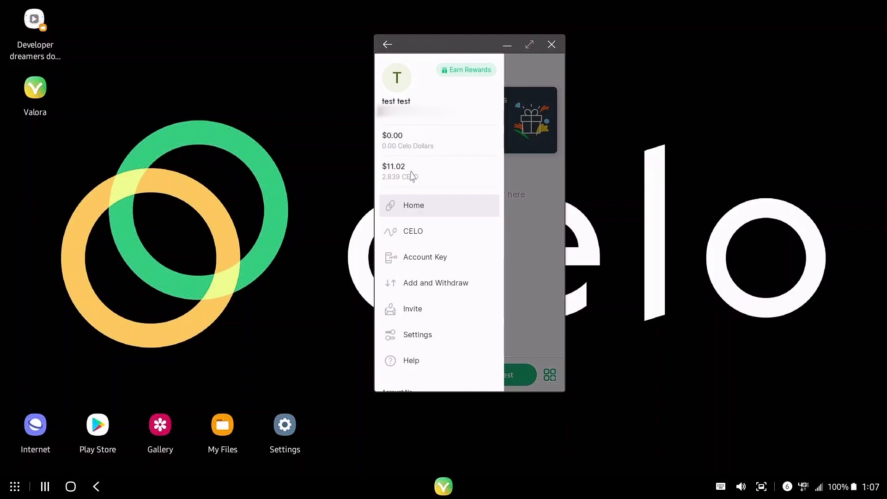
mouse_move(412, 177)
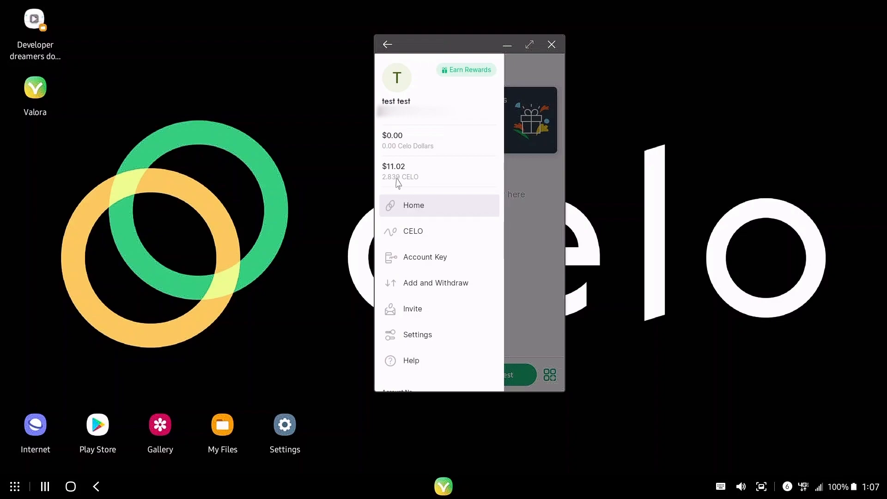
mouse_move(506, 194)
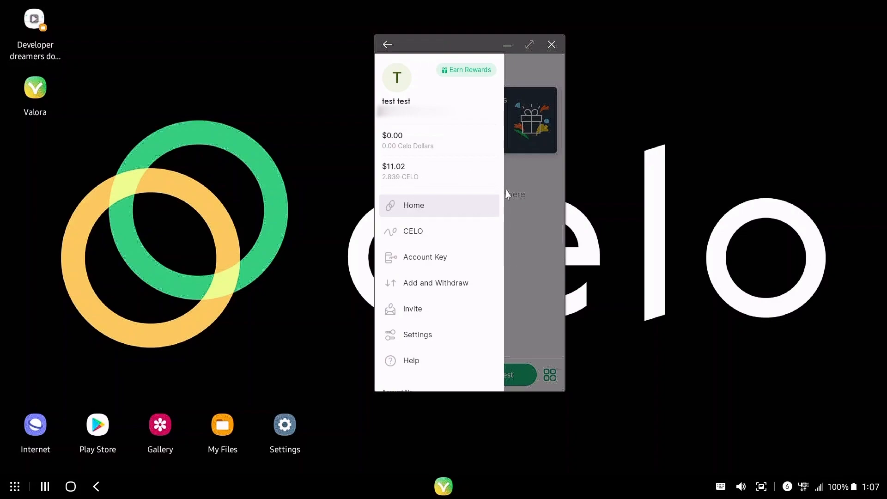
mouse_move(456, 210)
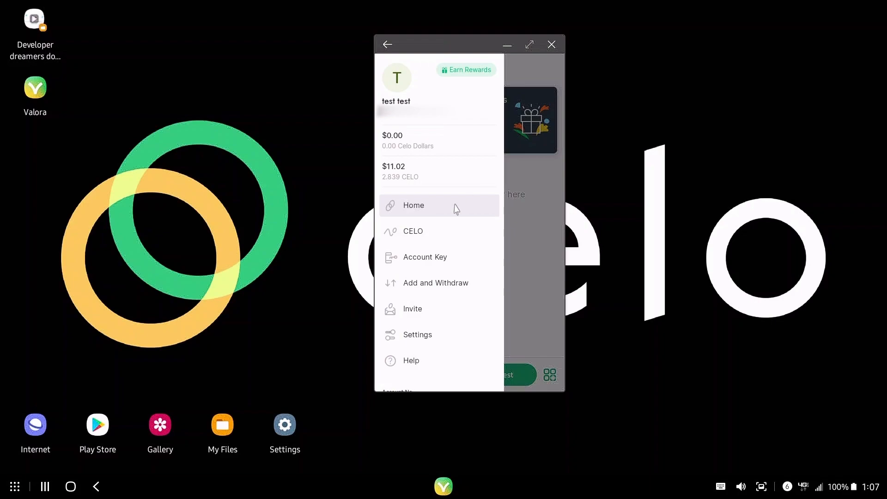
mouse_move(407, 144)
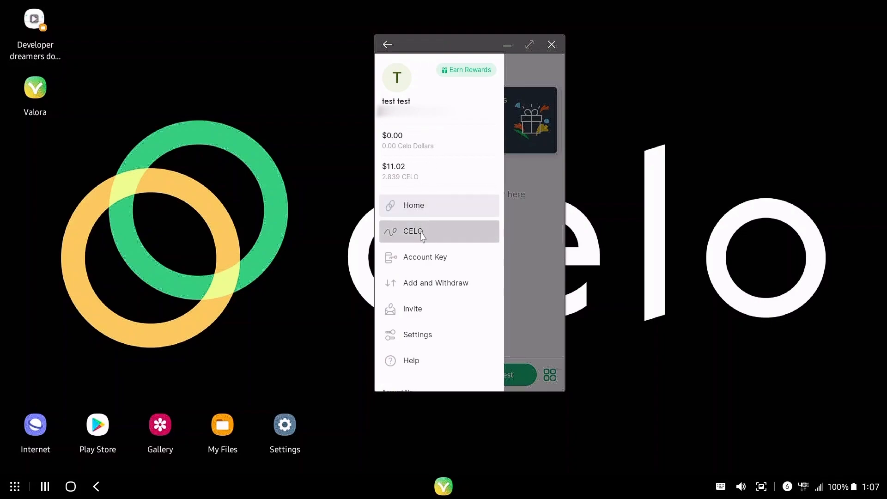
From the CELO page start a sale and enter $10 as the USD amount to sell.
click(413, 231)
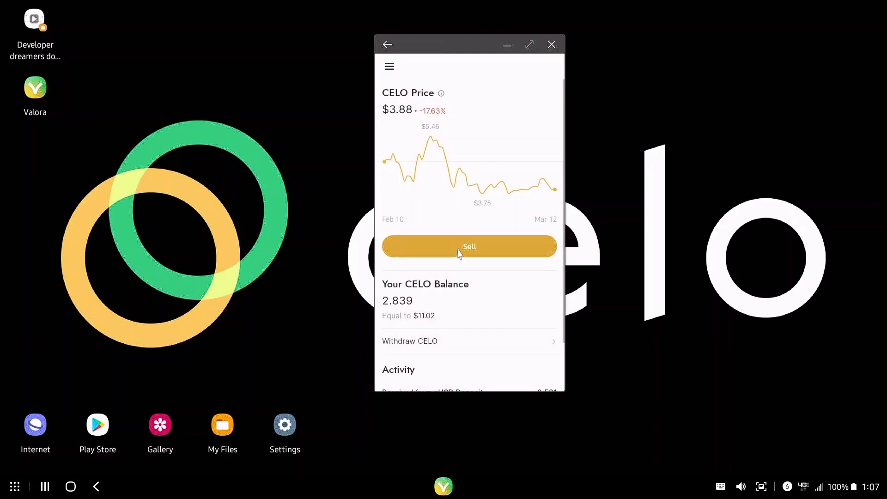
click(468, 245)
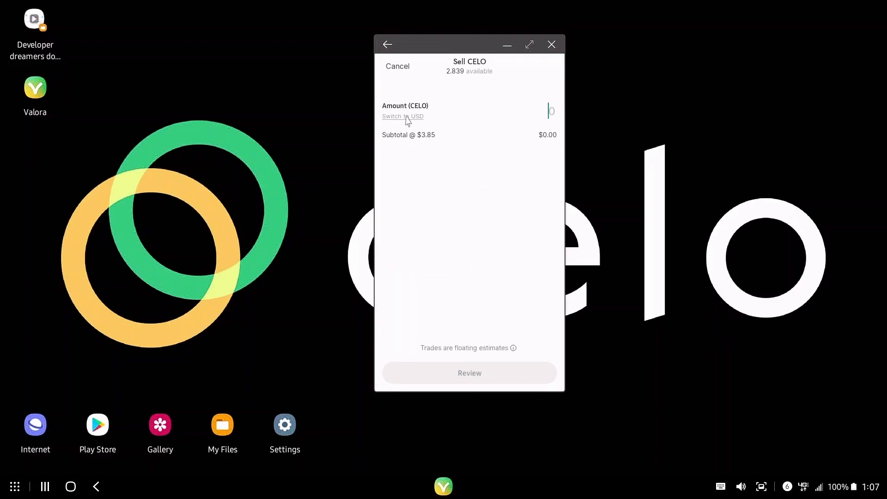
click(402, 116)
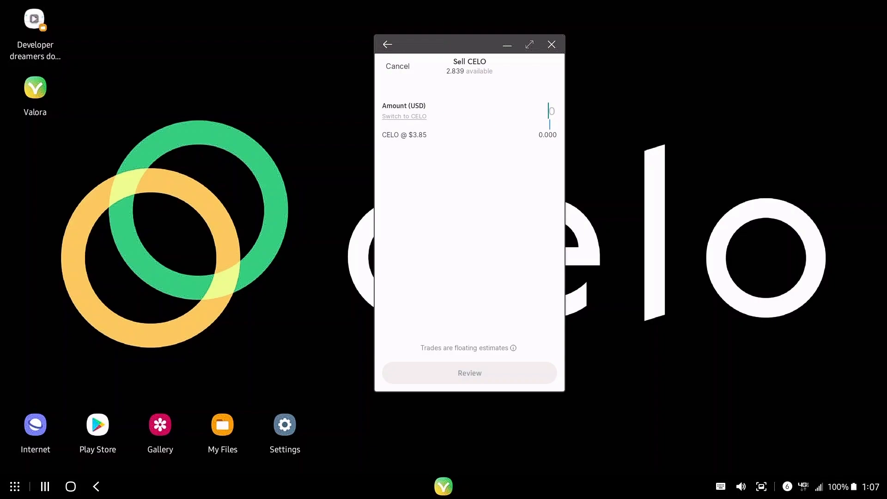
text(11)
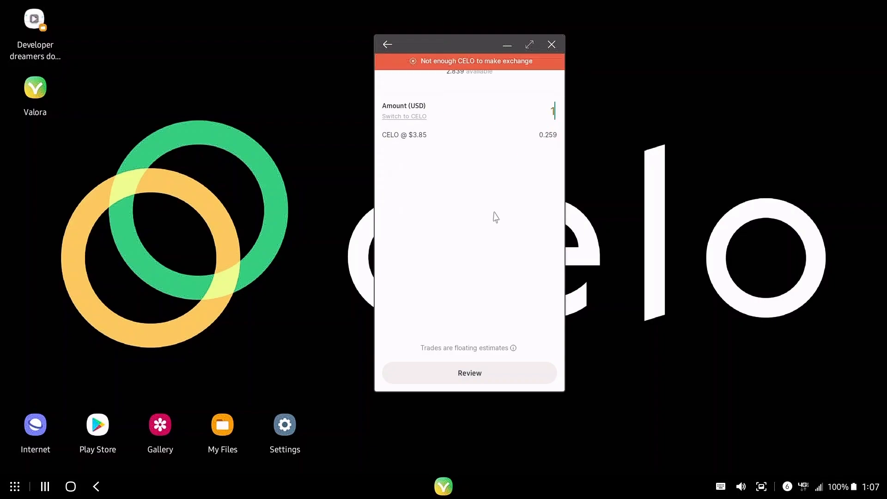
text(0)
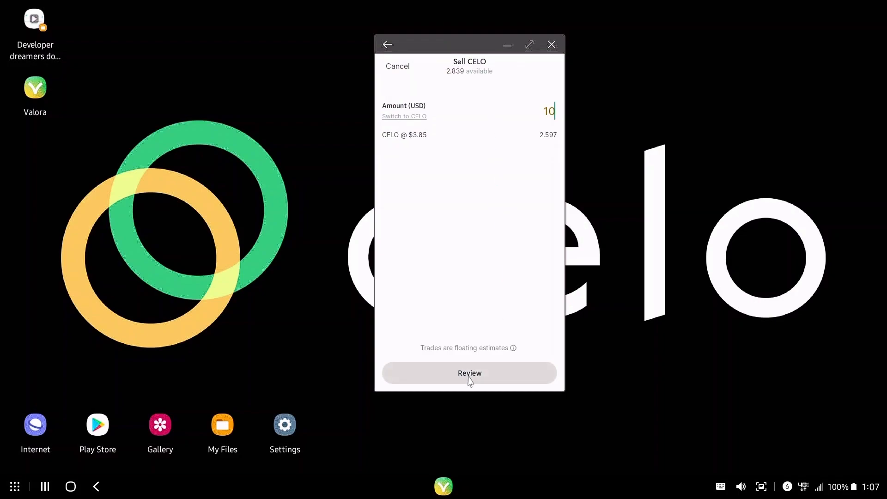
Review and confirm selling 2.597 CELO at $3.85 for $10.00.
click(469, 372)
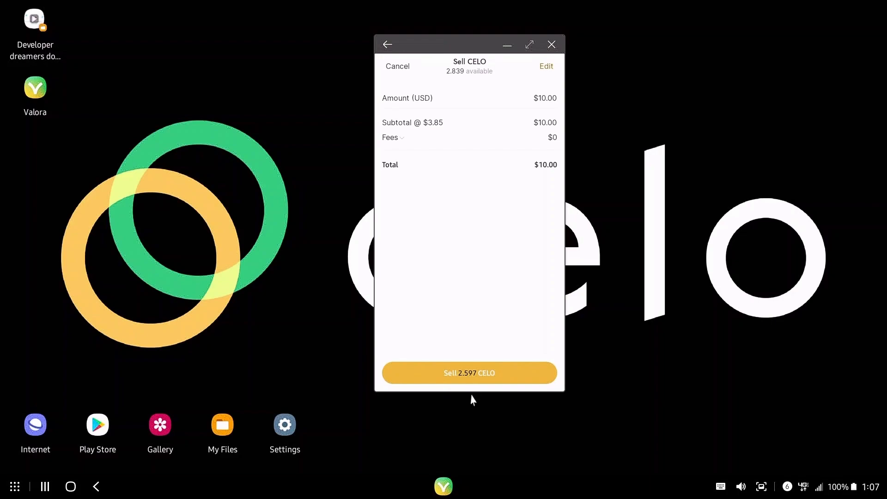
click(469, 373)
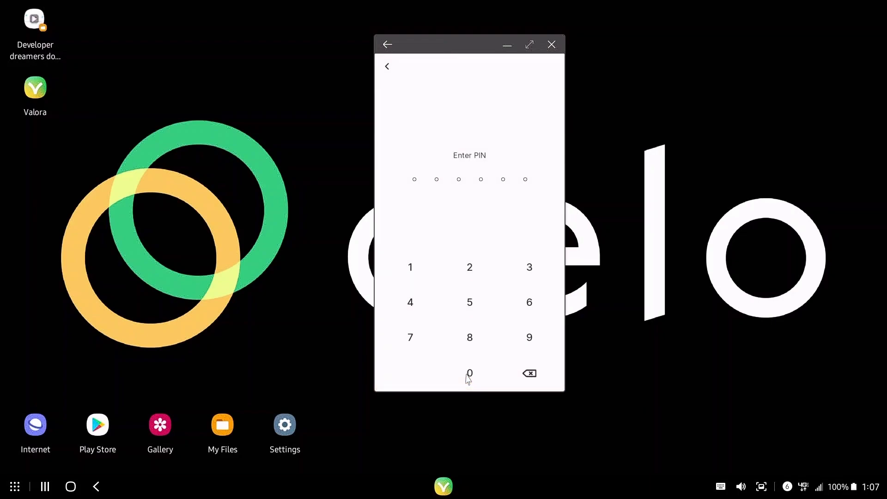
mouse_move(422, 288)
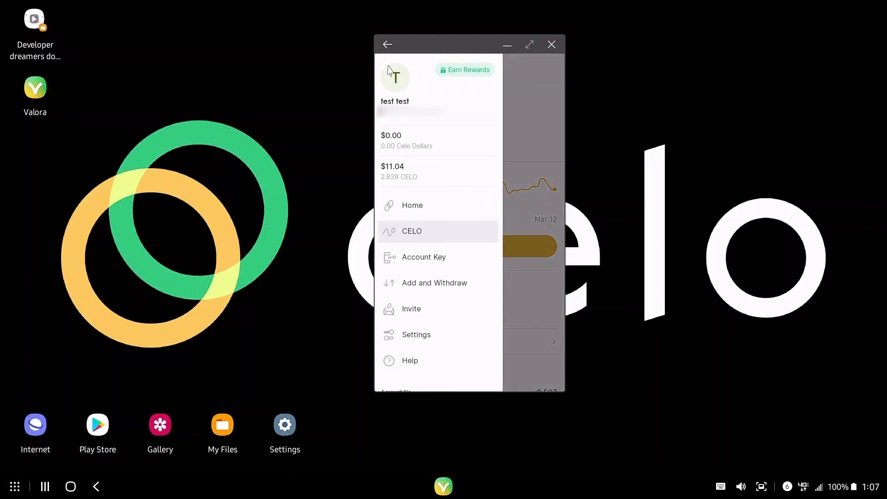
Check the account drawer after the sale: $10.00 Celo Dollars and $0.94 (0.242 CELO).
click(411, 231)
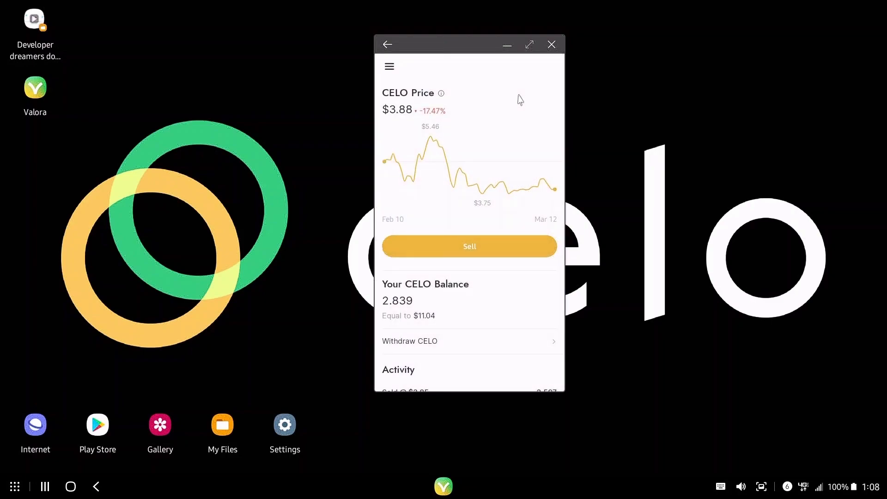
scroll(down, 3)
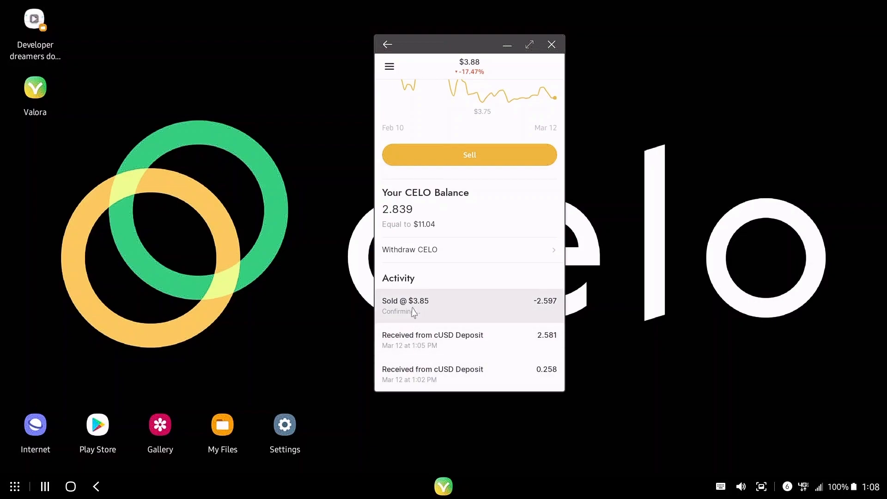
mouse_move(413, 322)
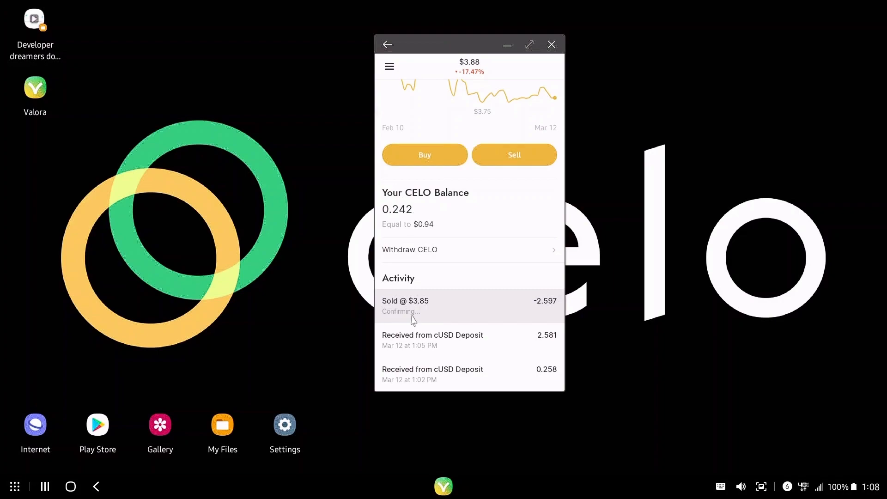
click(389, 66)
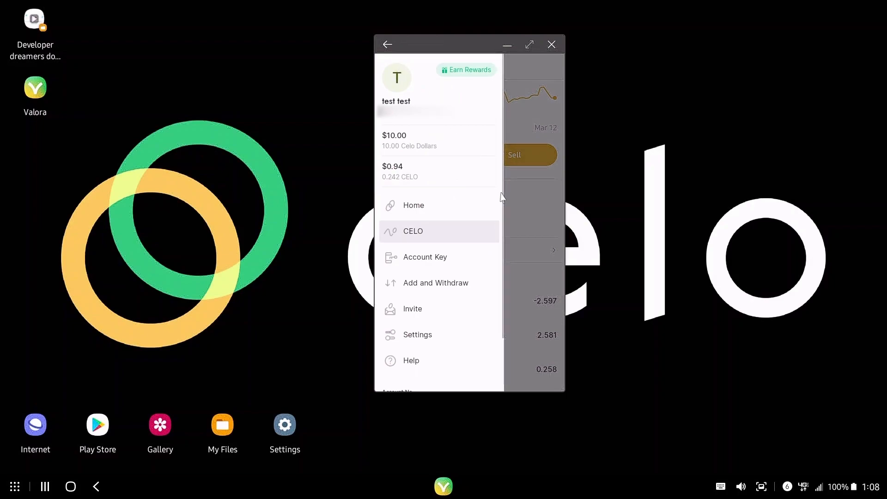
mouse_move(424, 162)
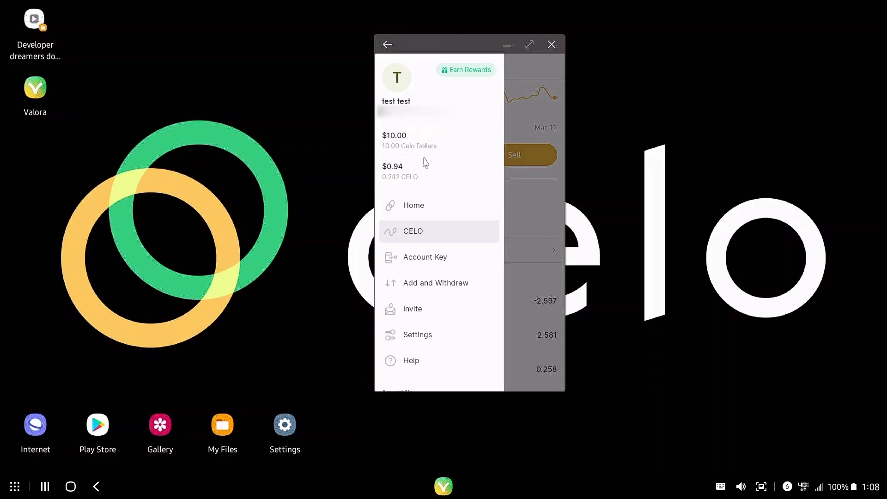
mouse_move(409, 180)
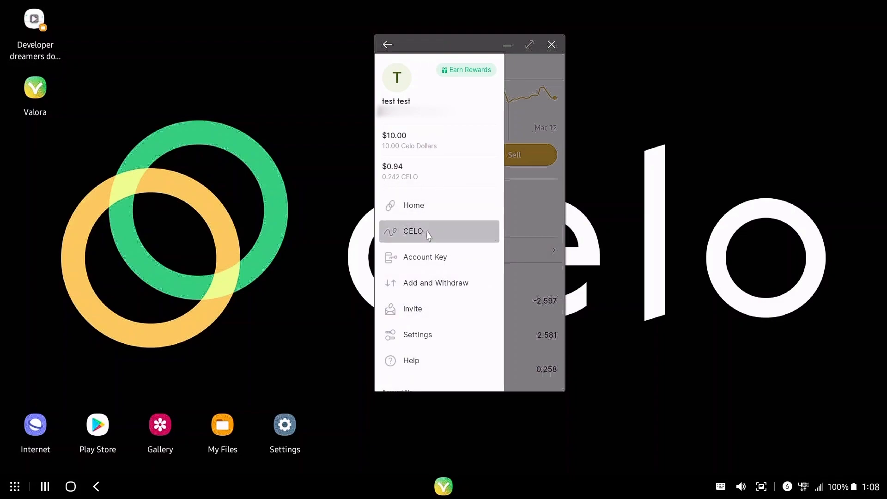
mouse_move(424, 257)
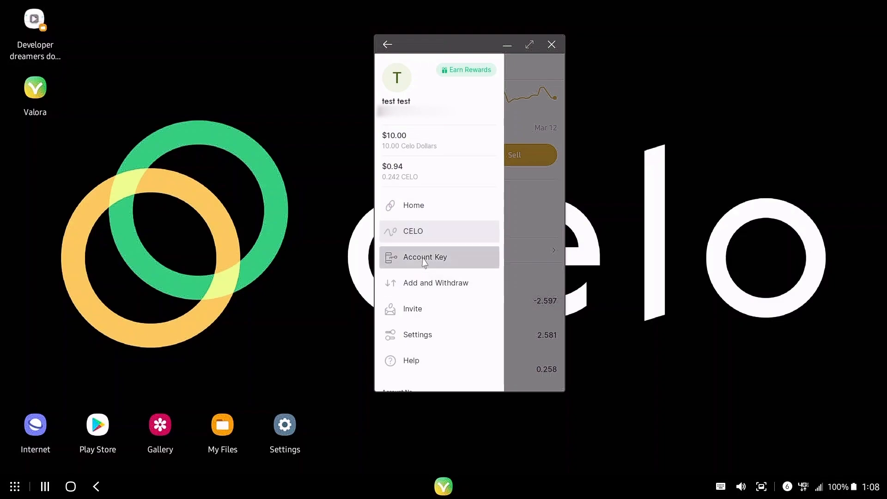
mouse_move(425, 290)
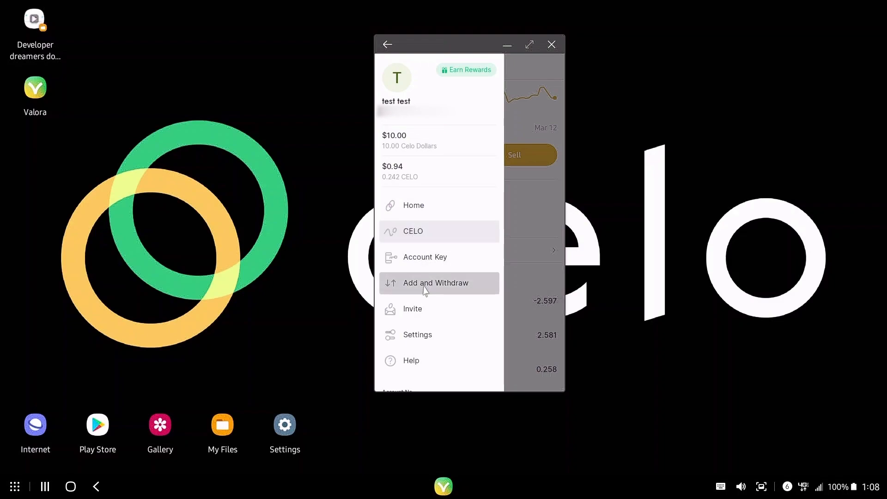
Dismiss the invite-a-friend prompt and go to Valora's Settings.
click(412, 309)
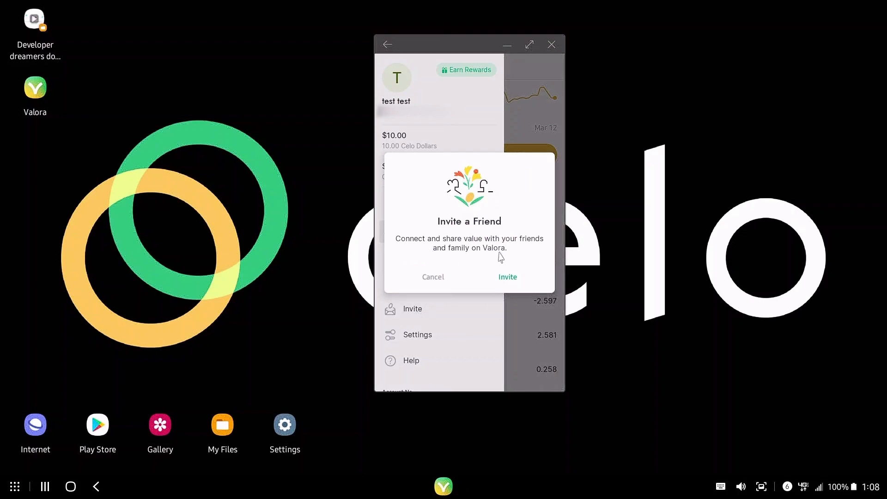
click(433, 276)
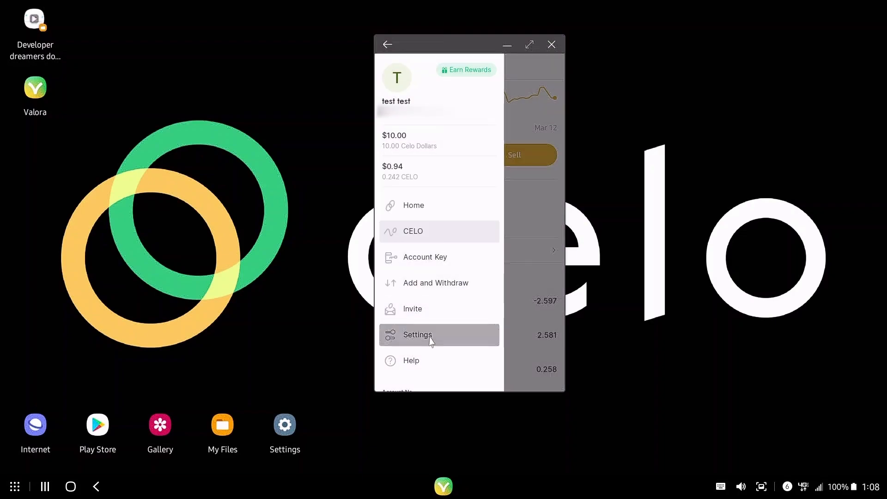
click(418, 334)
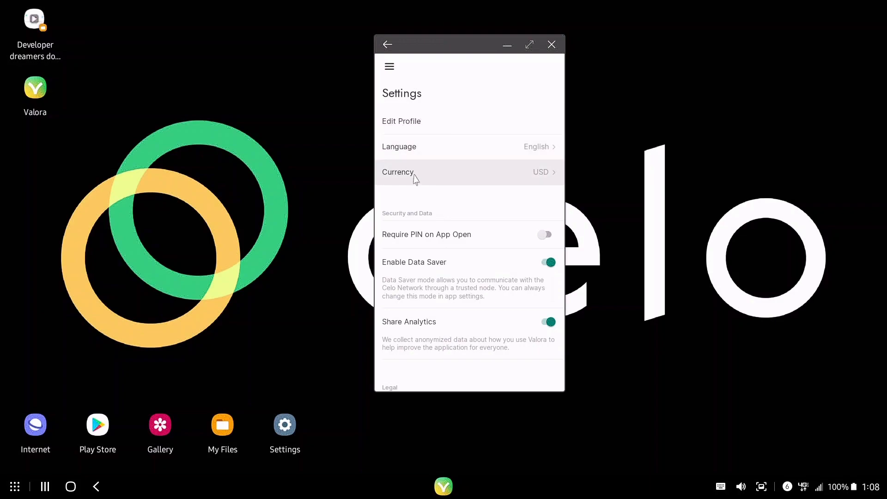
Enable Require PIN on App Open and head back to the home feed.
scroll(down, 3)
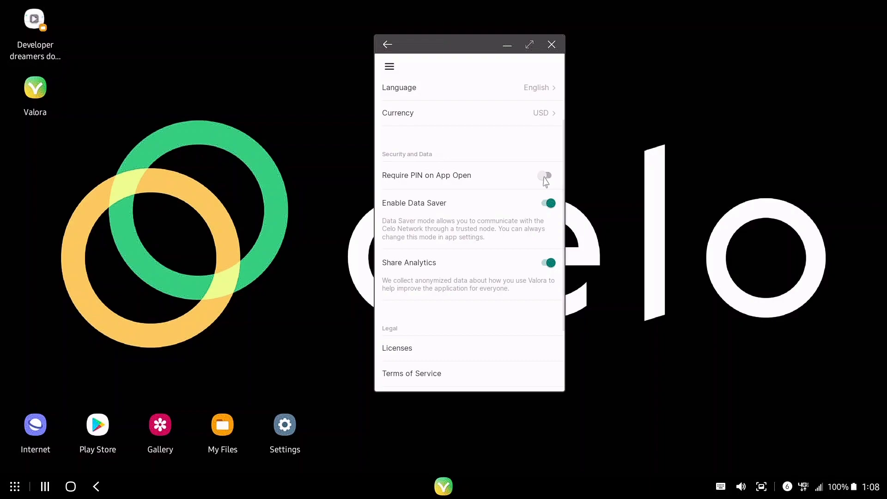
click(546, 176)
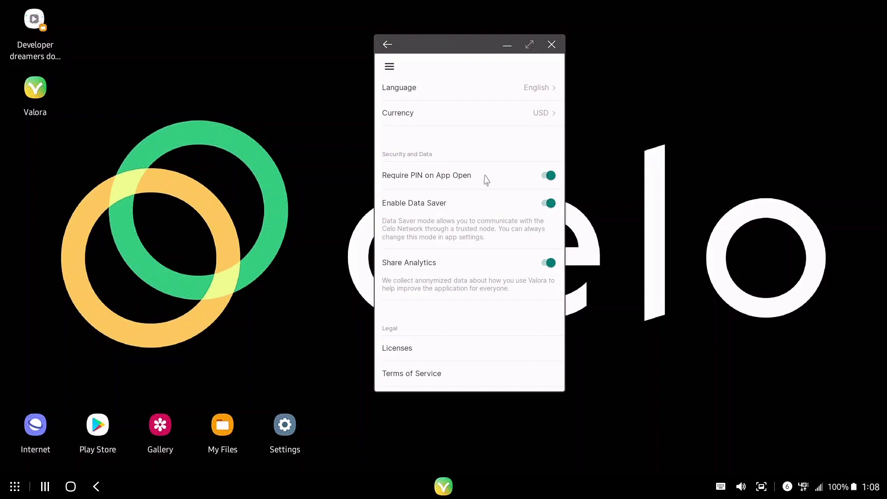
click(389, 67)
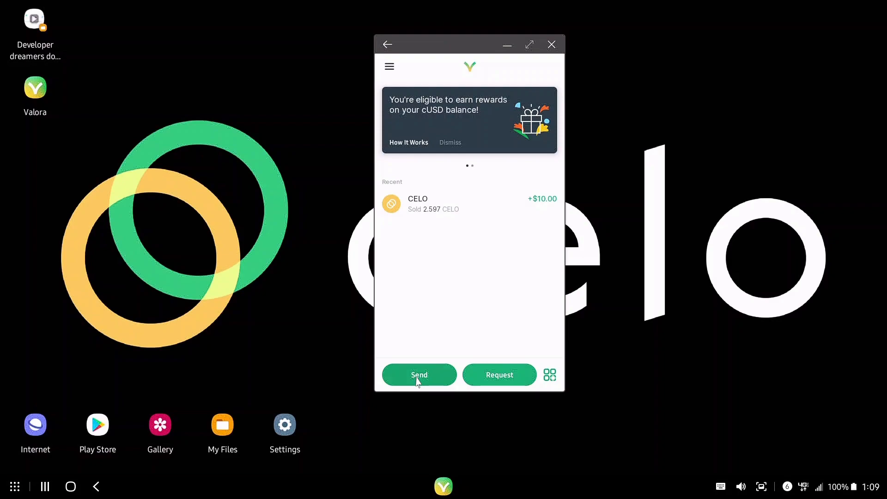
Start a $5.00 Valora payment to an unverified contact and proceed to review.
click(419, 374)
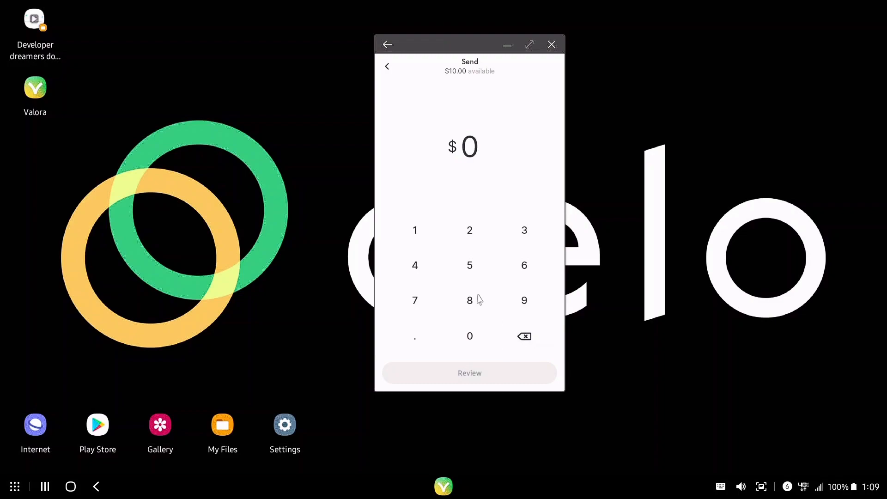
click(469, 265)
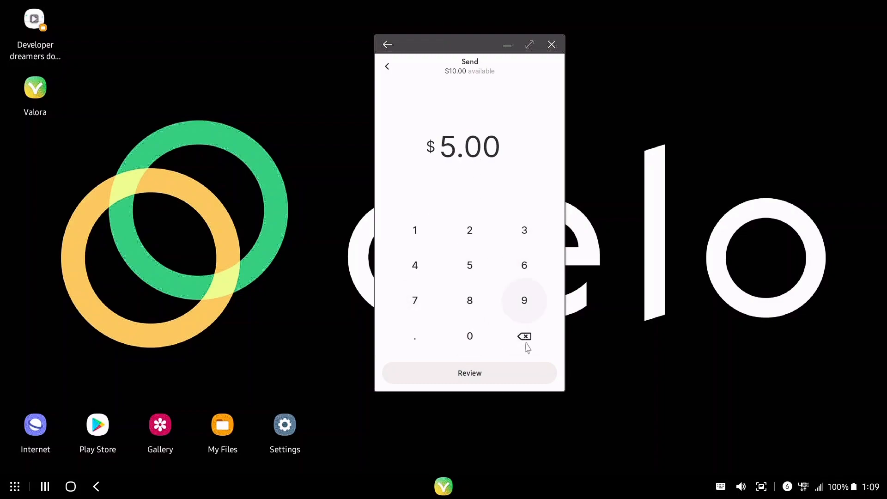
click(469, 373)
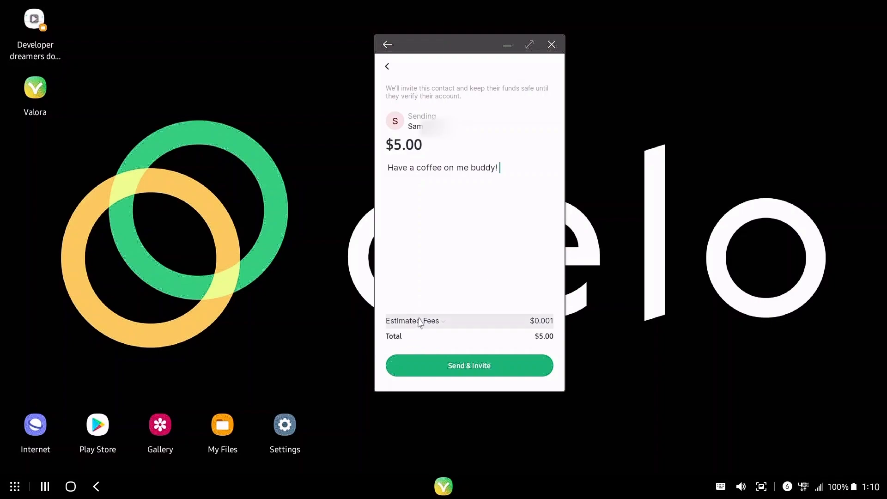
Expand the estimated fees, then Send & Invite and dismiss the invite dialog so the payment processes.
click(413, 321)
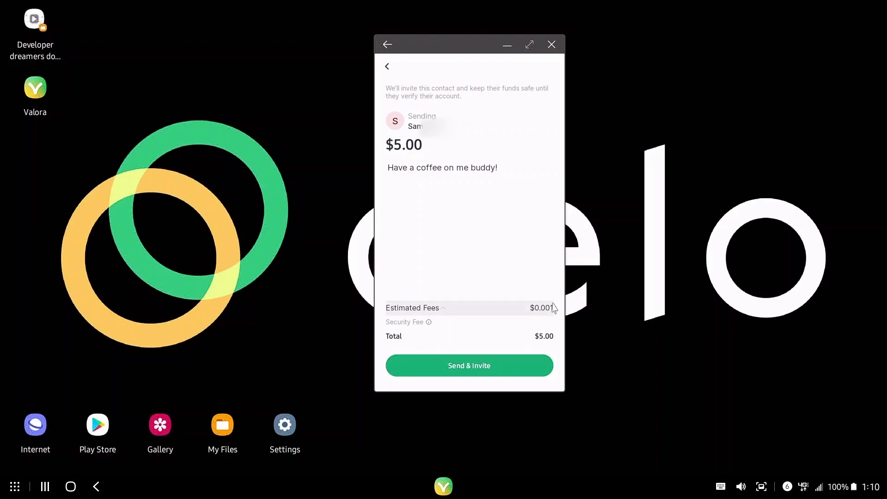
mouse_move(528, 339)
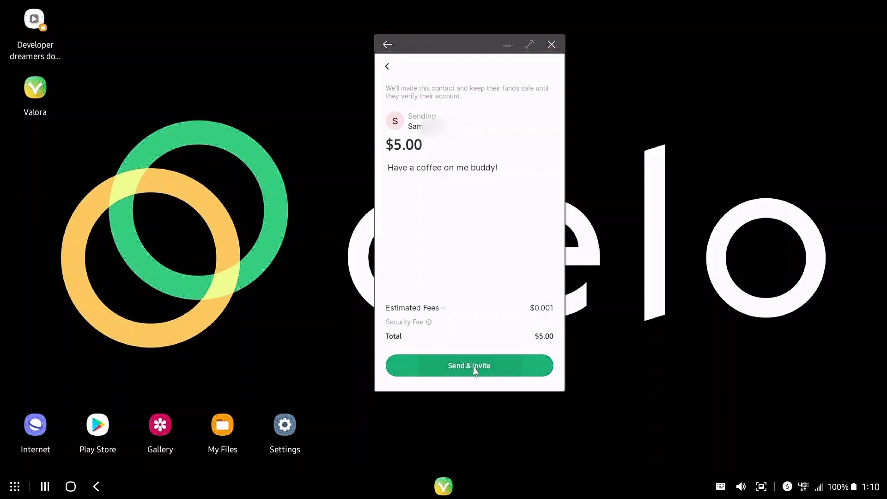
click(468, 366)
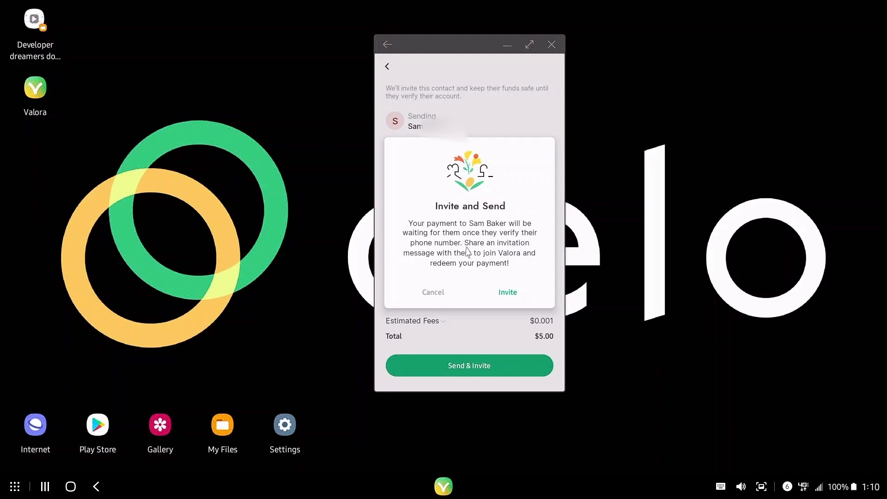
mouse_move(489, 264)
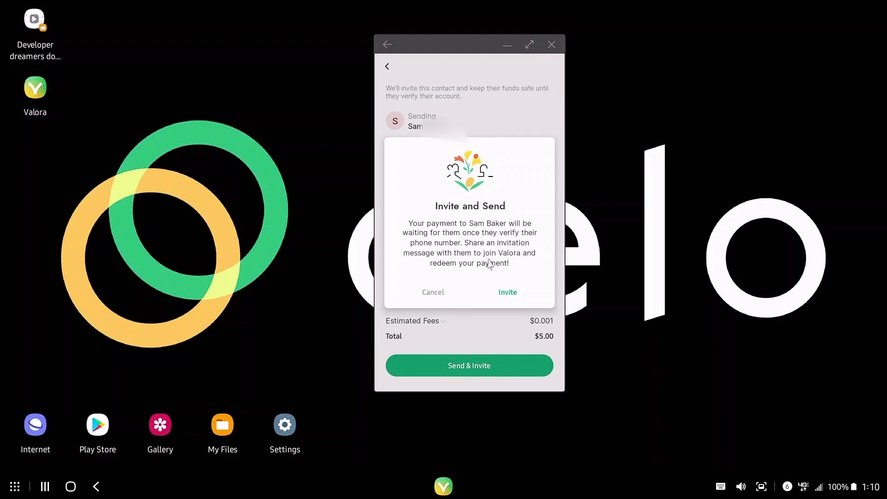
mouse_move(462, 286)
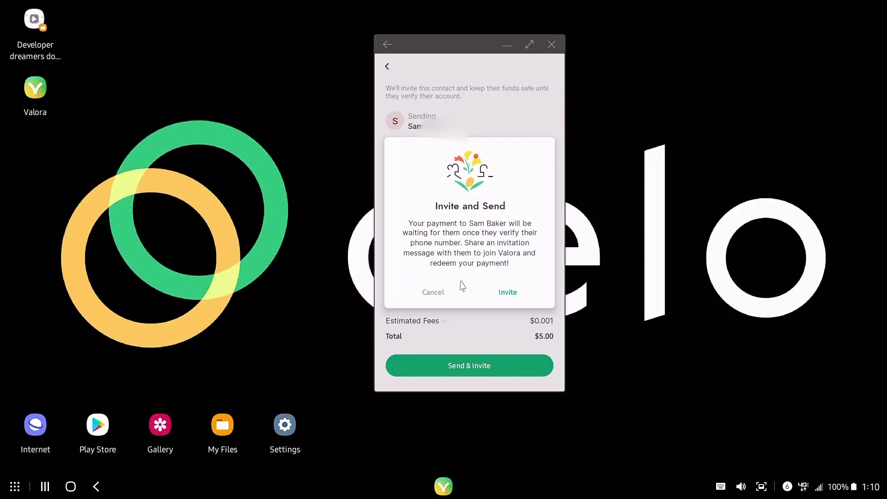
click(468, 365)
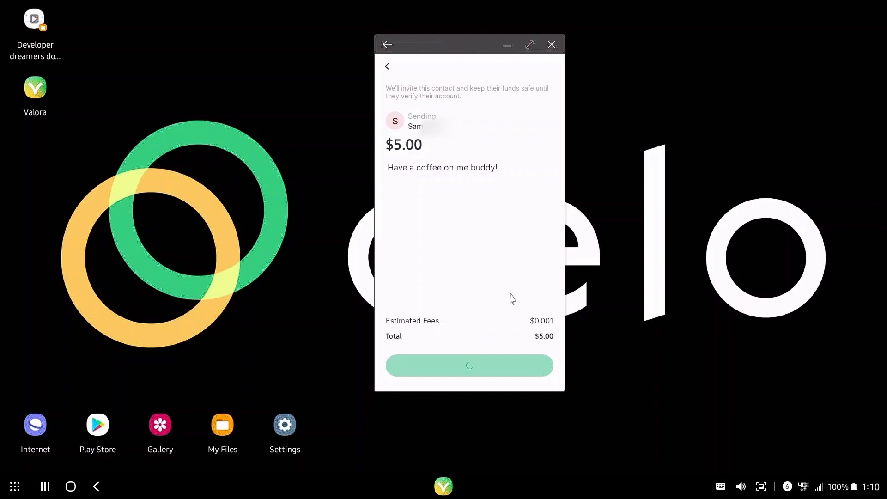
Go to Add and Withdraw from the menu and start a Cash Out.
click(469, 365)
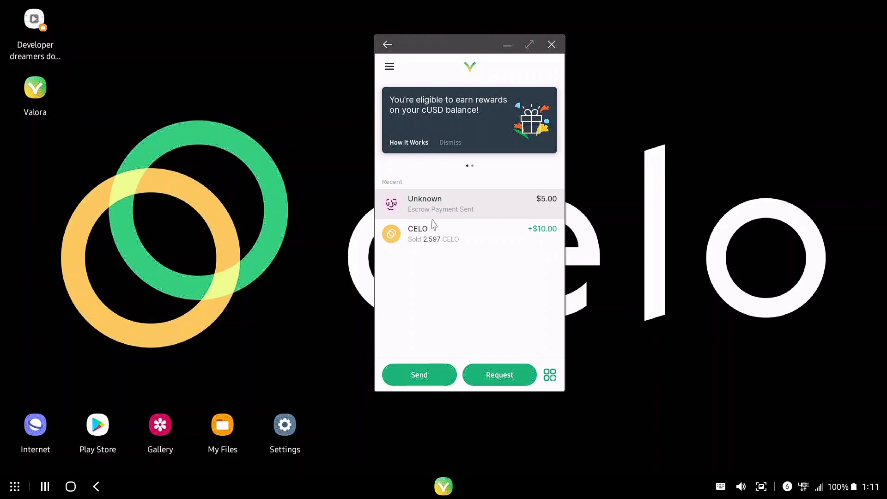
mouse_move(461, 211)
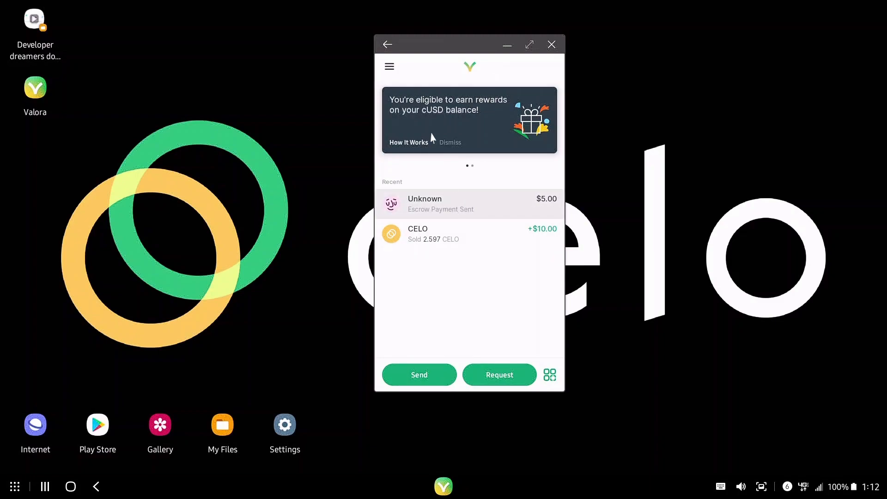
click(389, 67)
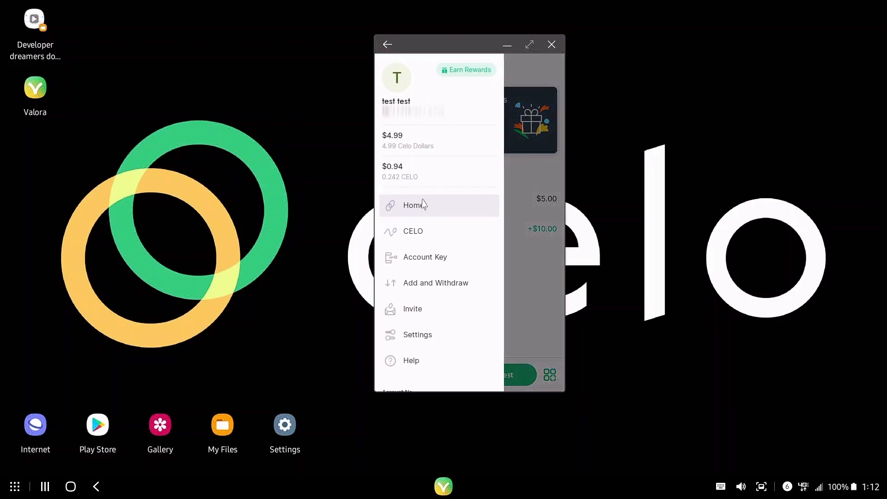
click(435, 283)
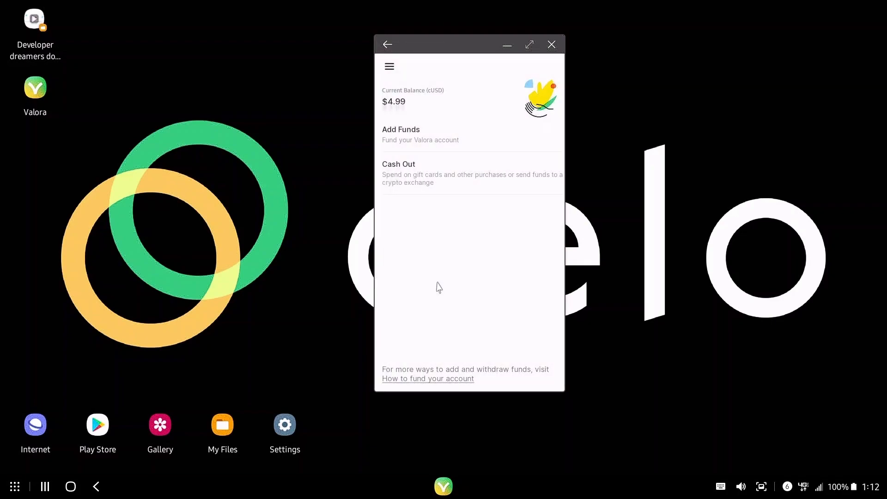
click(398, 165)
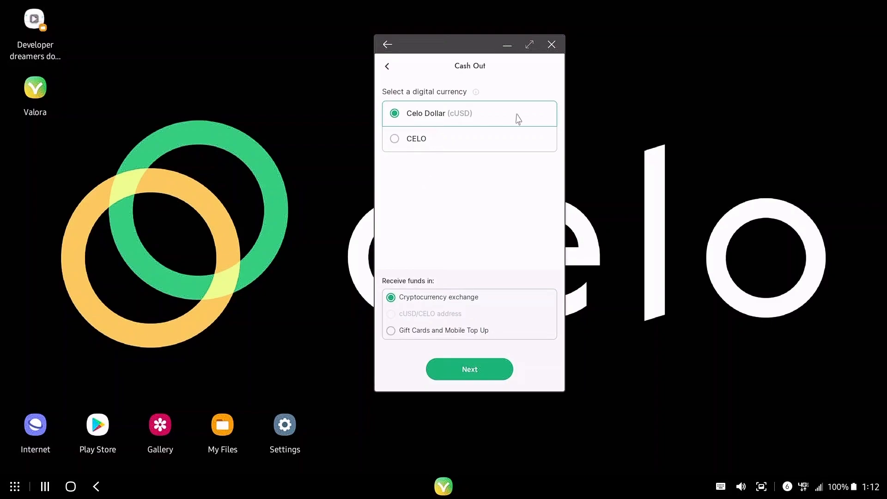
mouse_move(476, 252)
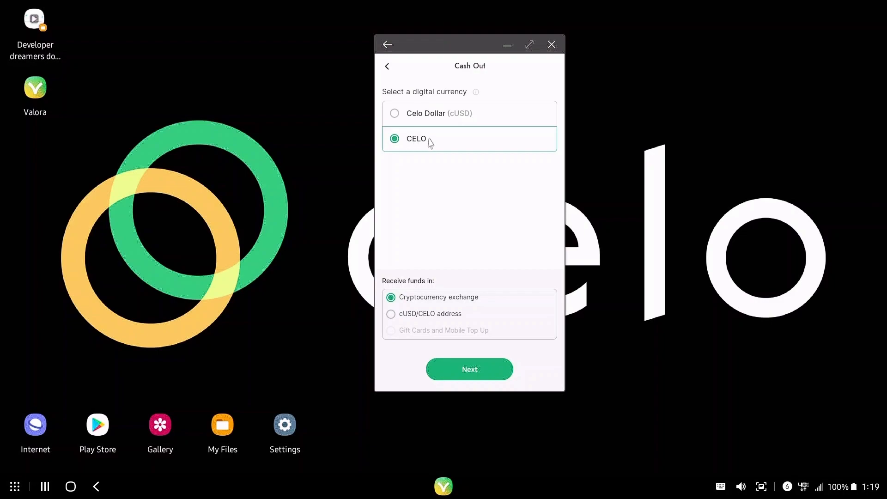
mouse_move(491, 334)
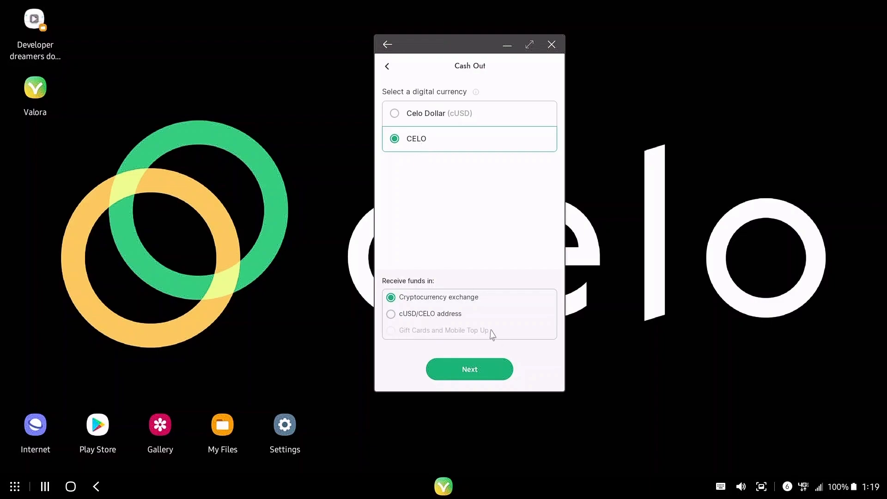
Preview Celo Dollar as cash-out currency, return to the funds page and reopen the menu showing $4.99 cUSD and $13.69 CELO.
click(394, 113)
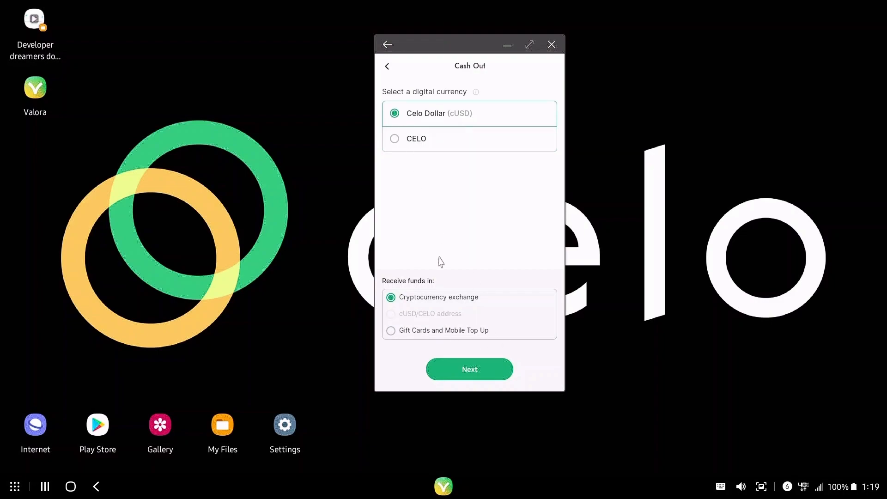
click(387, 67)
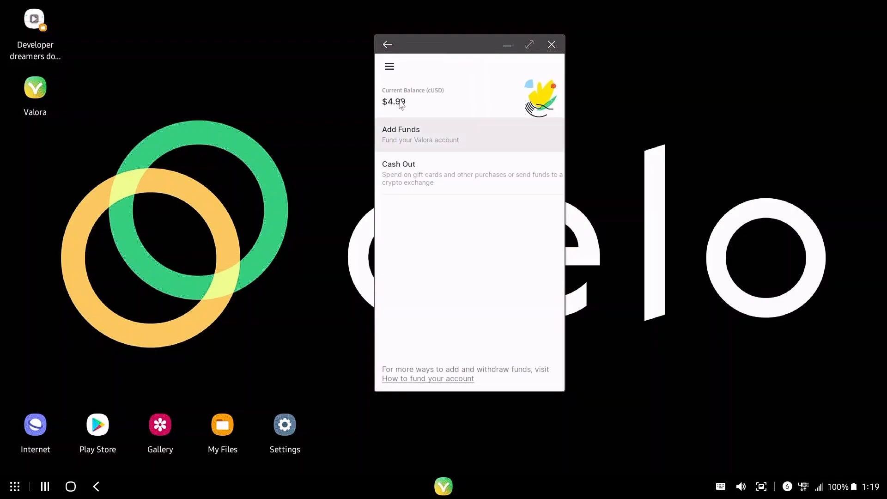
mouse_move(389, 68)
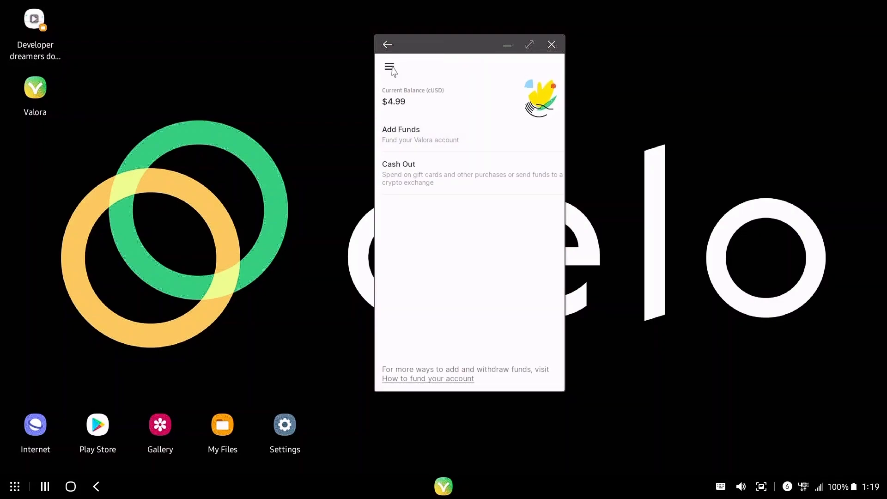
click(390, 69)
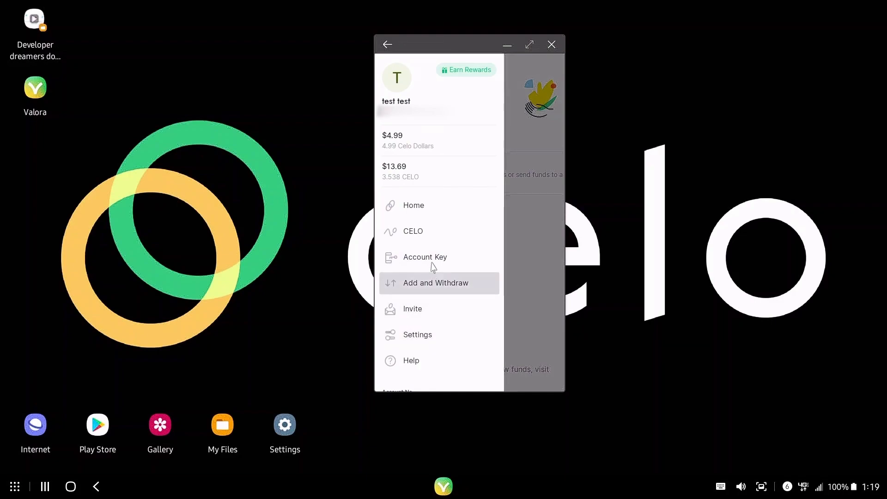
mouse_move(438, 309)
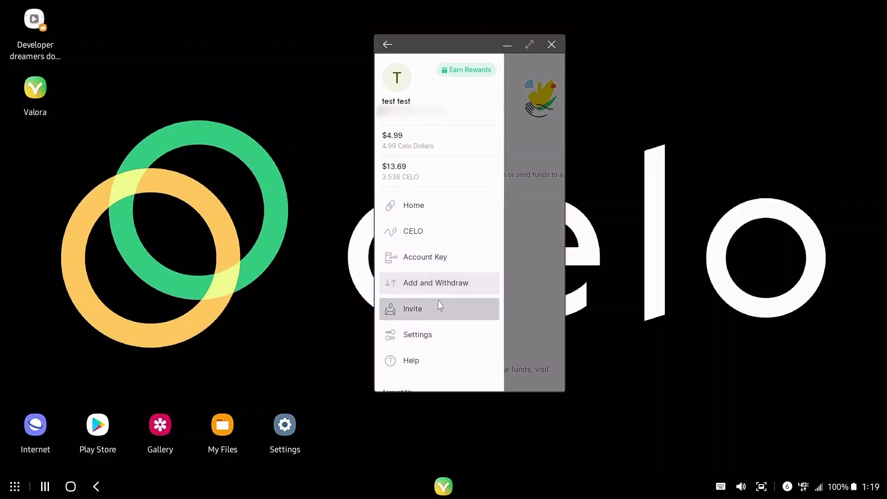
Sell 1.568 CELO for $6.01 from the CELO balance page and confirm the sale.
click(412, 230)
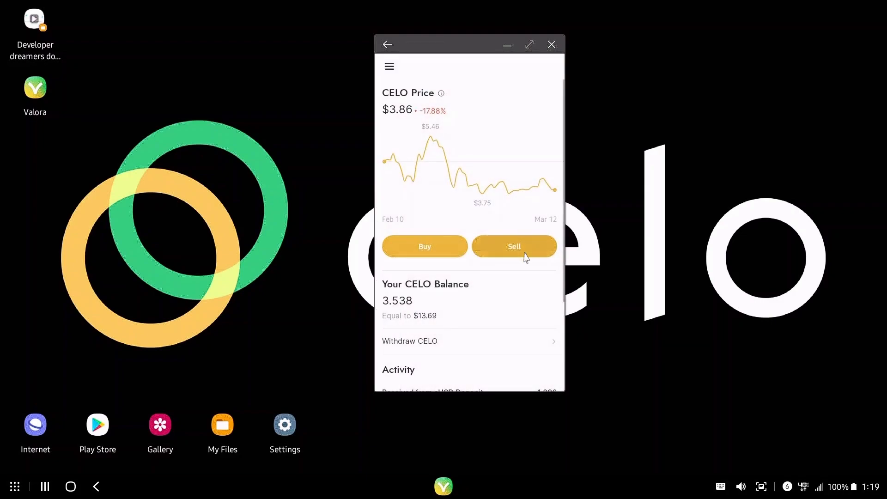
click(513, 246)
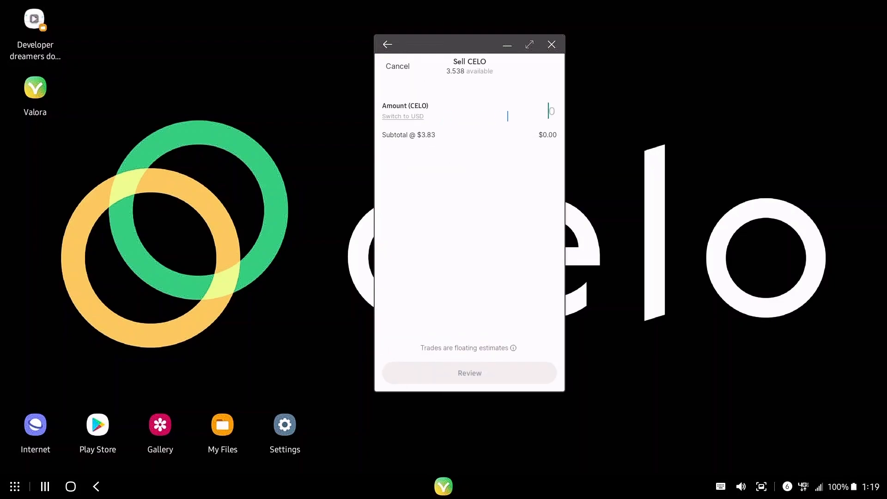
click(402, 117)
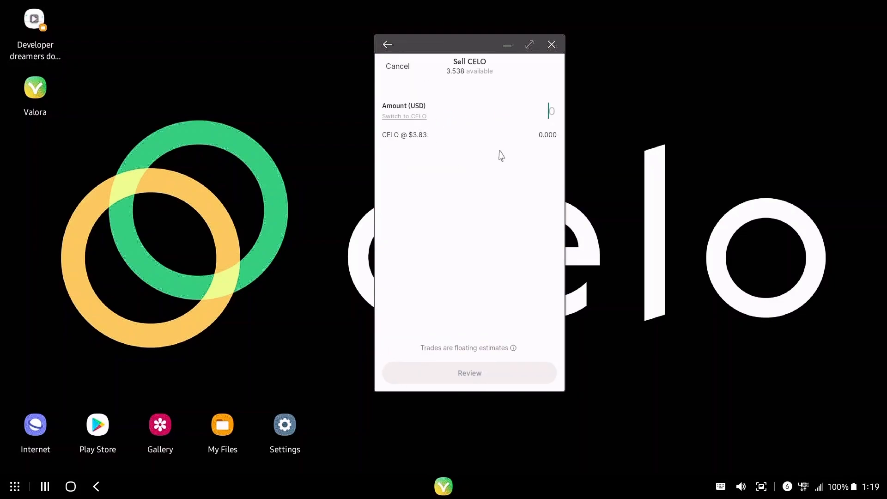
text(6)
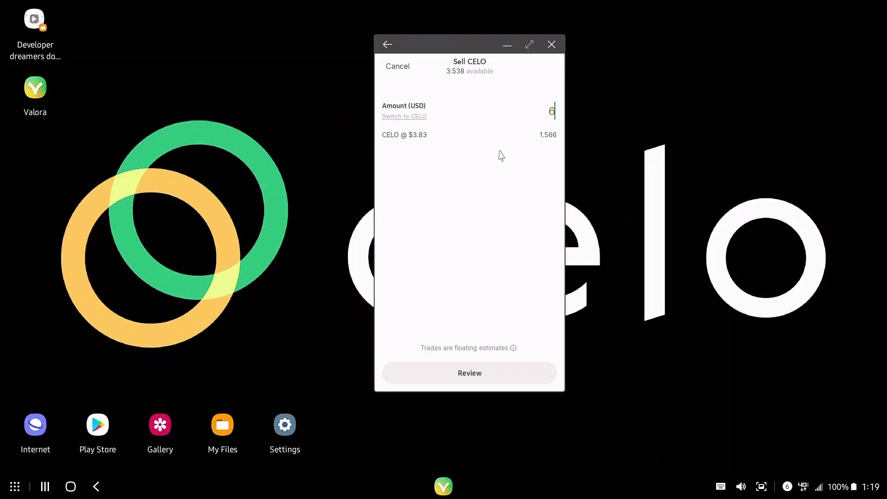
text(.)
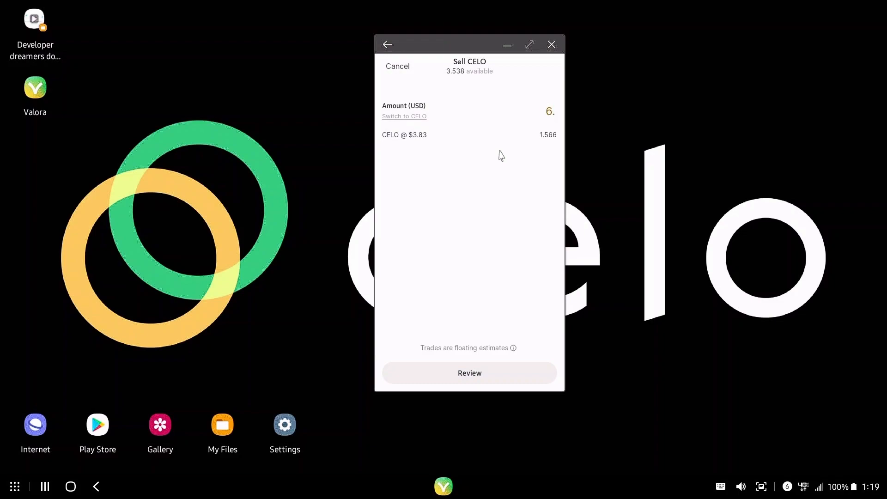
text(01)
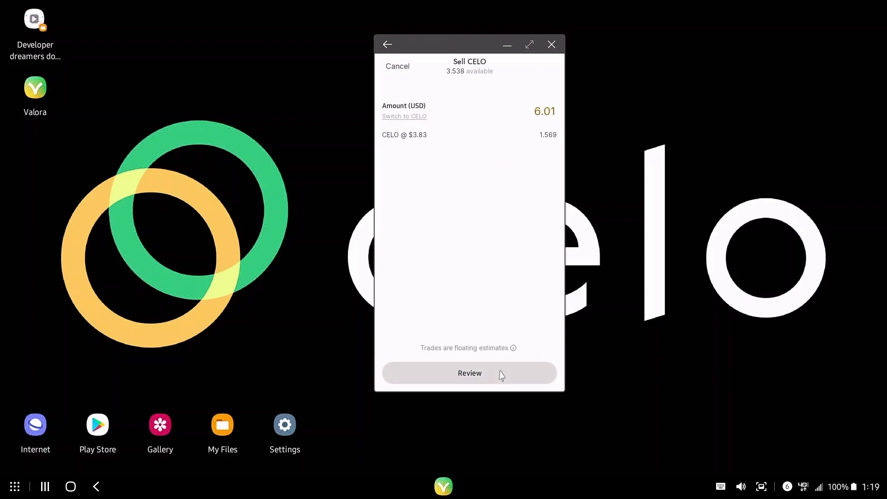
click(469, 373)
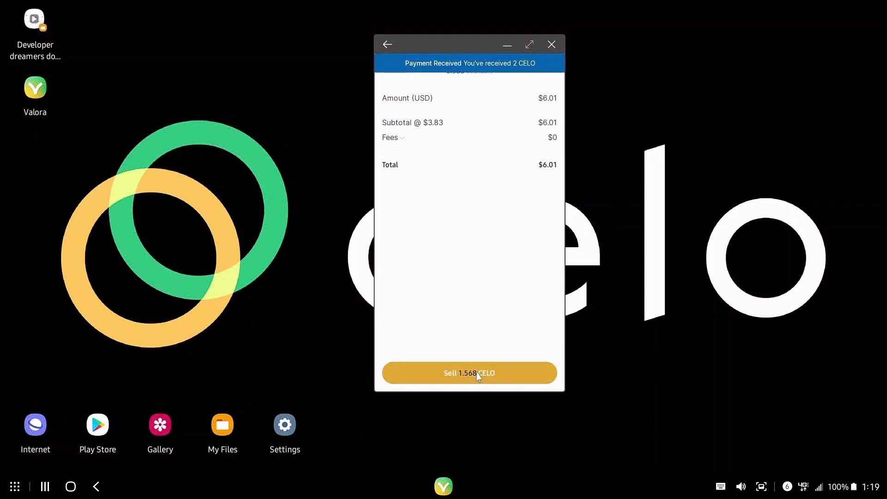
click(468, 372)
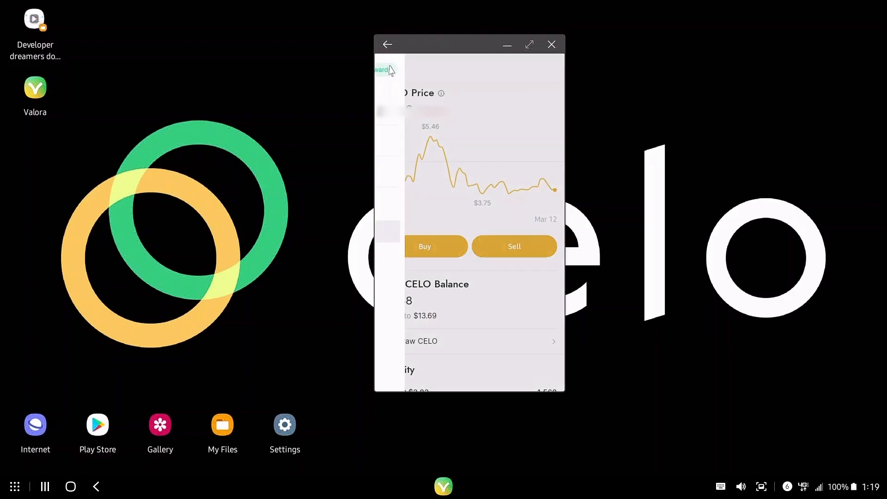
Return to the home screen where the sale appears in recent activity.
click(387, 70)
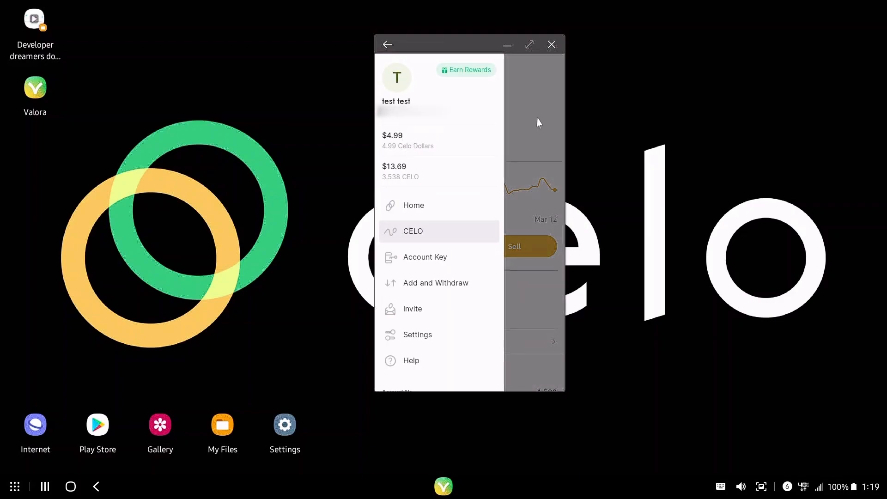
click(413, 205)
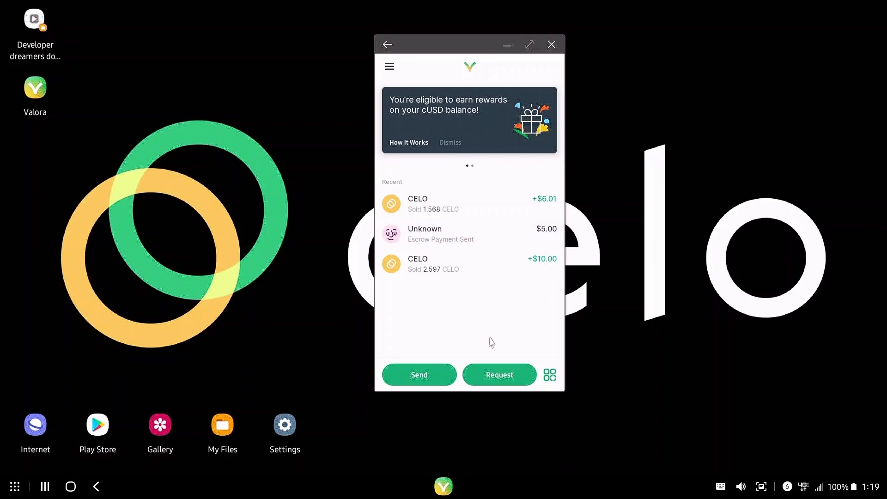
Reach the Cash Out screen through the menu's Add and Withdraw page.
click(389, 66)
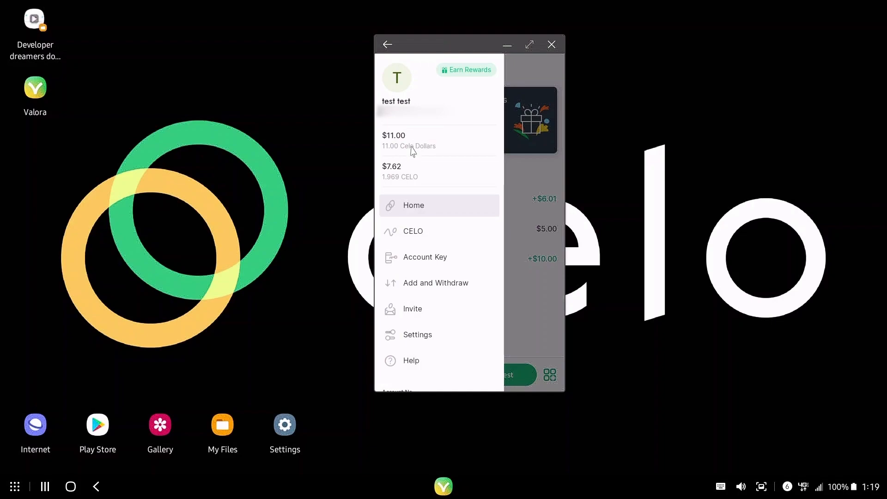
click(435, 283)
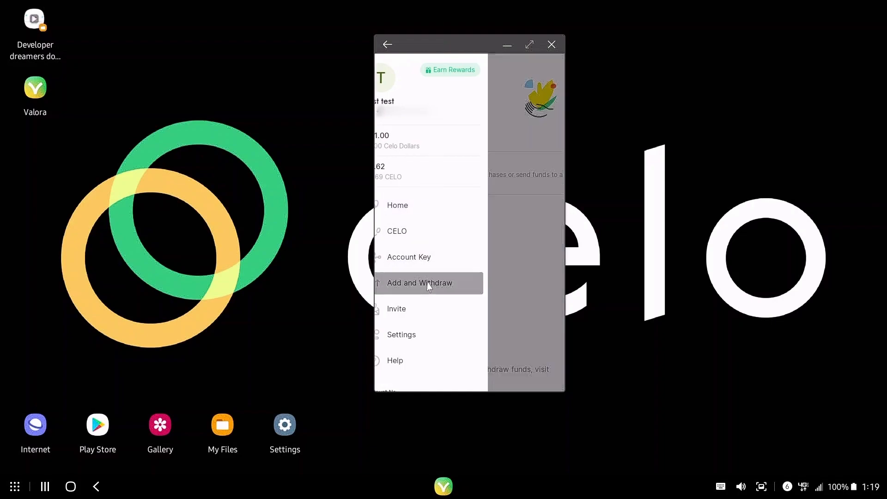
click(419, 283)
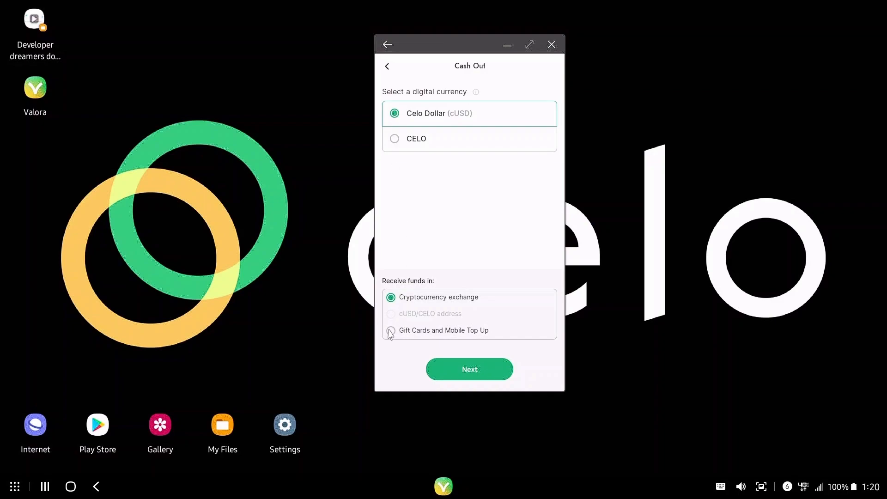
Search the Bidali gift card store for 'star' and select a $10 USD Starbucks card.
click(470, 368)
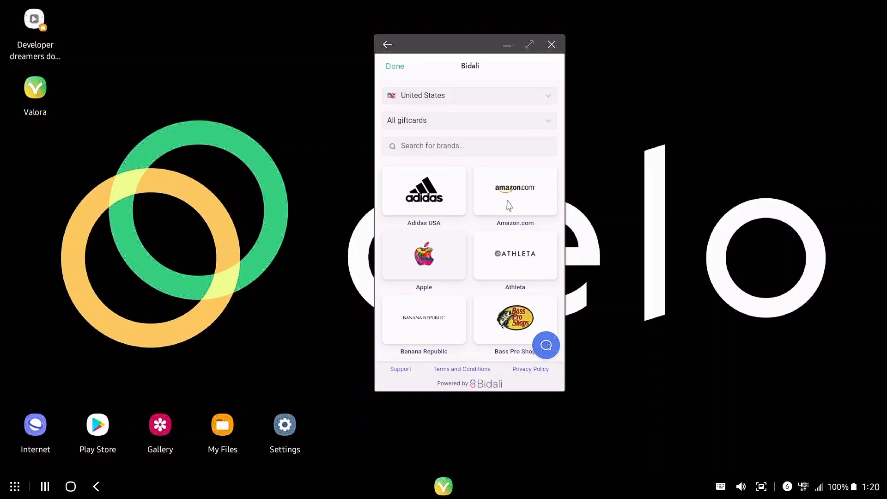
text(star)
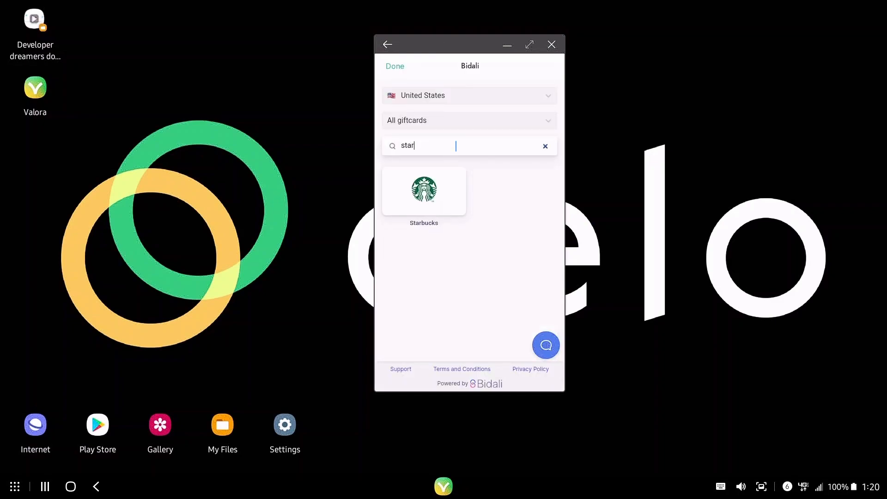
click(423, 190)
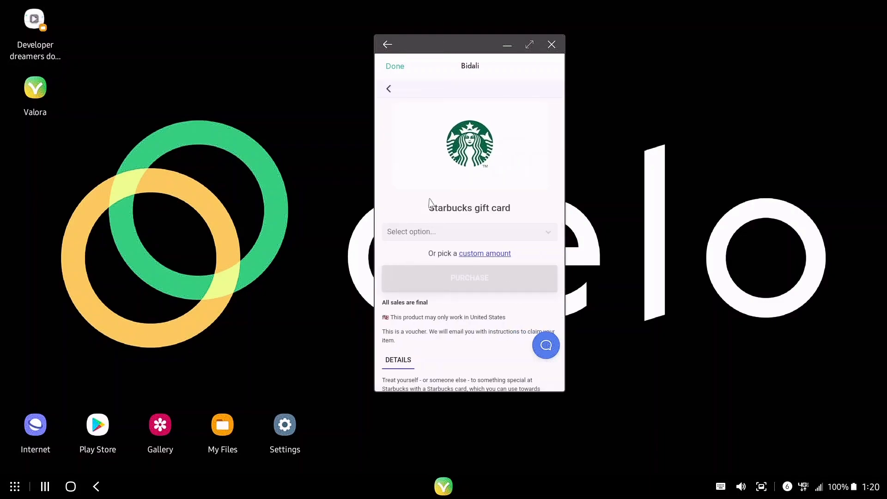
scroll(down, 3)
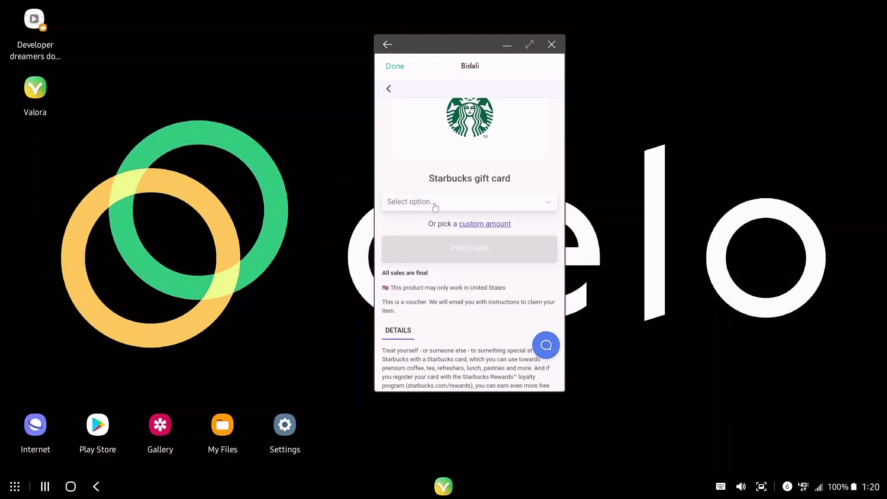
click(469, 203)
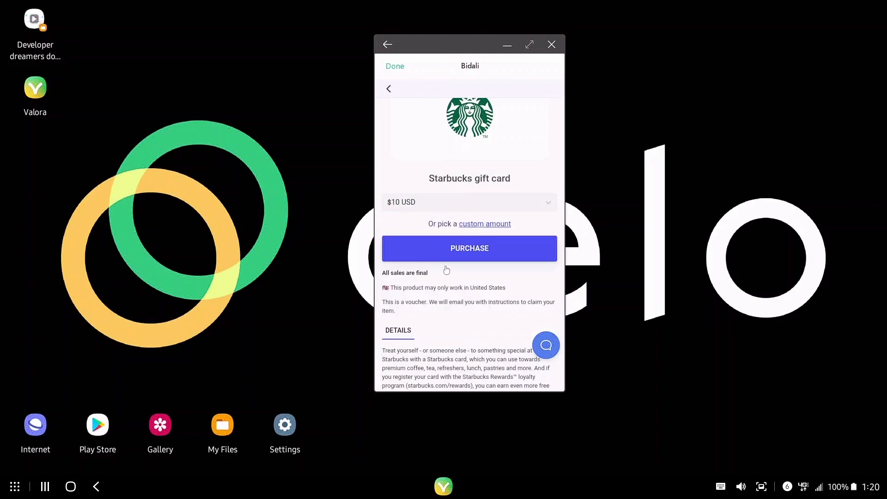
Purchase the $10 Starbucks gift card and pay Bidali $10.00 from the wallet.
scroll(down, 3)
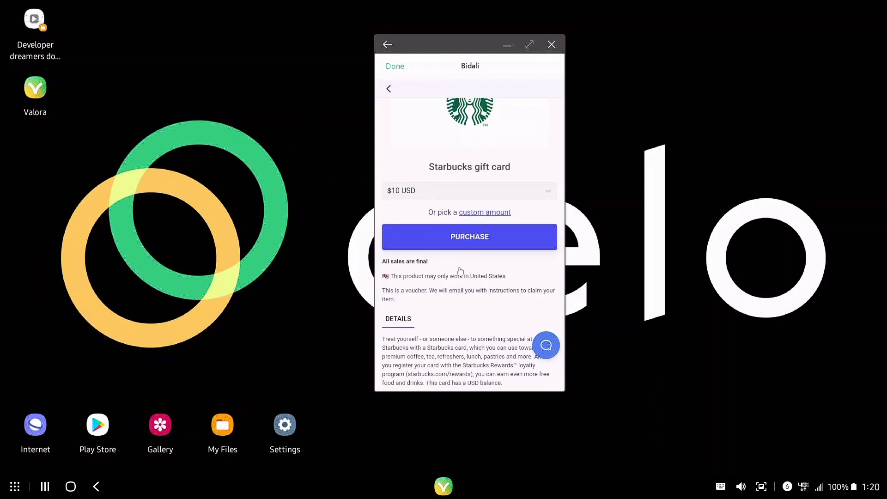
click(469, 236)
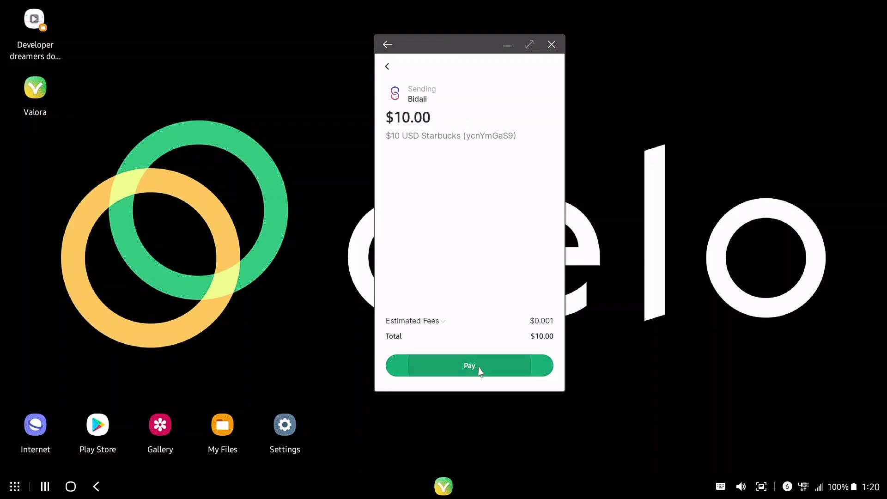
click(469, 366)
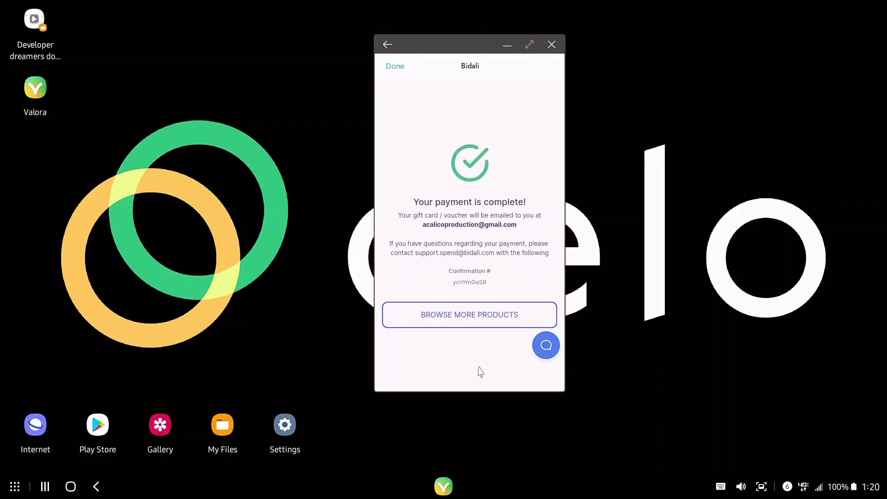
mouse_move(417, 40)
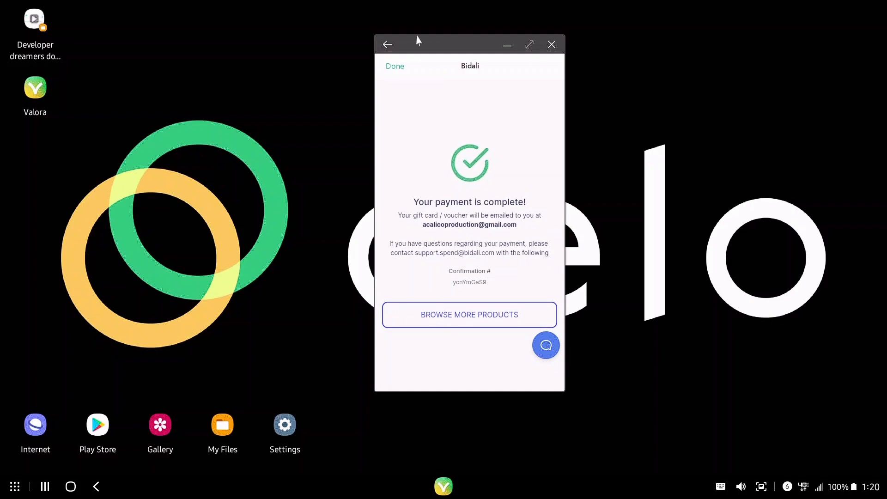
Leave the Bidali store for the funds page and bring up the wallet menu showing $1.00.
click(395, 67)
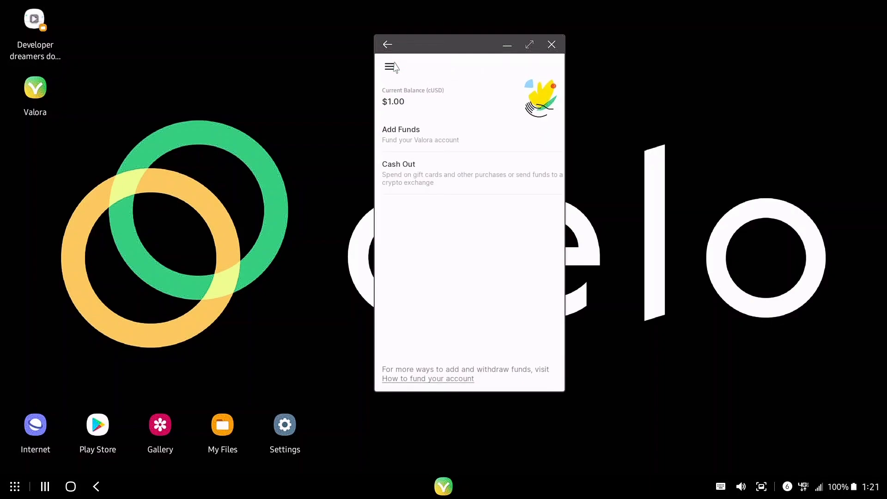
click(390, 67)
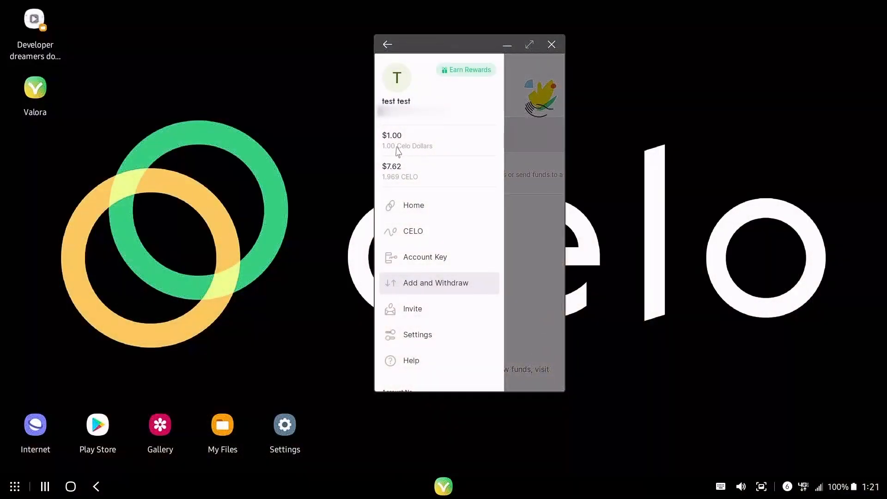
mouse_move(413, 227)
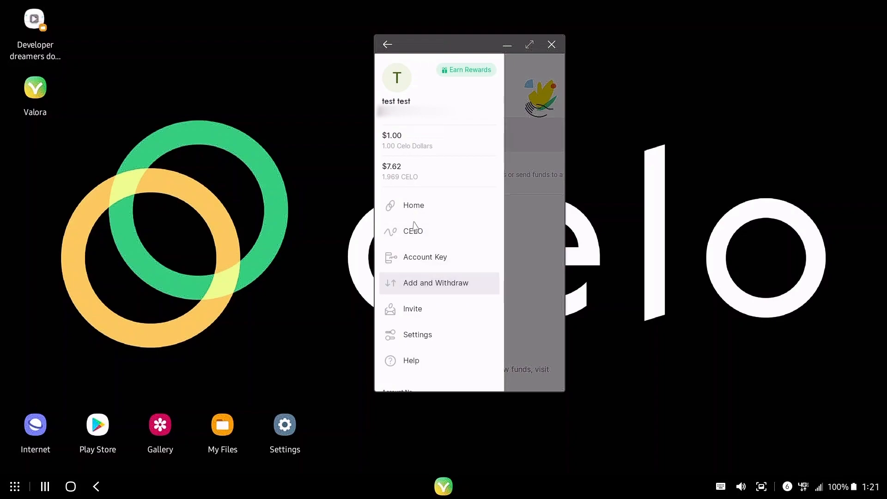
mouse_move(432, 290)
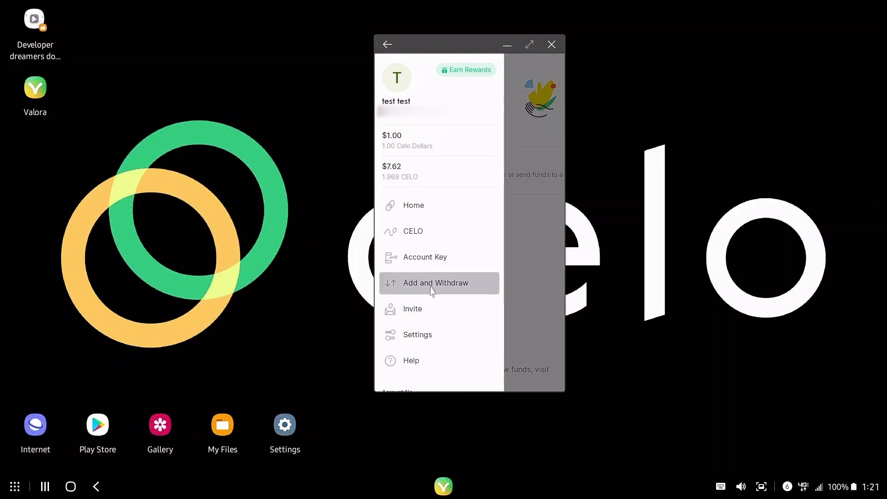
Buy 0.258 CELO with $1.00 entered in USD, then check the updated 2.227 CELO balance.
click(435, 283)
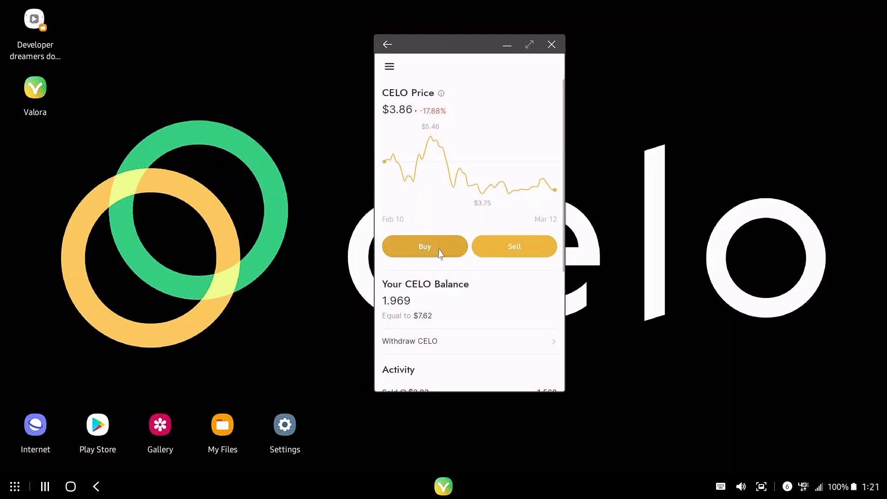
click(424, 246)
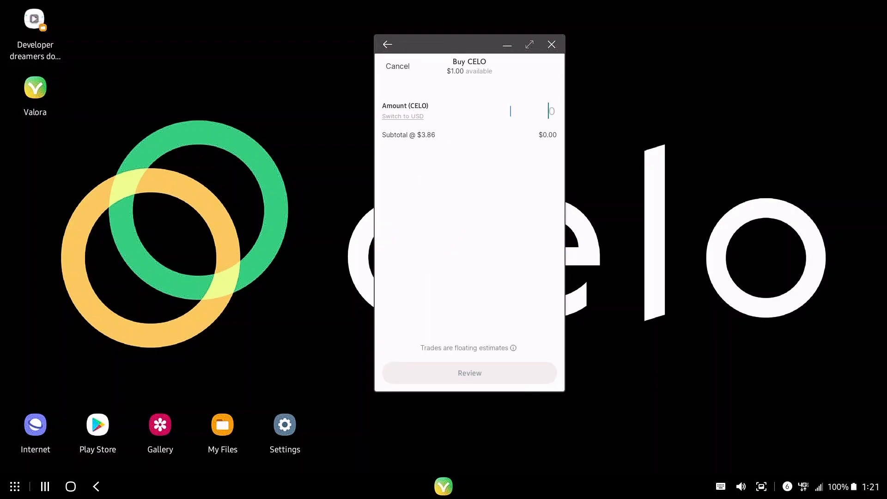
click(402, 116)
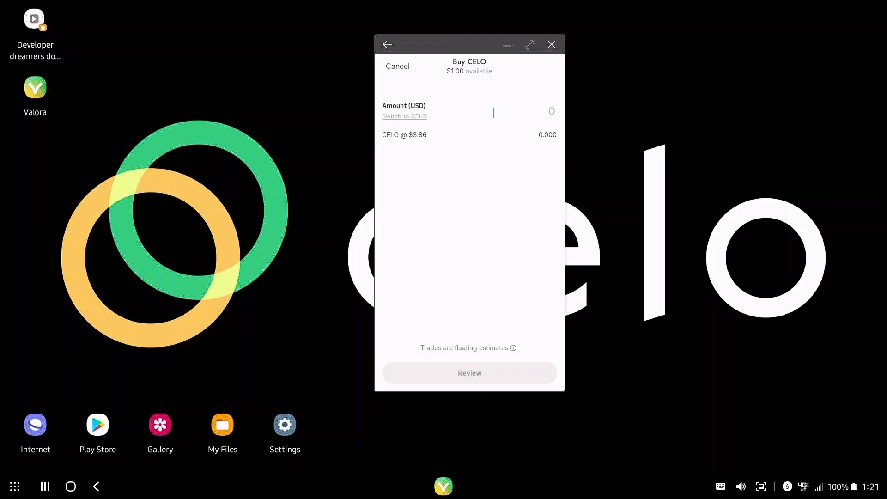
text(1)
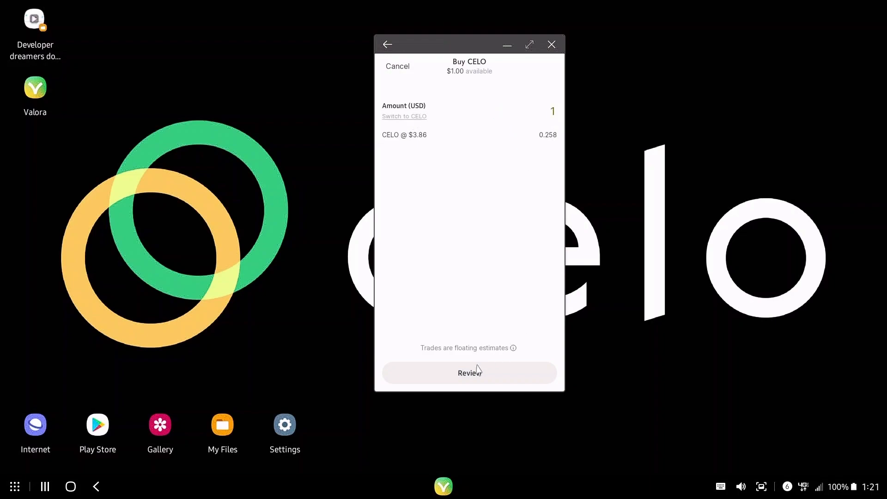
click(468, 372)
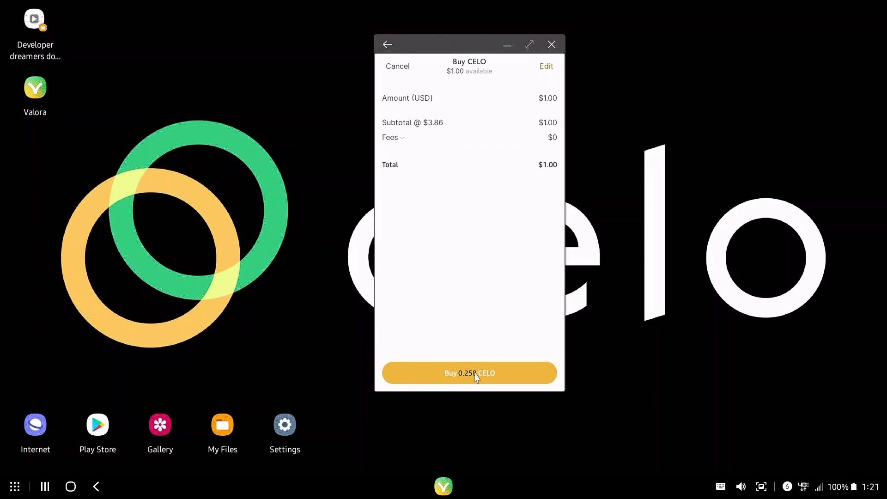
click(468, 372)
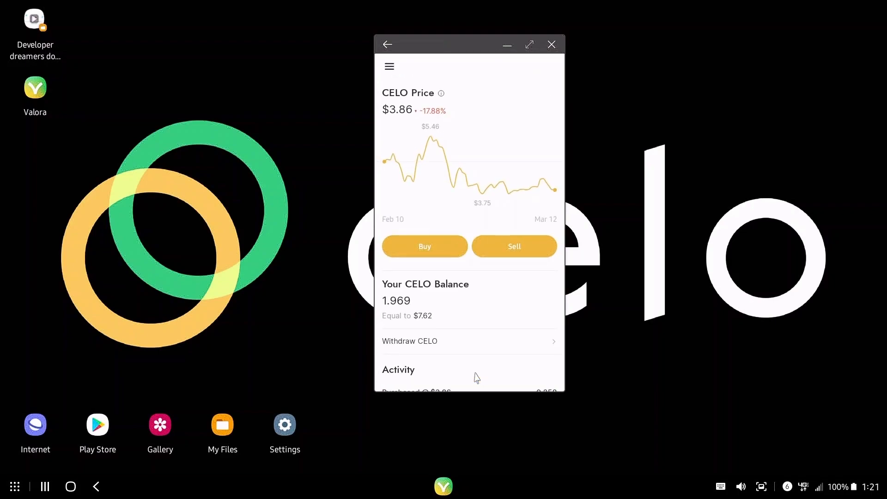
click(389, 66)
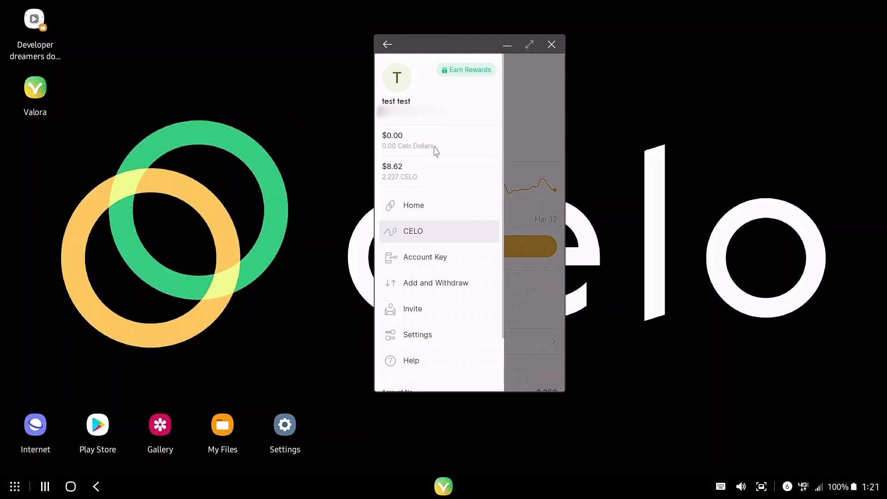
mouse_move(398, 174)
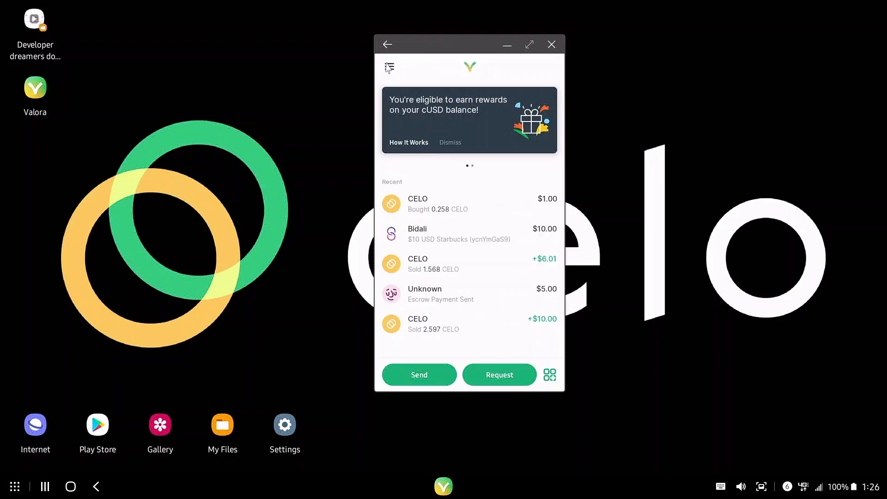
mouse_move(664, 166)
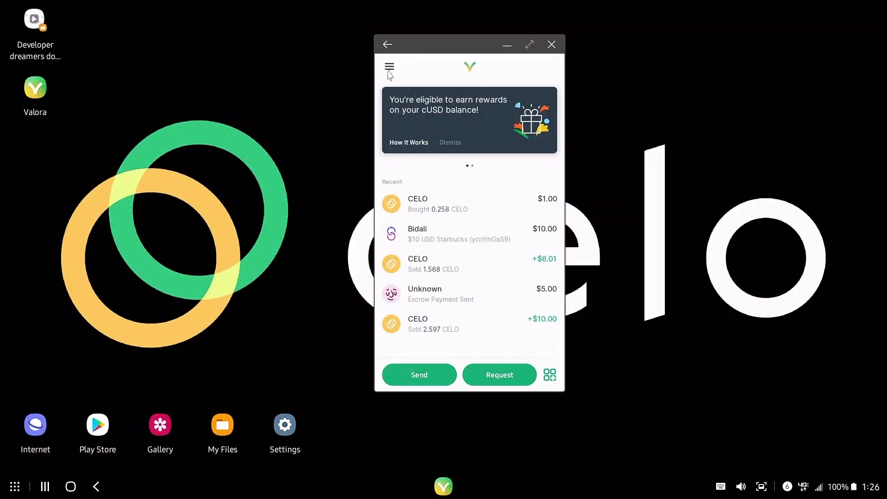
click(389, 66)
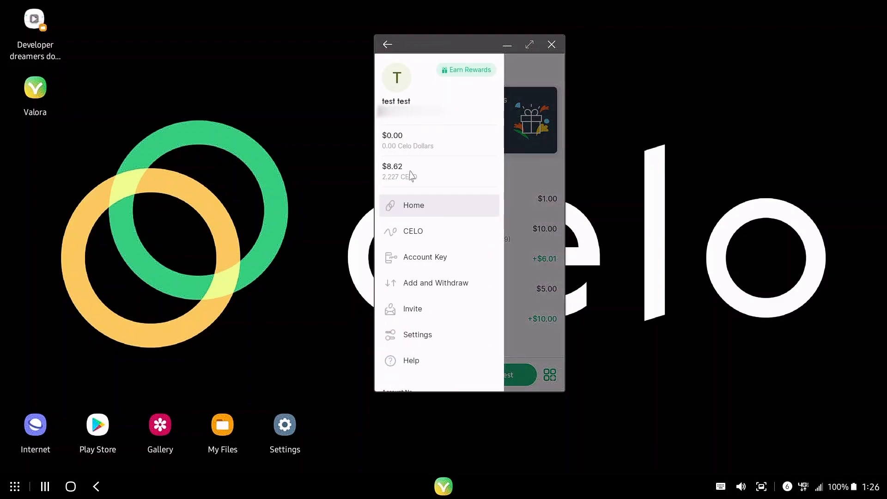
mouse_move(395, 180)
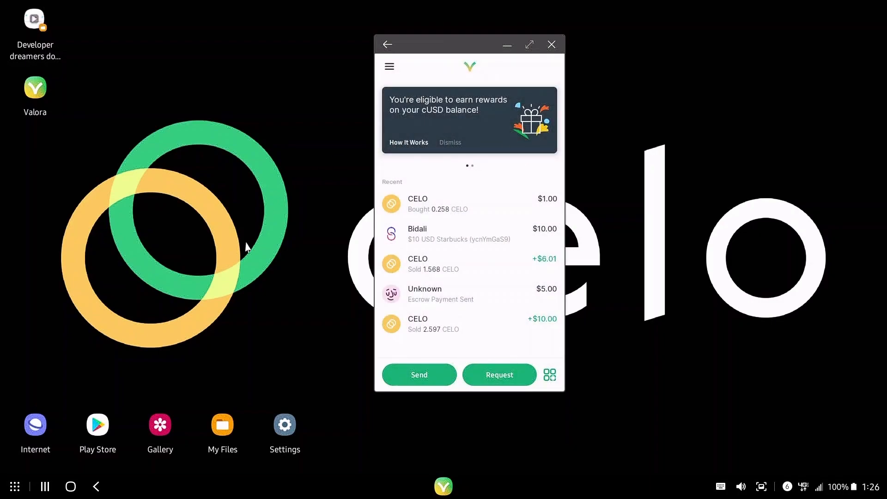
mouse_move(879, 5)
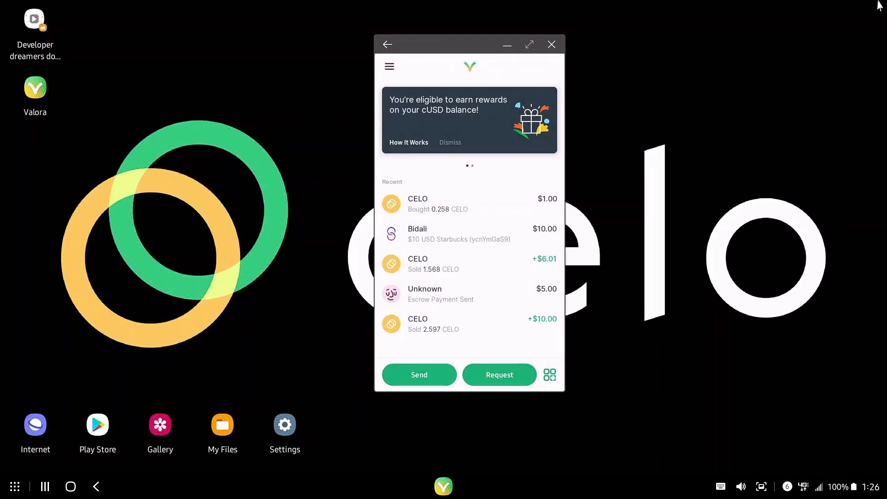
Switch to the Coinbase browser window and dismiss the 2 CGLD send receipt.
click(552, 44)
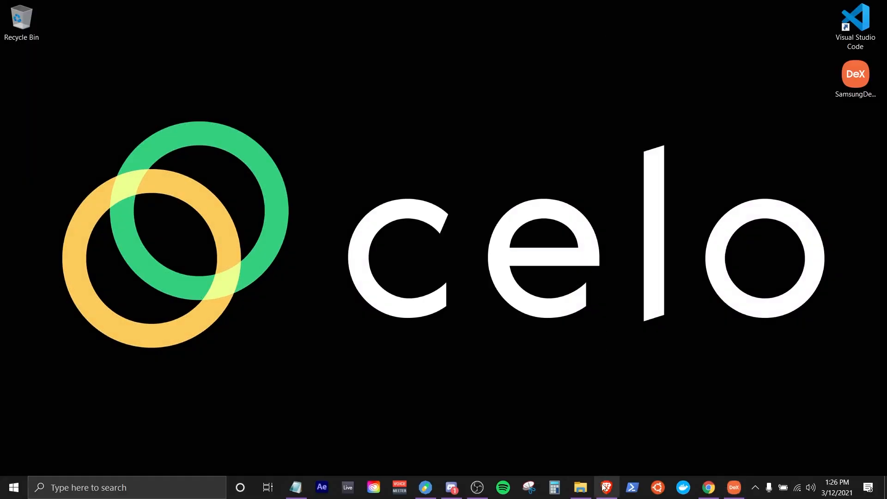
mouse_move(632, 487)
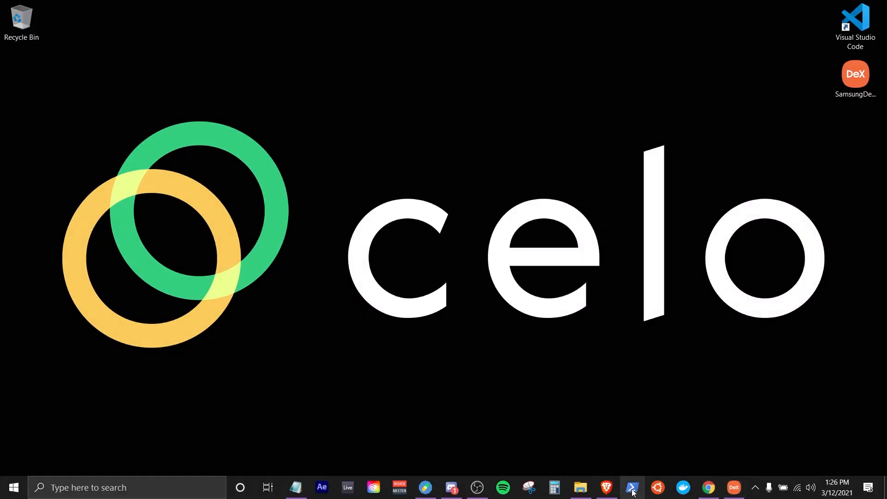
click(632, 487)
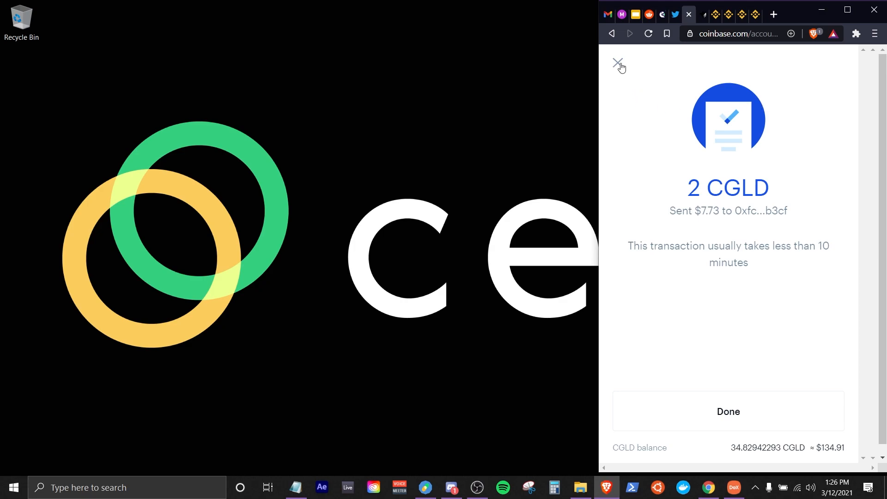
click(618, 62)
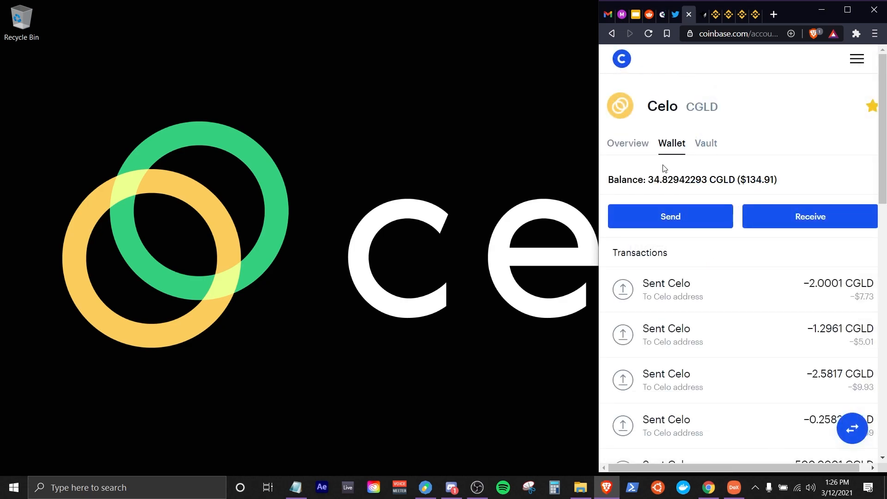
mouse_move(602, 160)
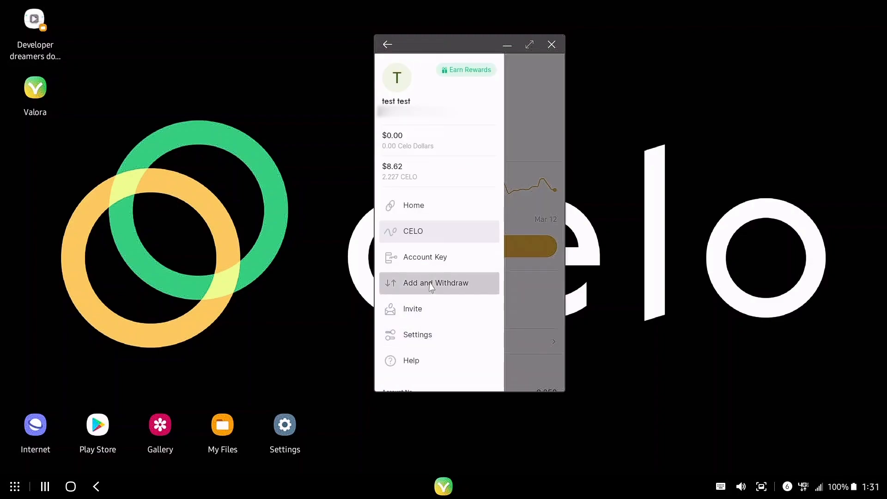
Start a CELO cash-out to an address from the Add and Withdraw page.
click(435, 283)
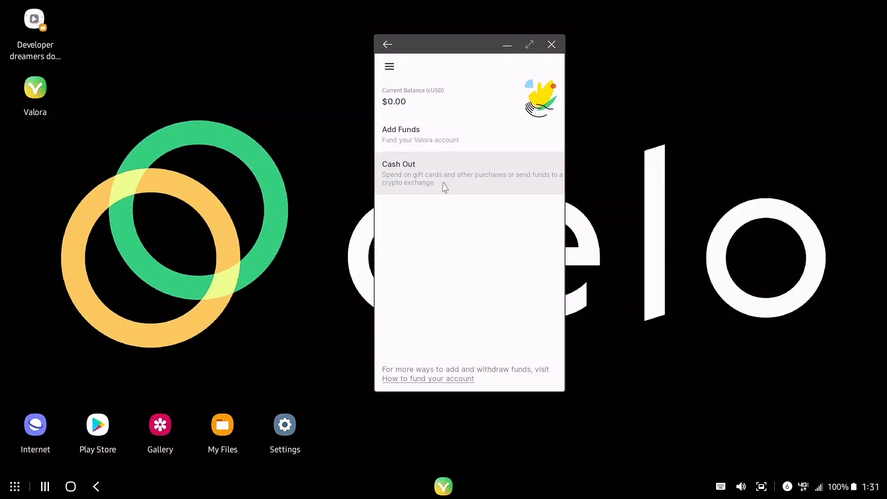
click(469, 173)
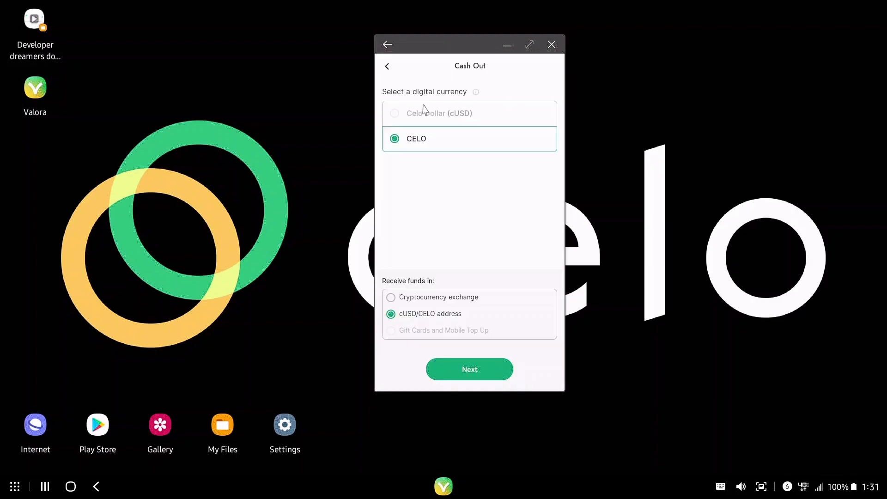
mouse_move(455, 100)
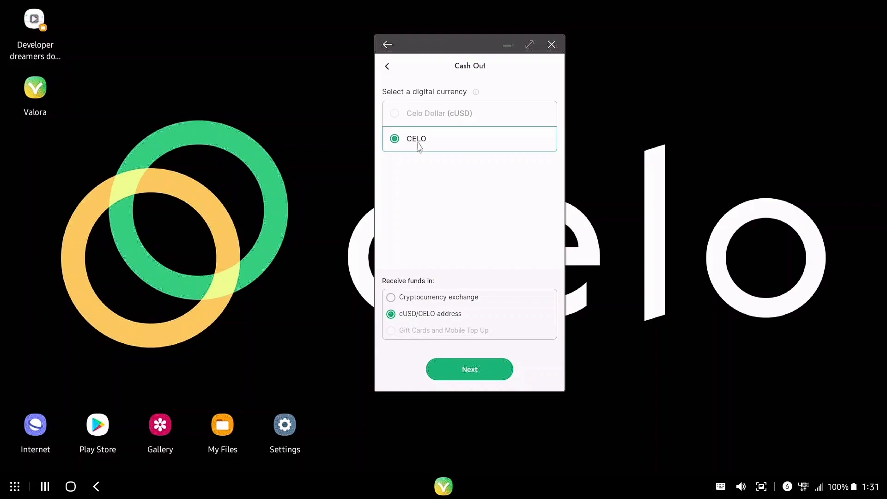
click(469, 368)
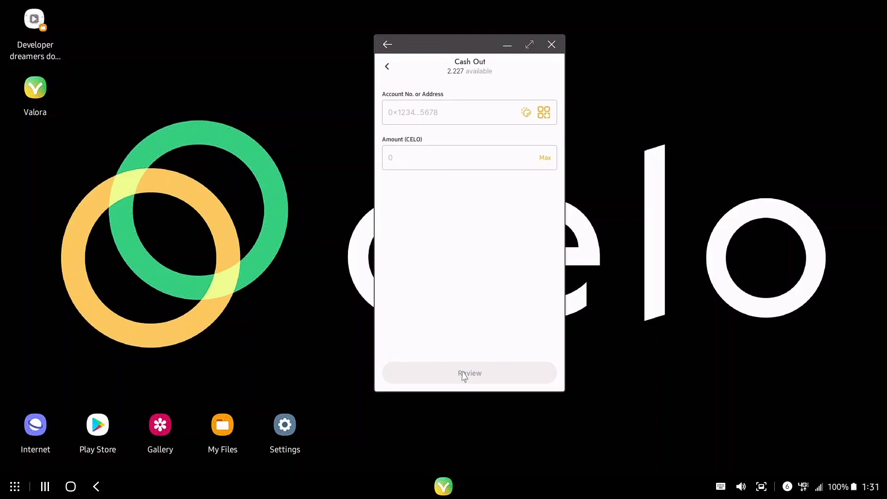
Paste the Coinbase address, fill the maximum 2.2276 CELO, and review the cash-out.
right_click(447, 112)
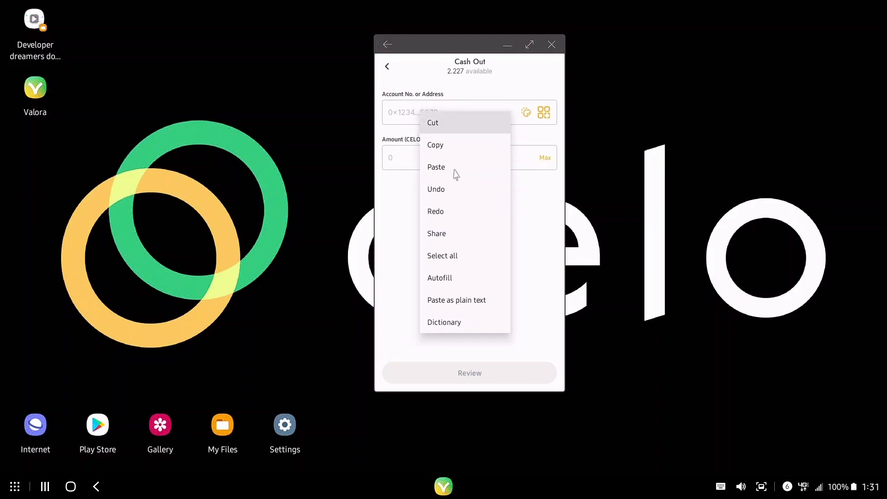
click(436, 166)
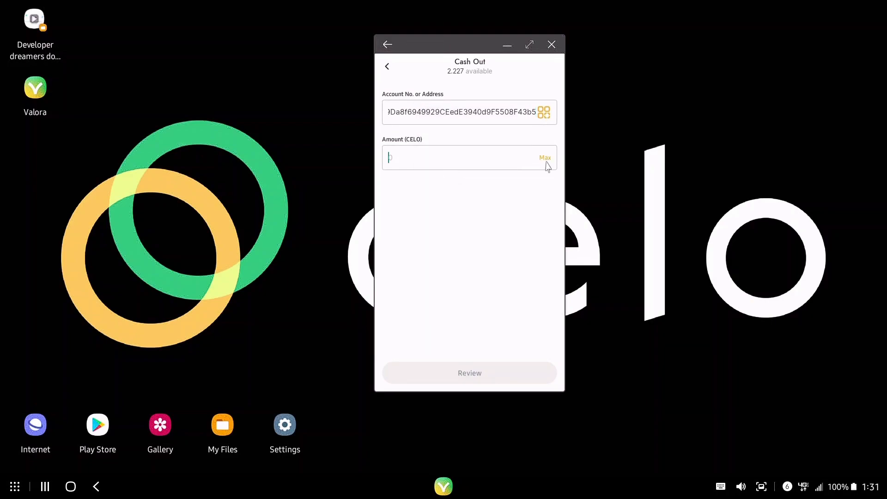
click(544, 157)
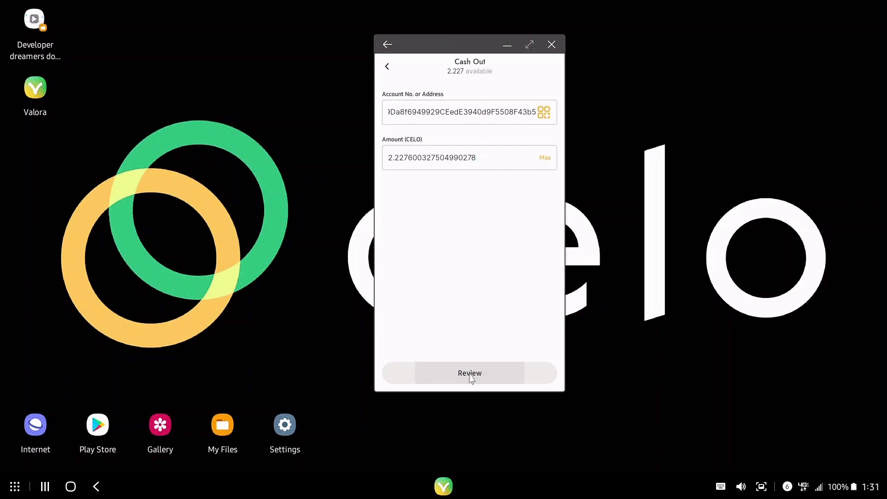
click(469, 372)
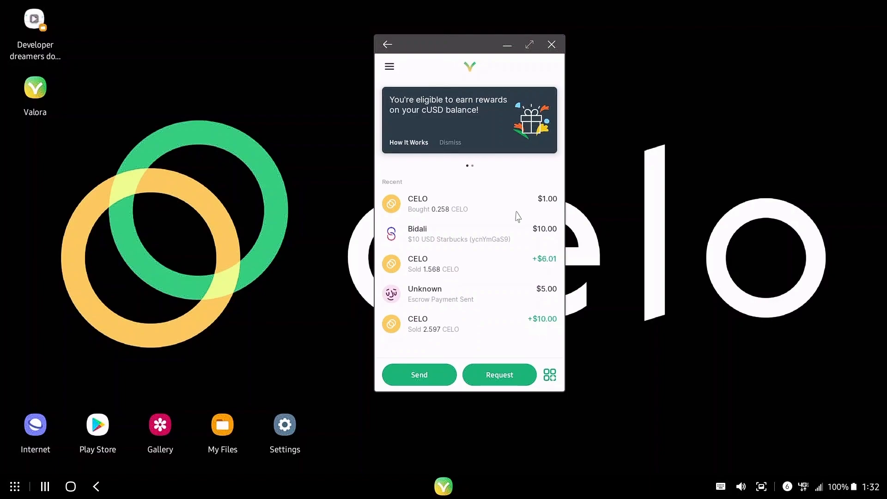
click(389, 67)
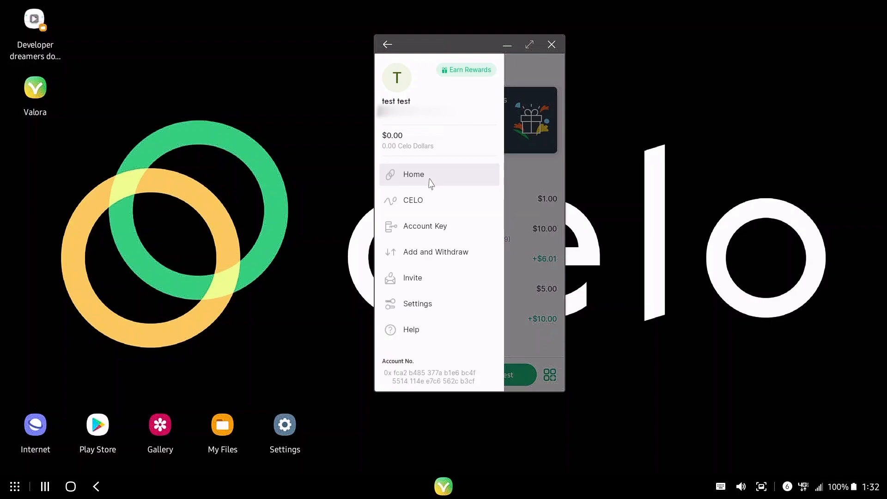
click(414, 175)
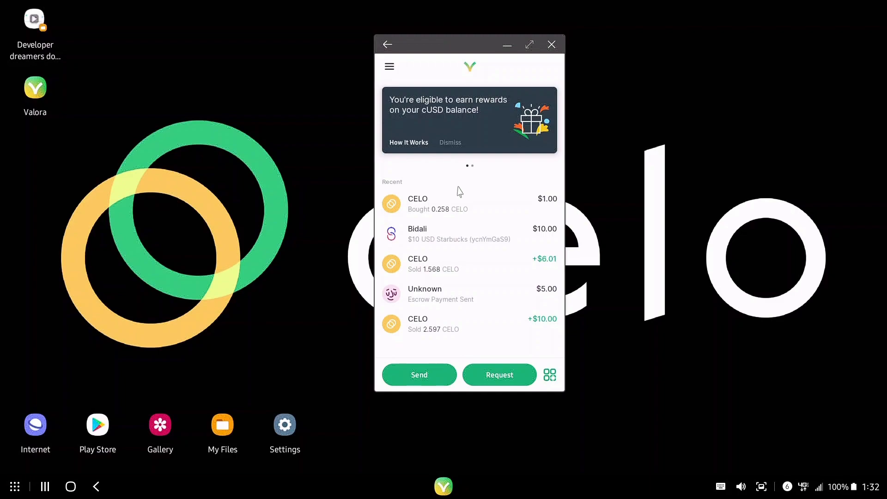
mouse_move(738, 266)
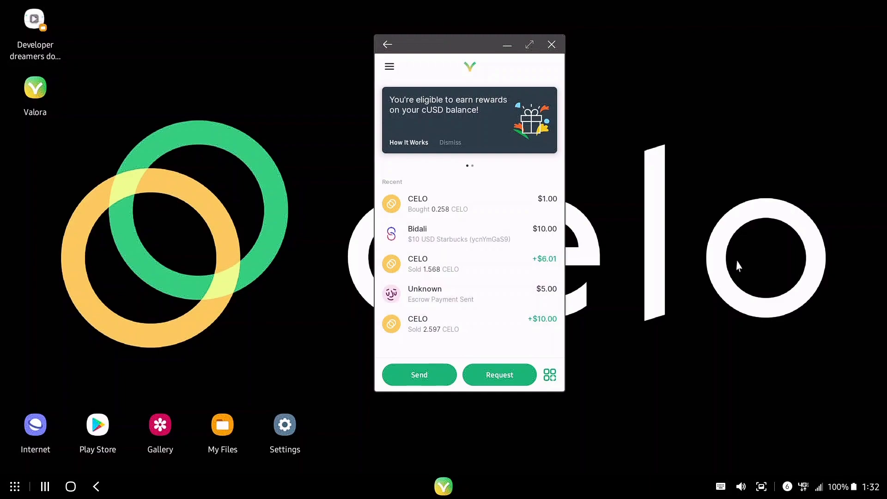
mouse_move(715, 309)
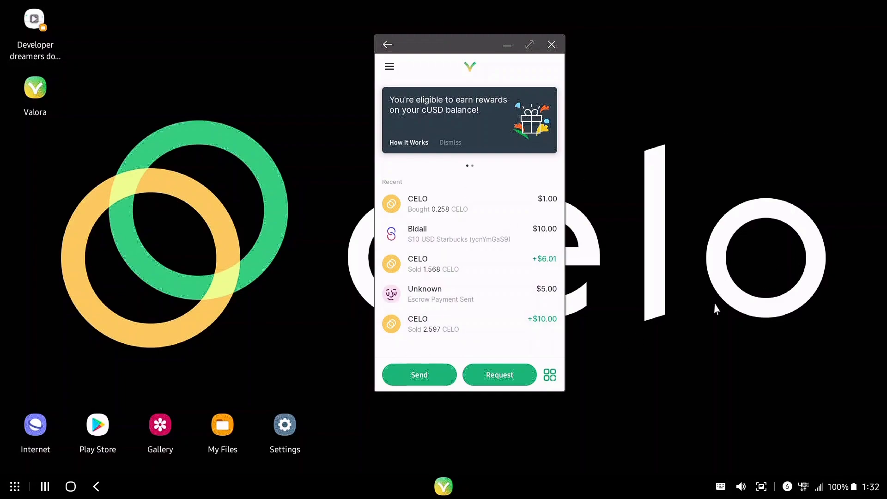
mouse_move(547, 432)
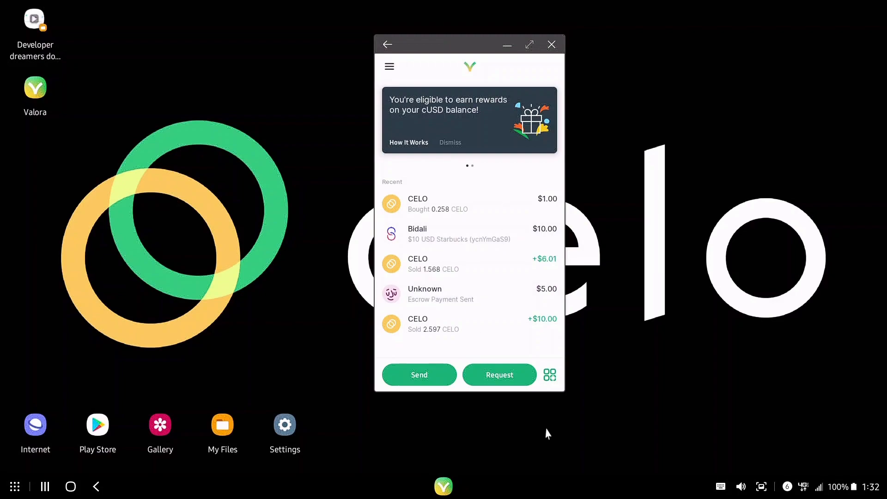
mouse_move(821, 455)
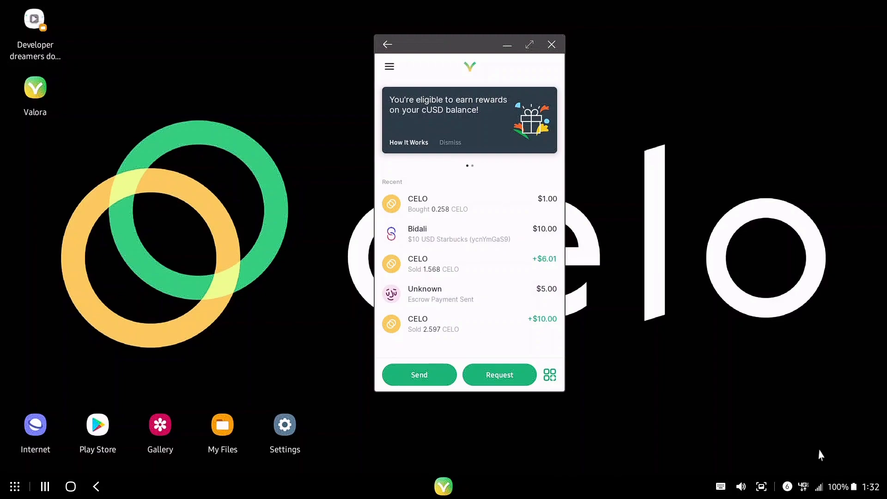
mouse_move(410, 167)
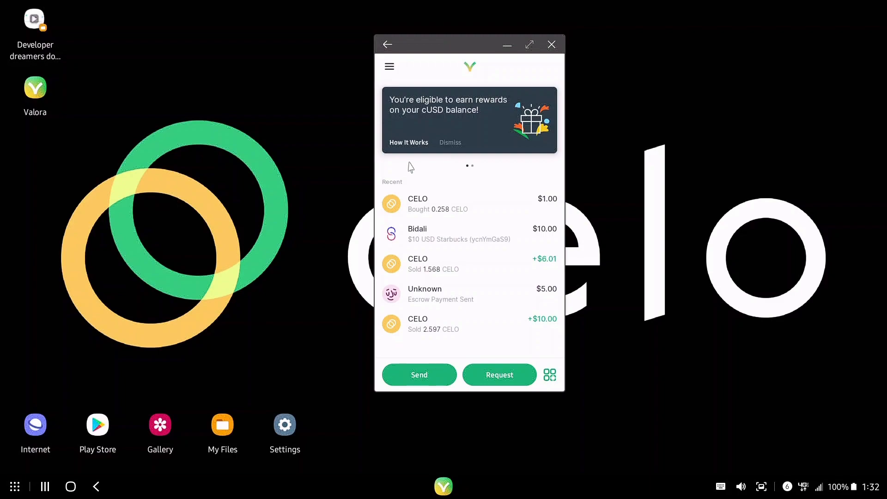
mouse_move(422, 148)
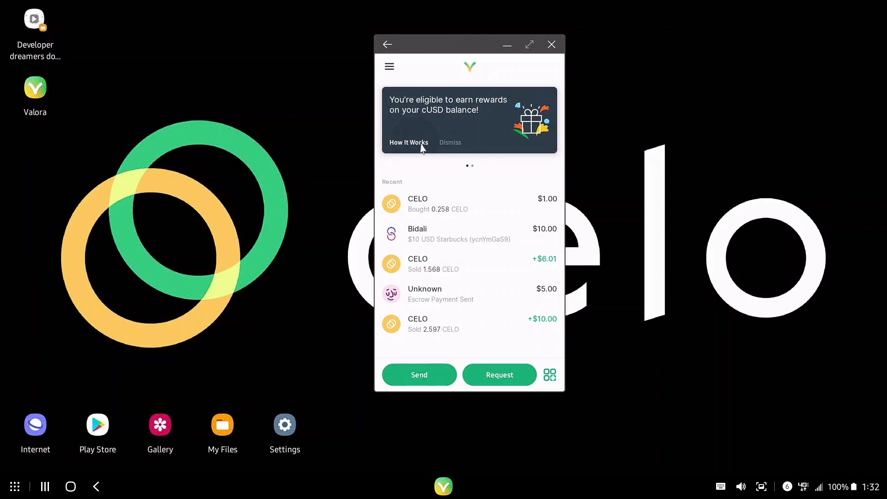
Read how CELO Rewards work, then start adding cUSD from the Learn More page.
click(409, 142)
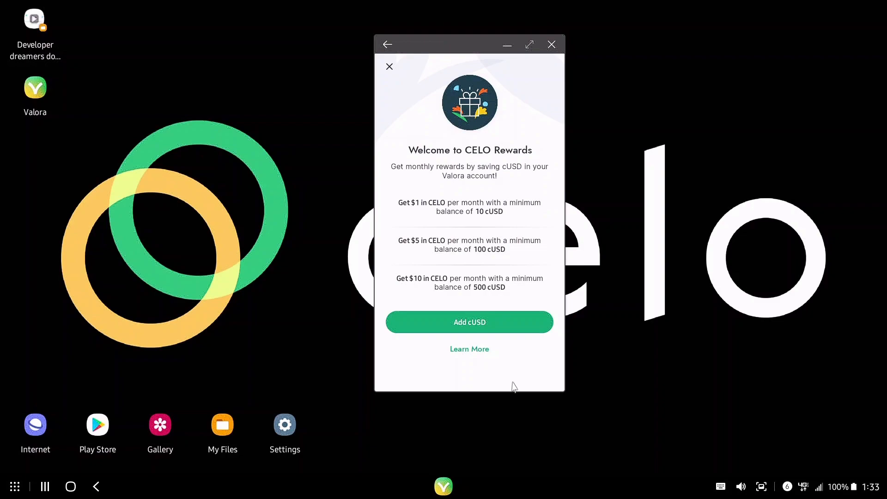
mouse_move(456, 294)
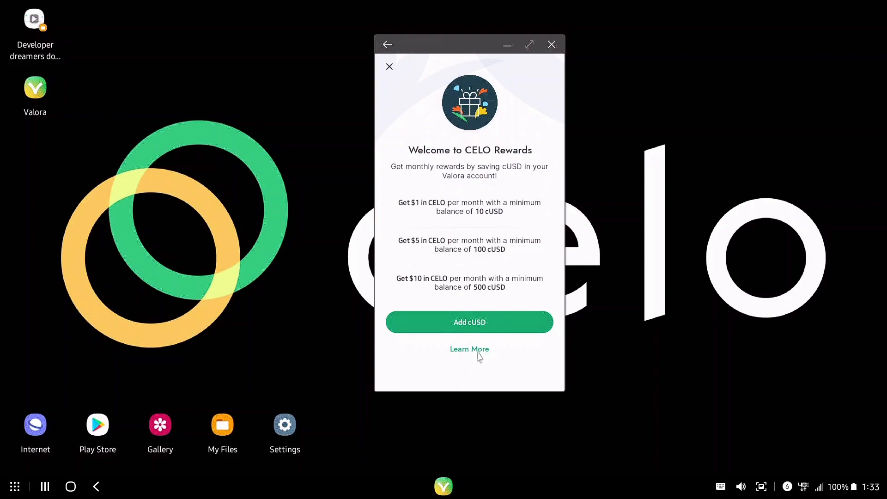
click(470, 349)
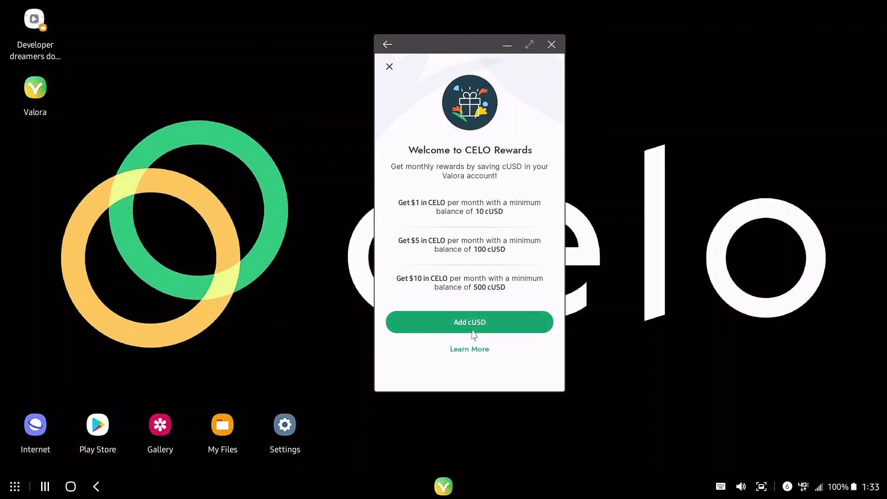
click(469, 321)
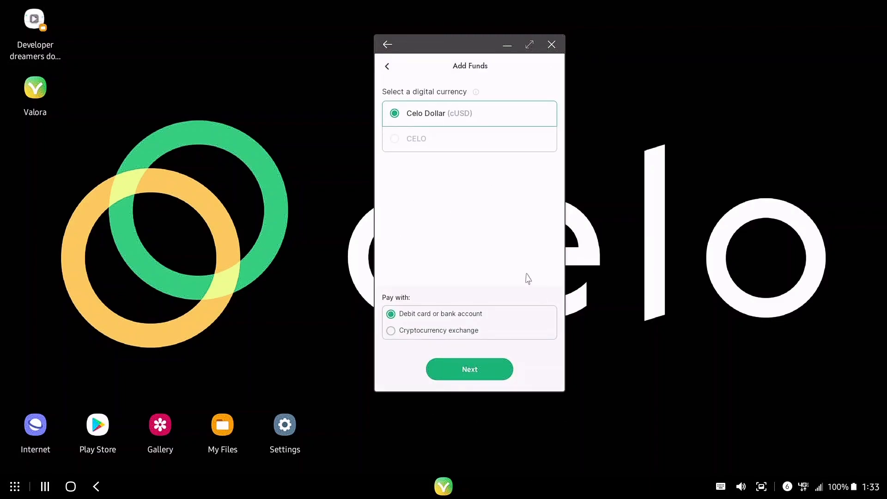